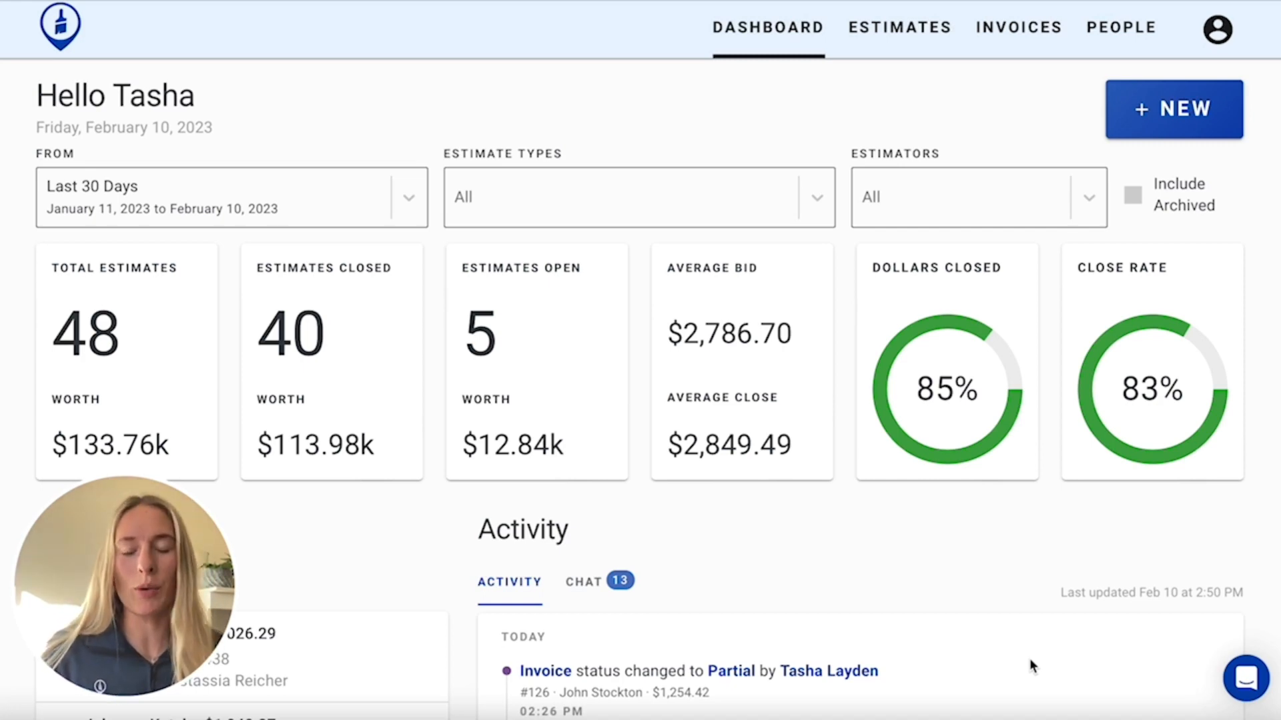
mouse_move(1041, 437)
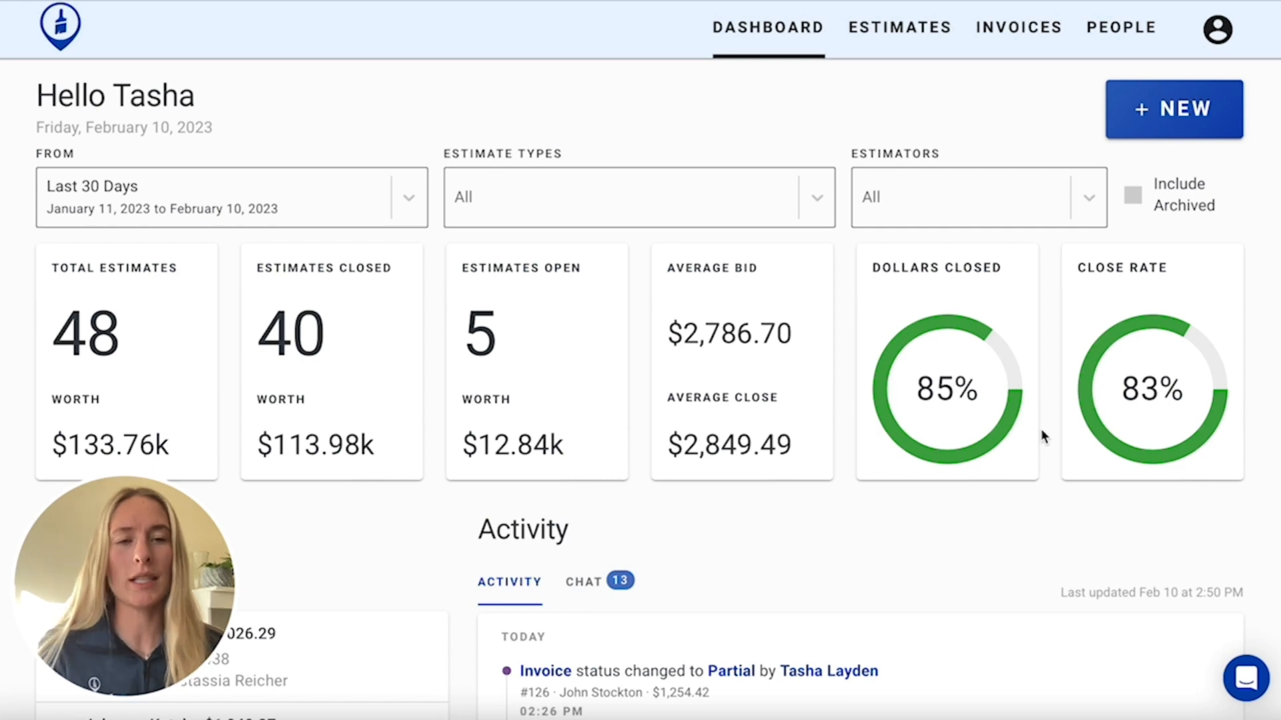
mouse_move(1163, 119)
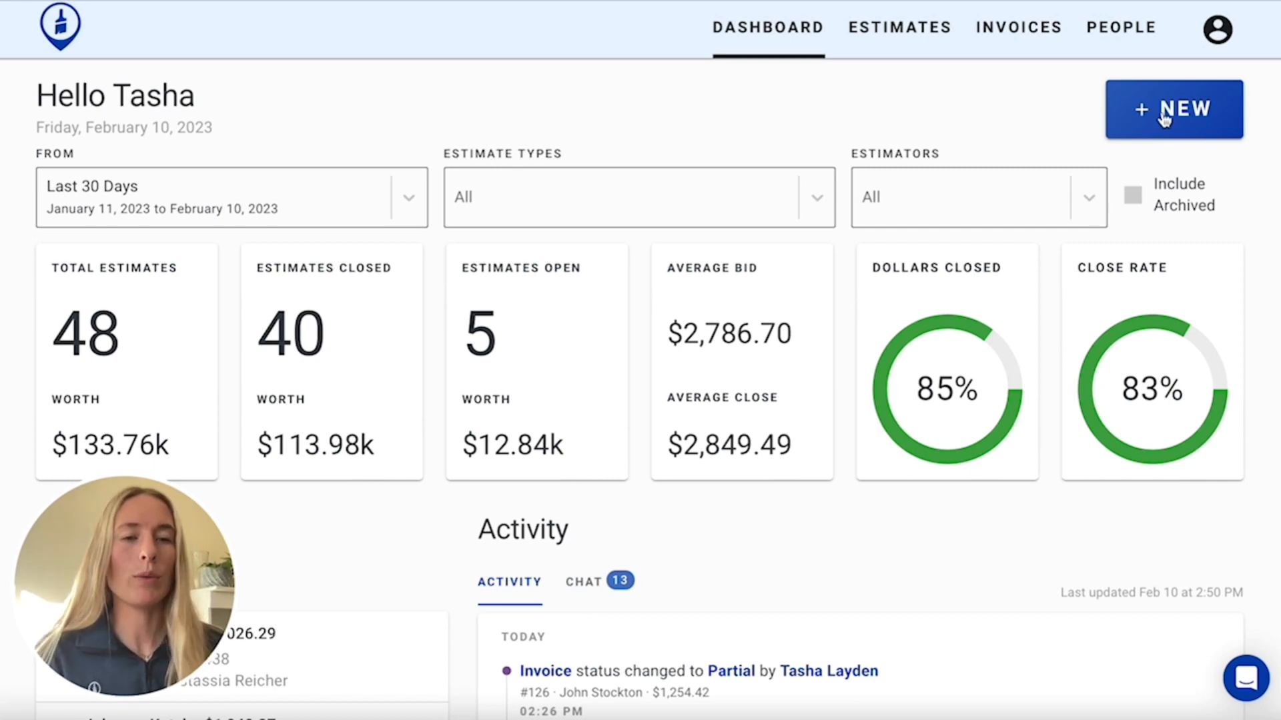
- Start a new Interior Estimate from the + NEW menu
left_click(1172, 109)
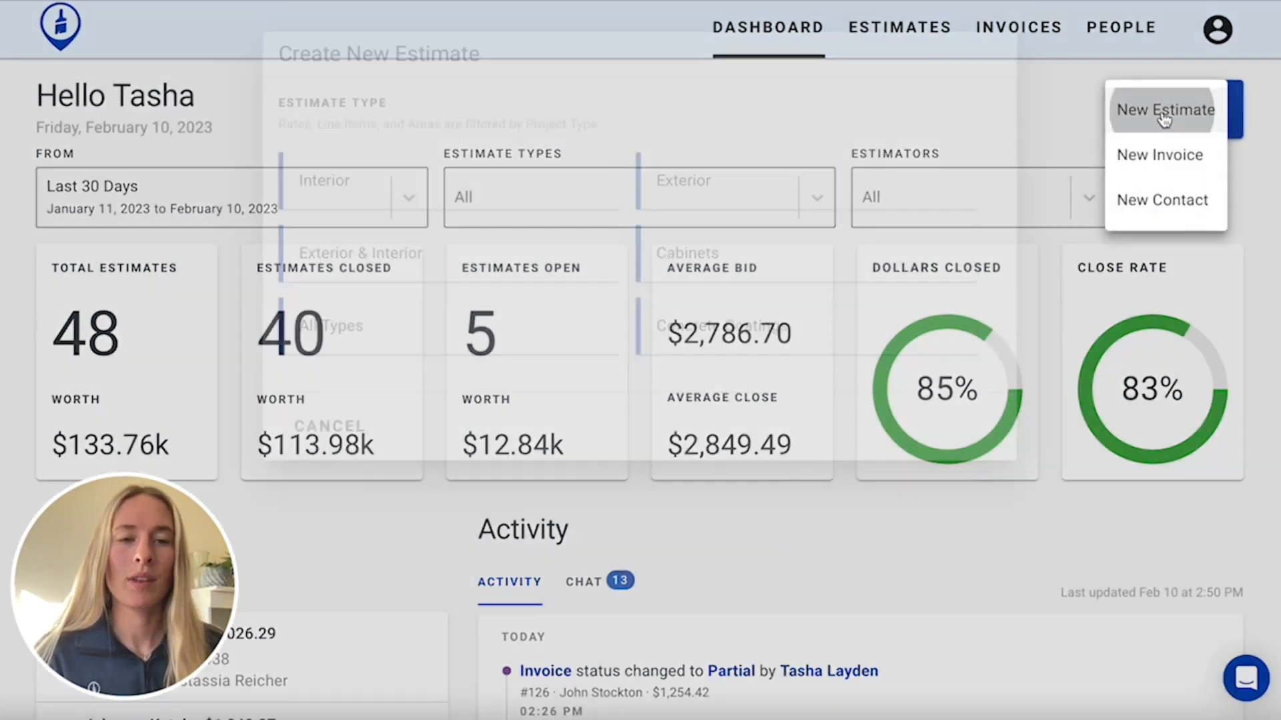
left_click(1164, 109)
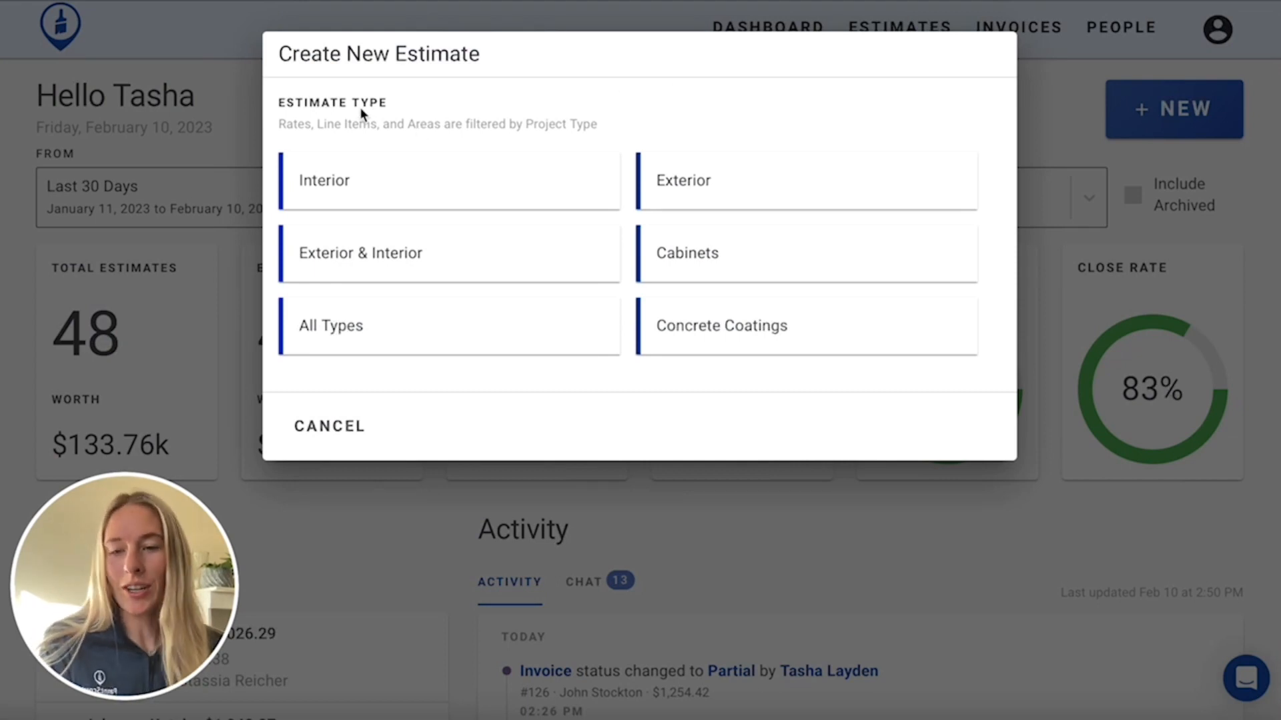
mouse_move(357, 194)
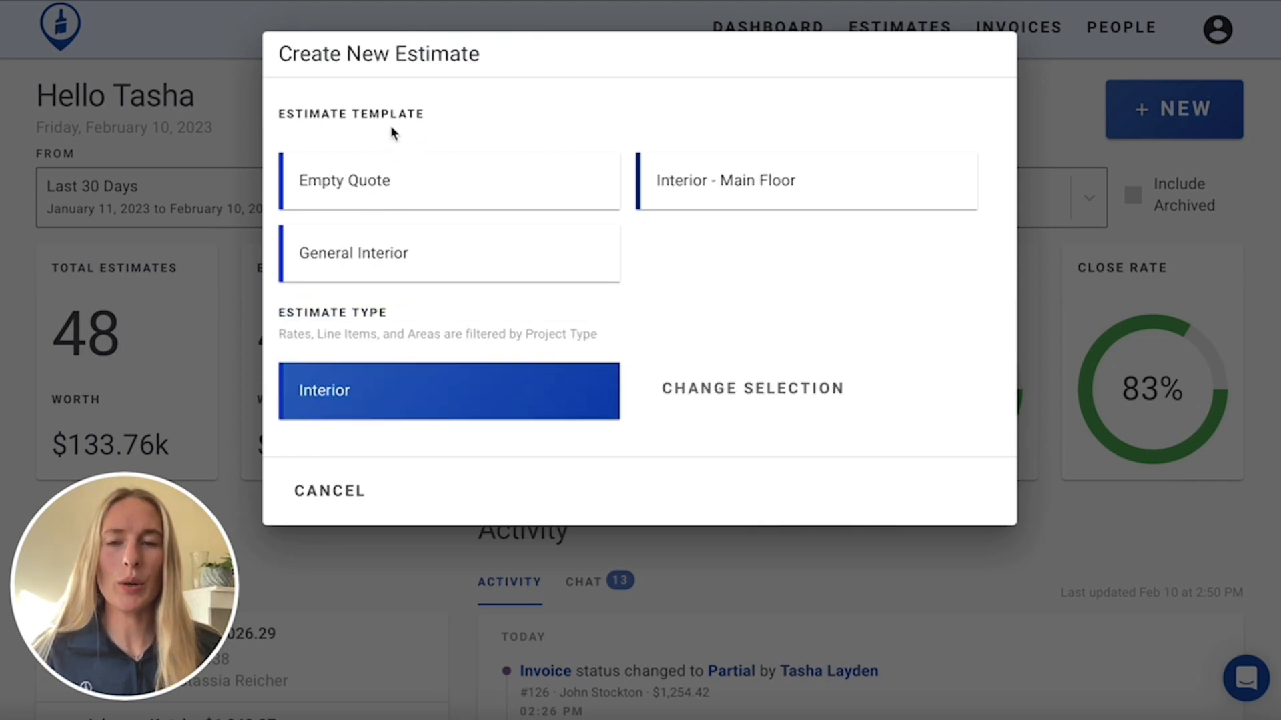
mouse_move(412, 190)
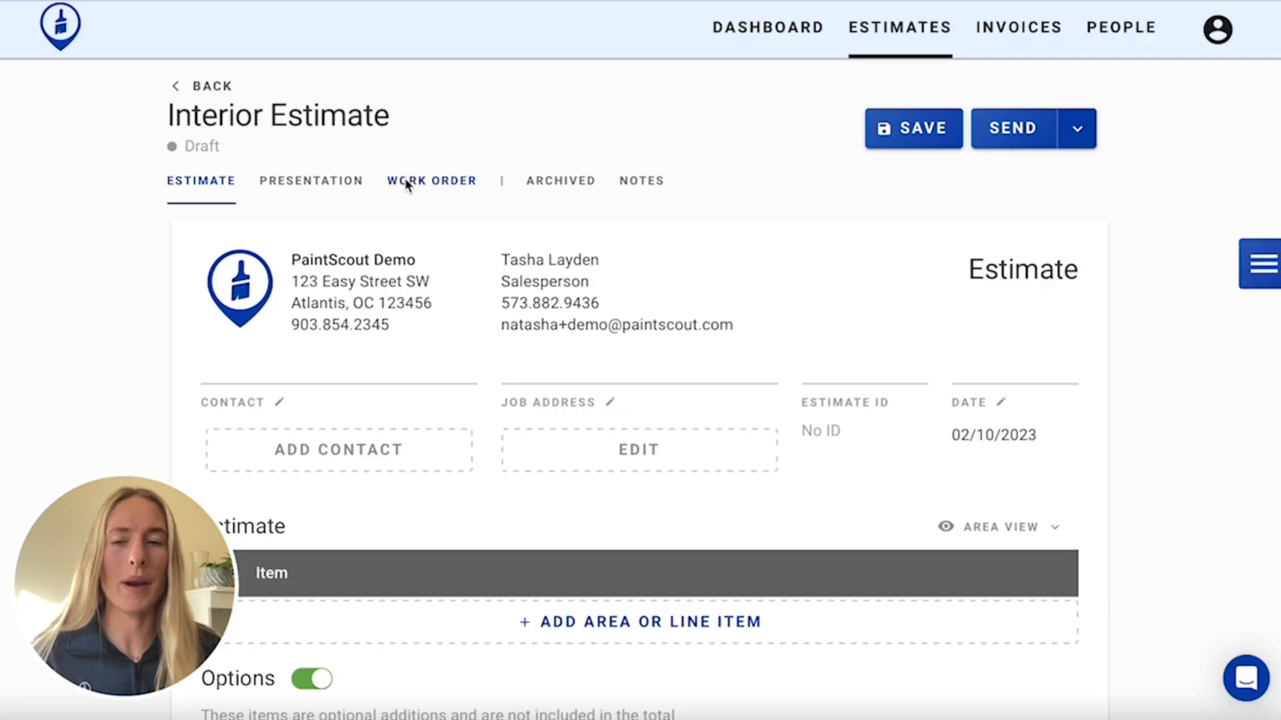
- Attach a customer contact and fill the job address from that contact's address
scroll("down", 3)
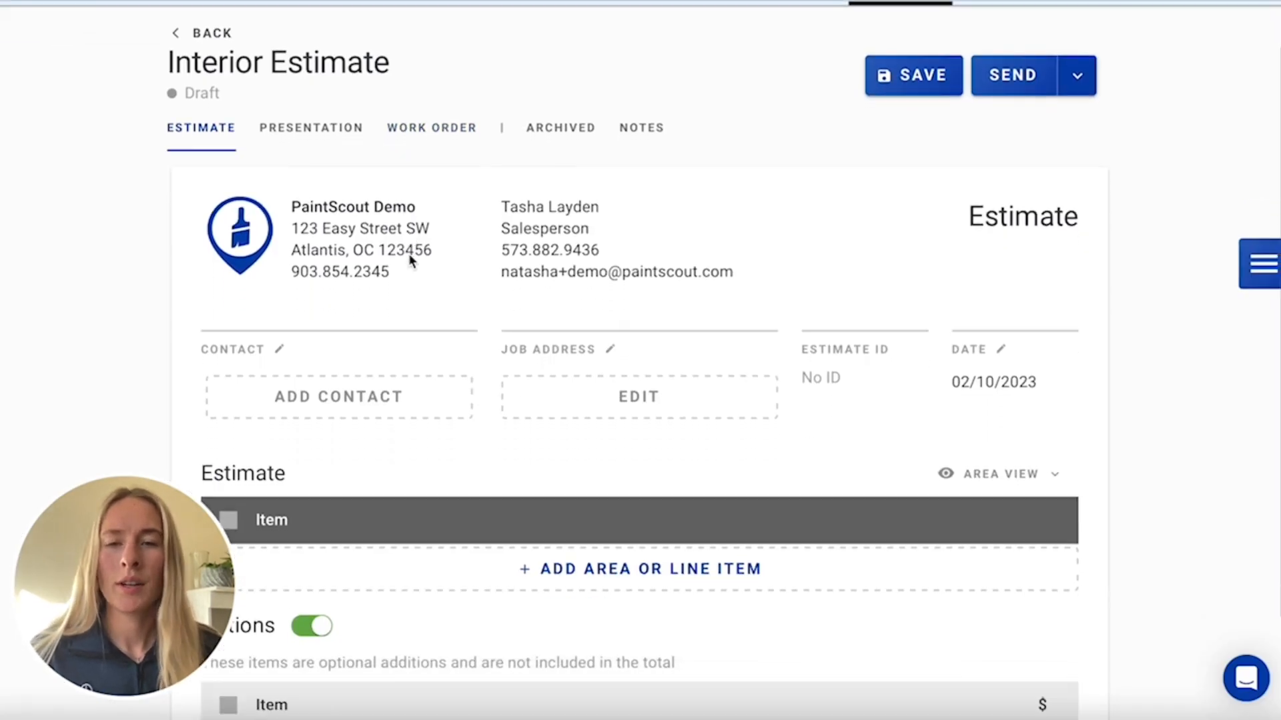
scroll("down", 3)
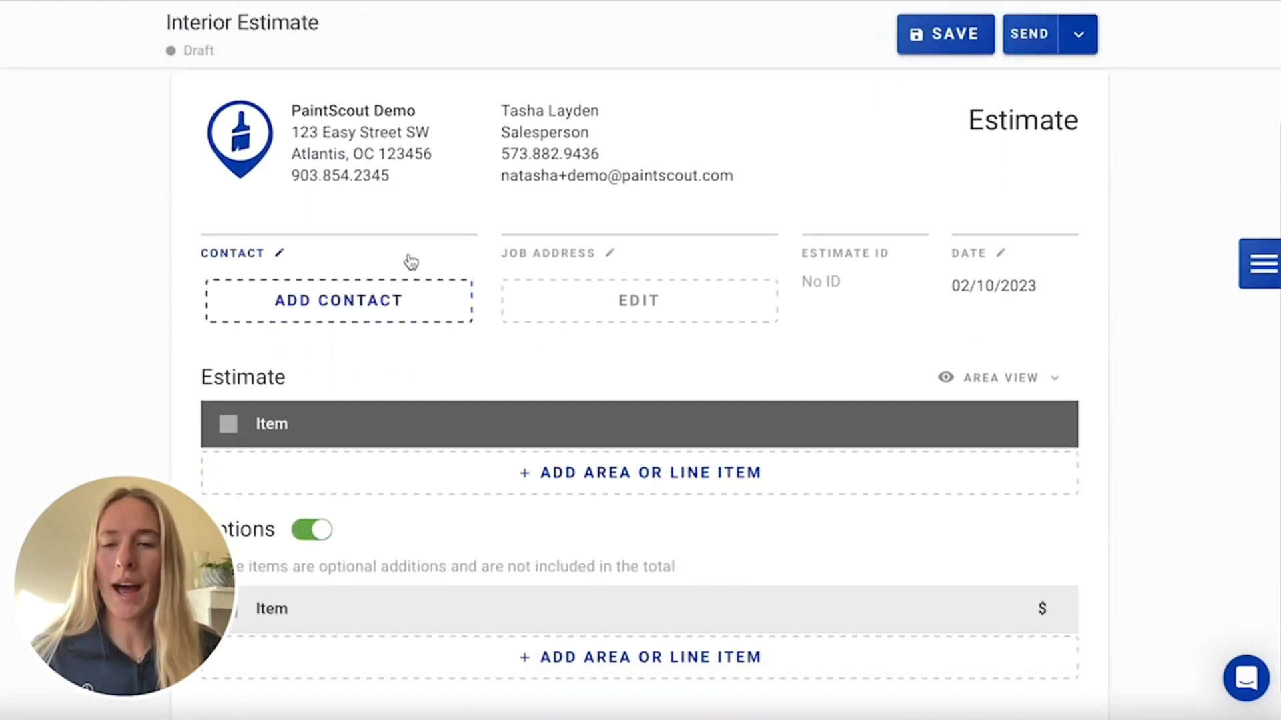
mouse_move(352, 292)
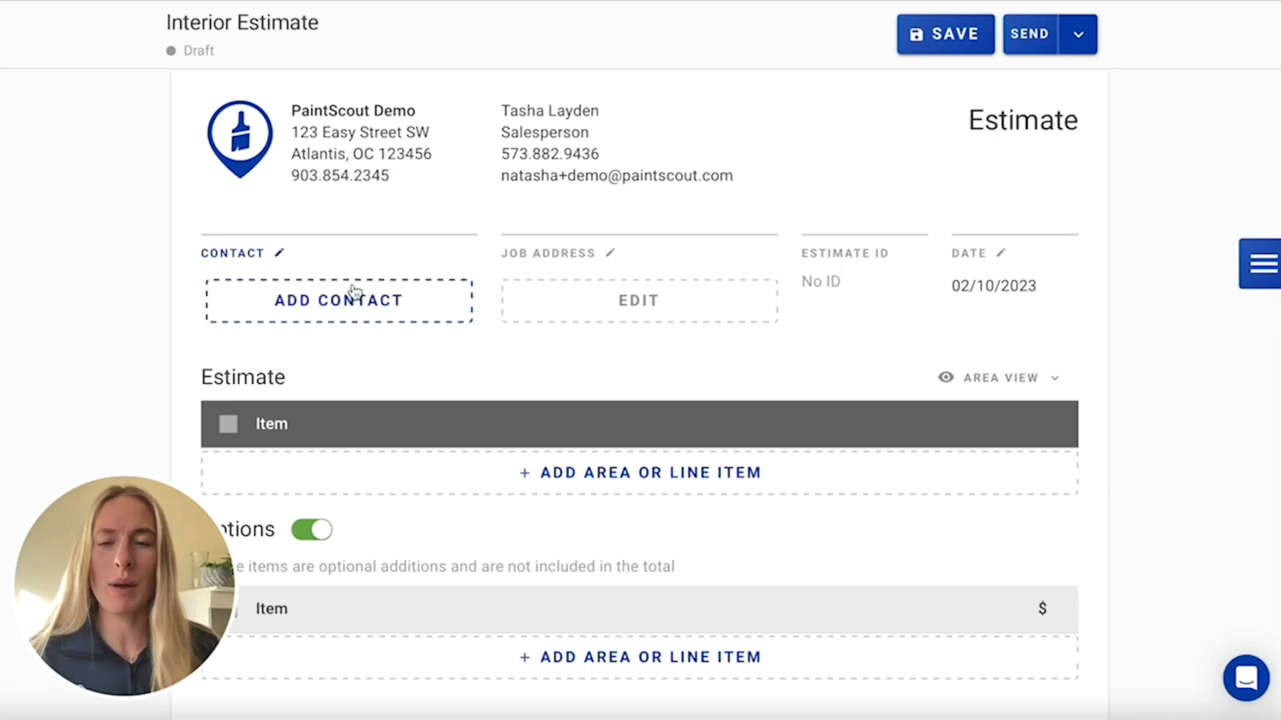
left_click(338, 299)
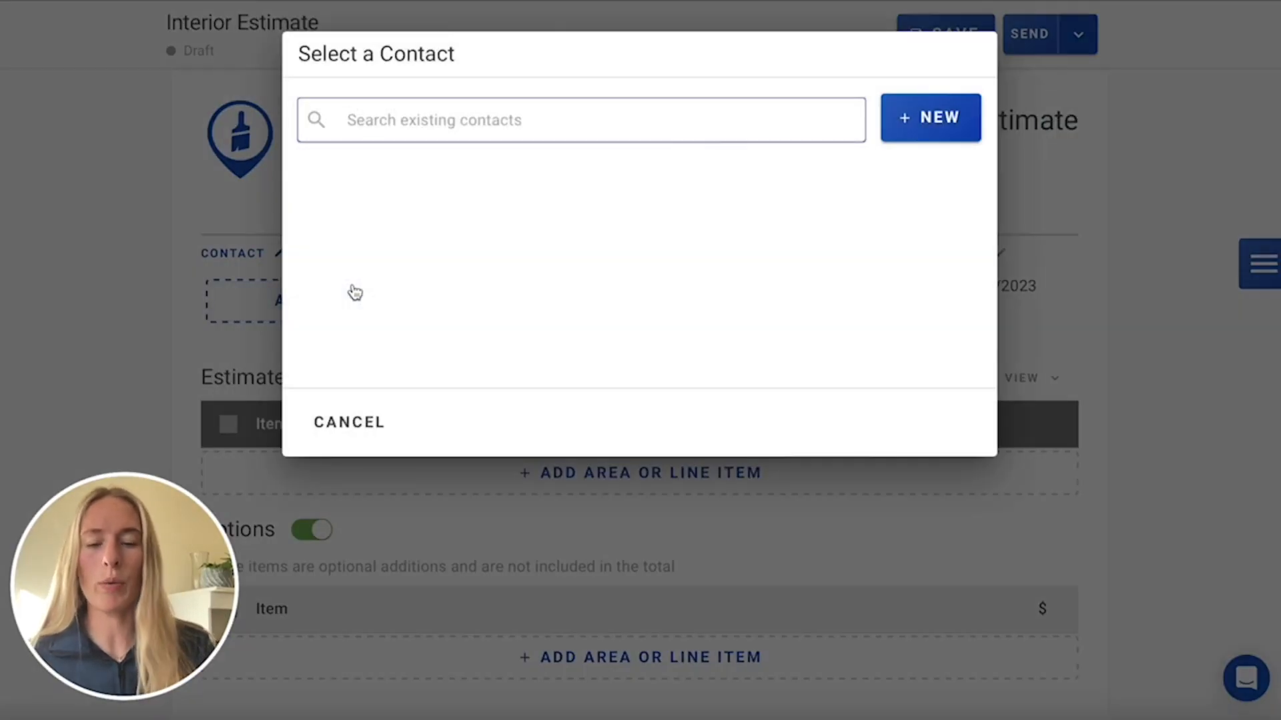
type("j")
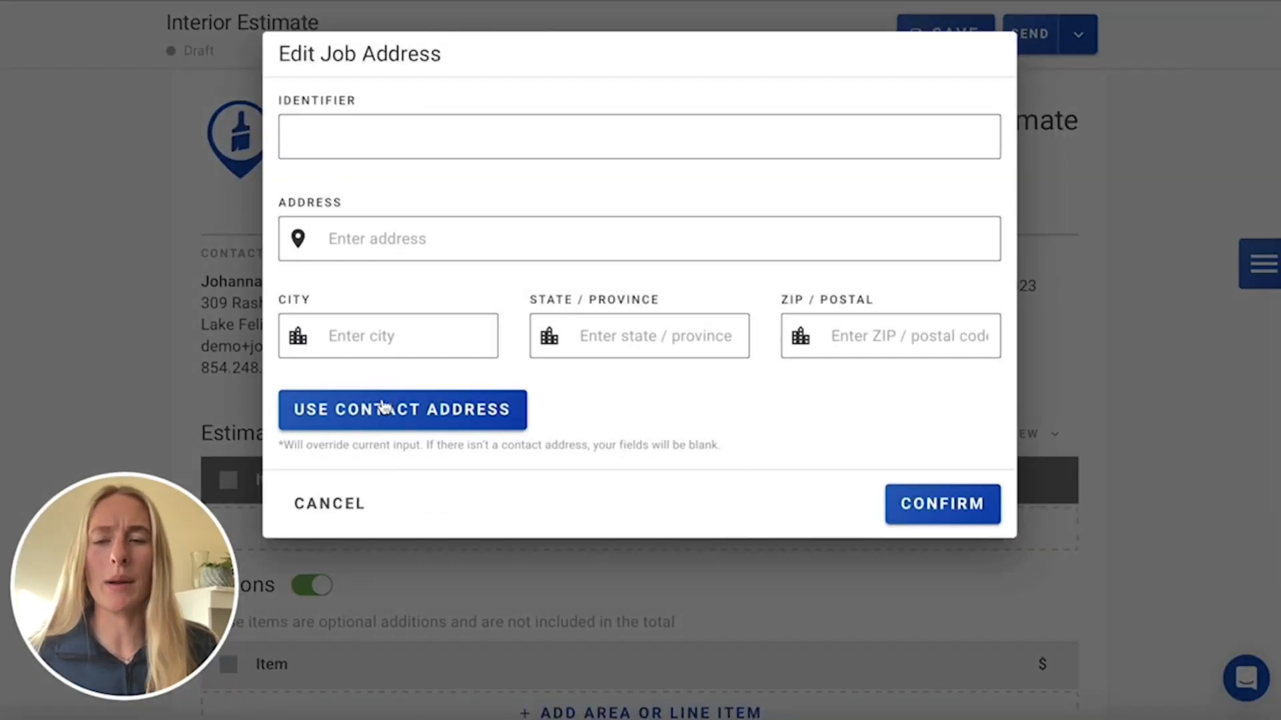
left_click(401, 409)
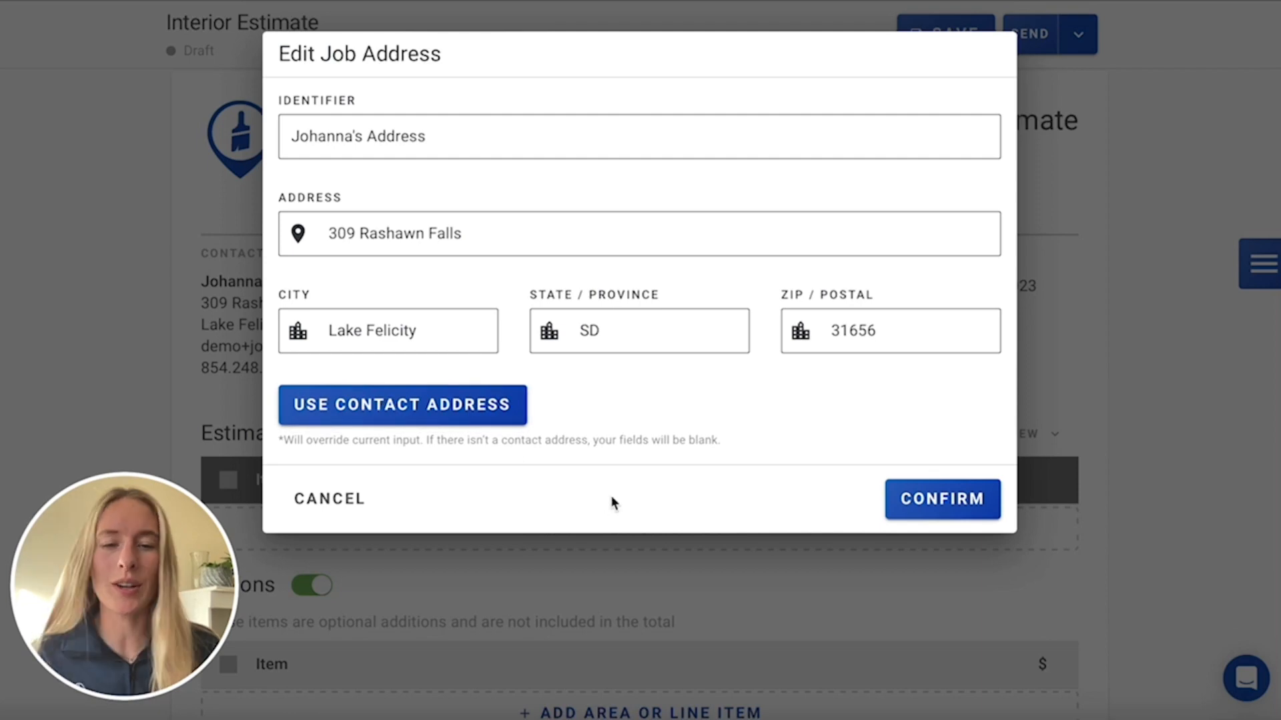
left_click(941, 499)
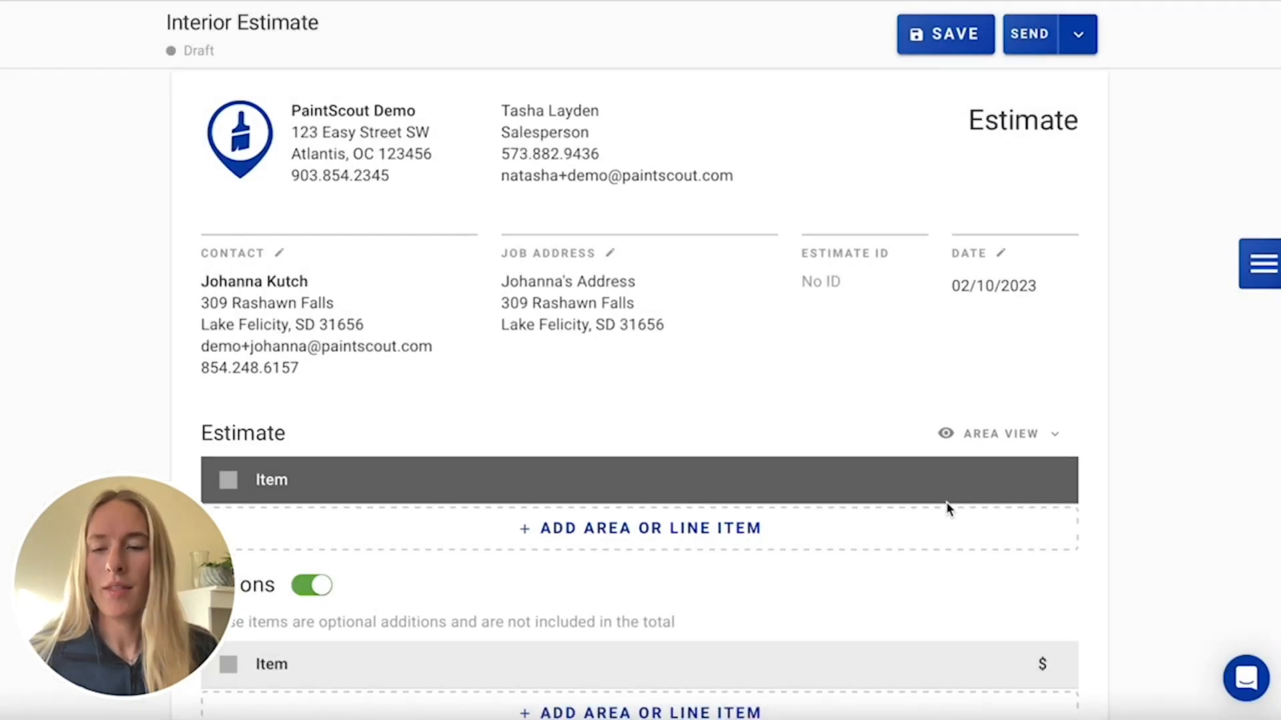
- Add the Interior Preparation line item for floor protection, caulking and sanding
scroll("down", 3)
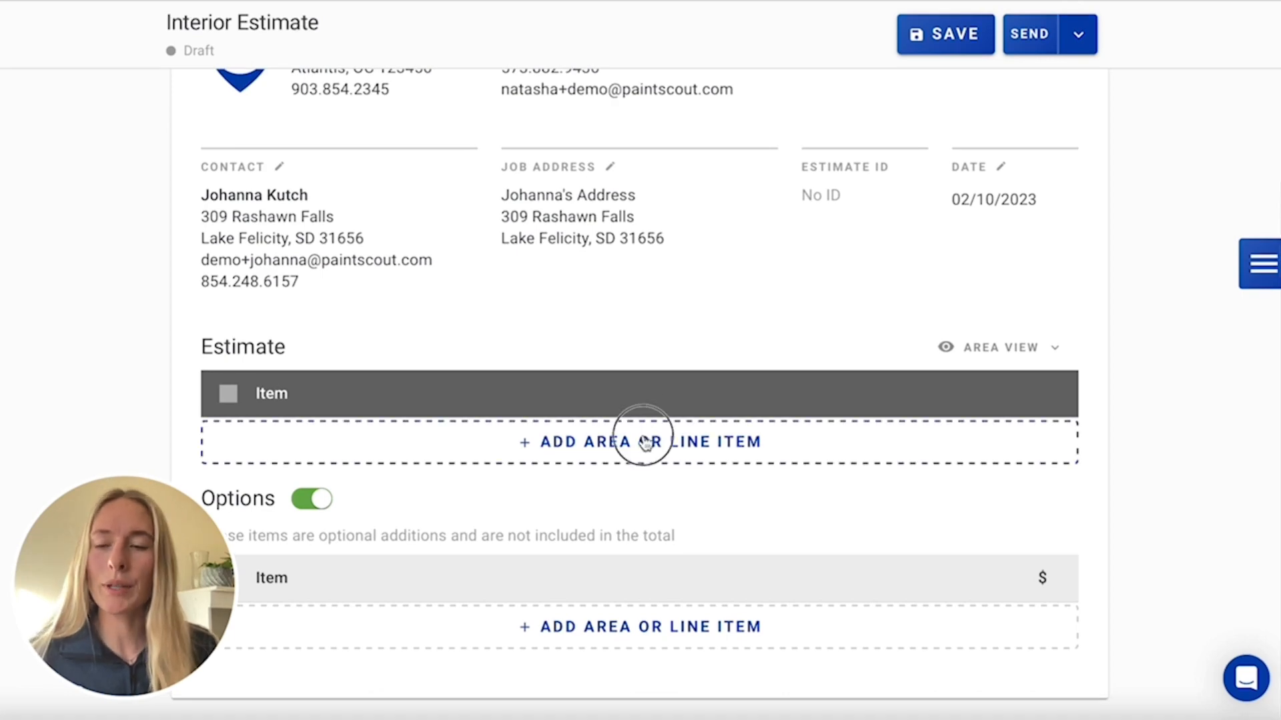
left_click(640, 442)
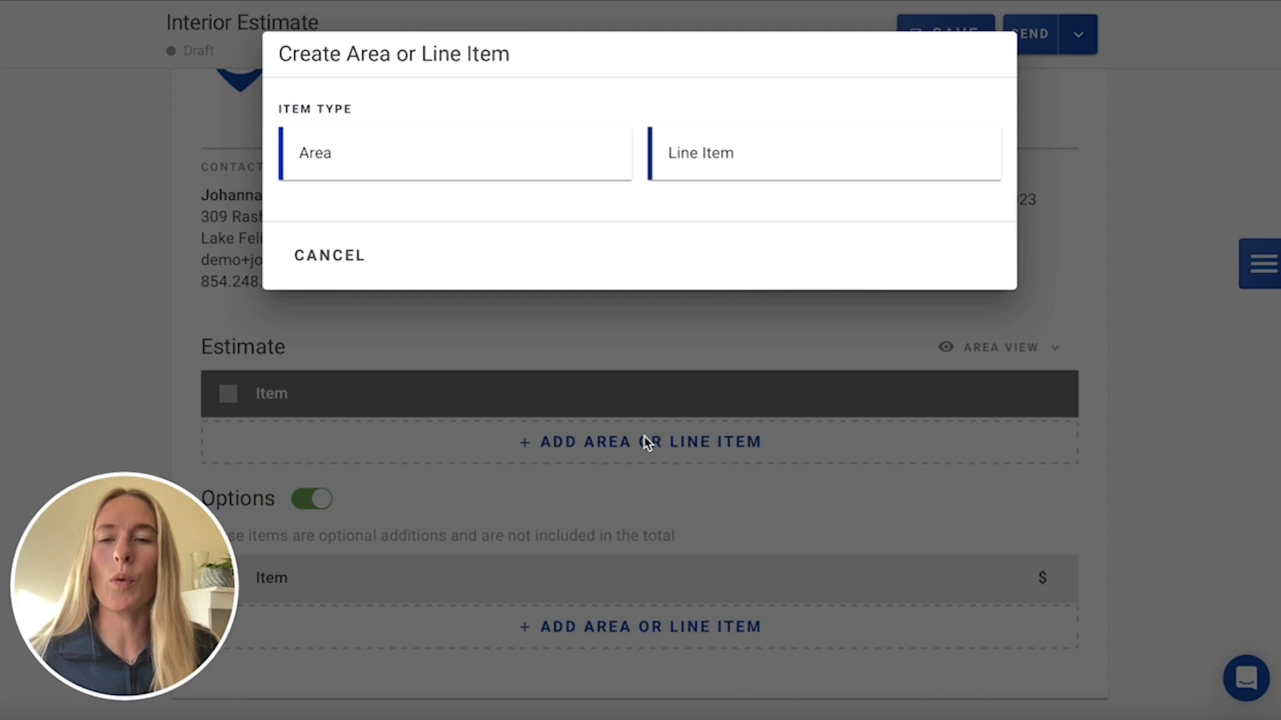
mouse_move(651, 392)
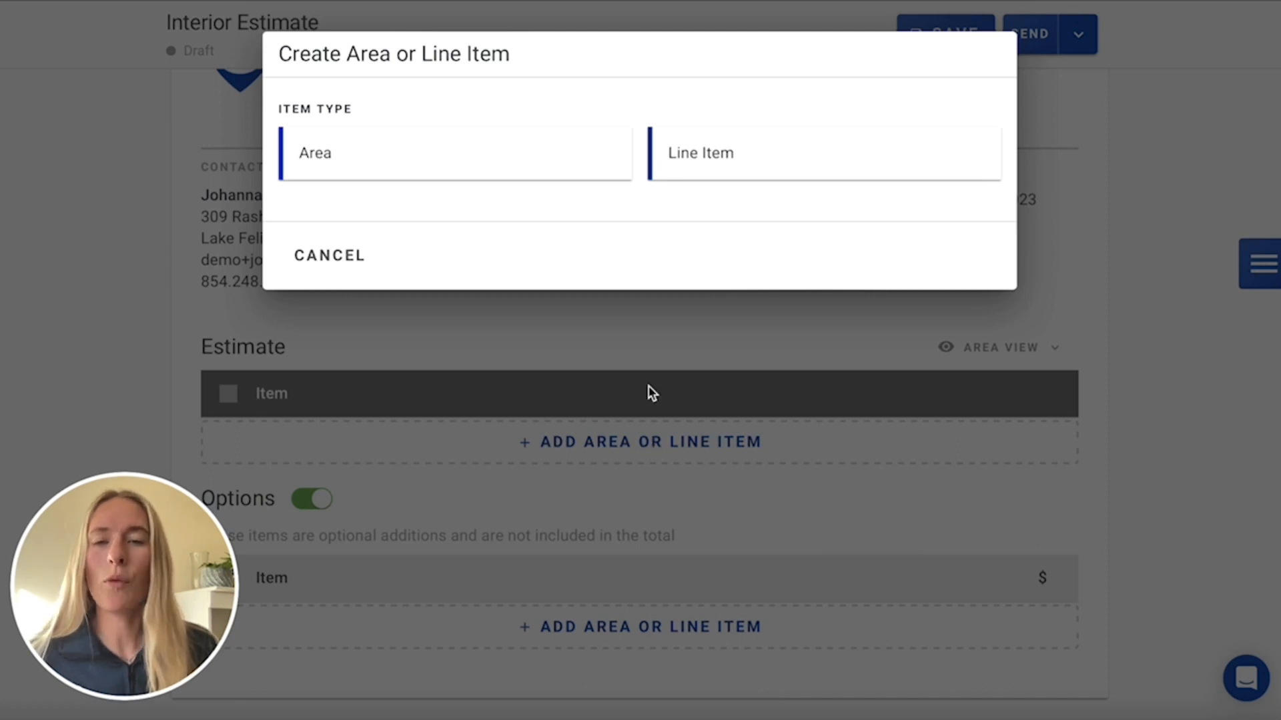
mouse_move(709, 168)
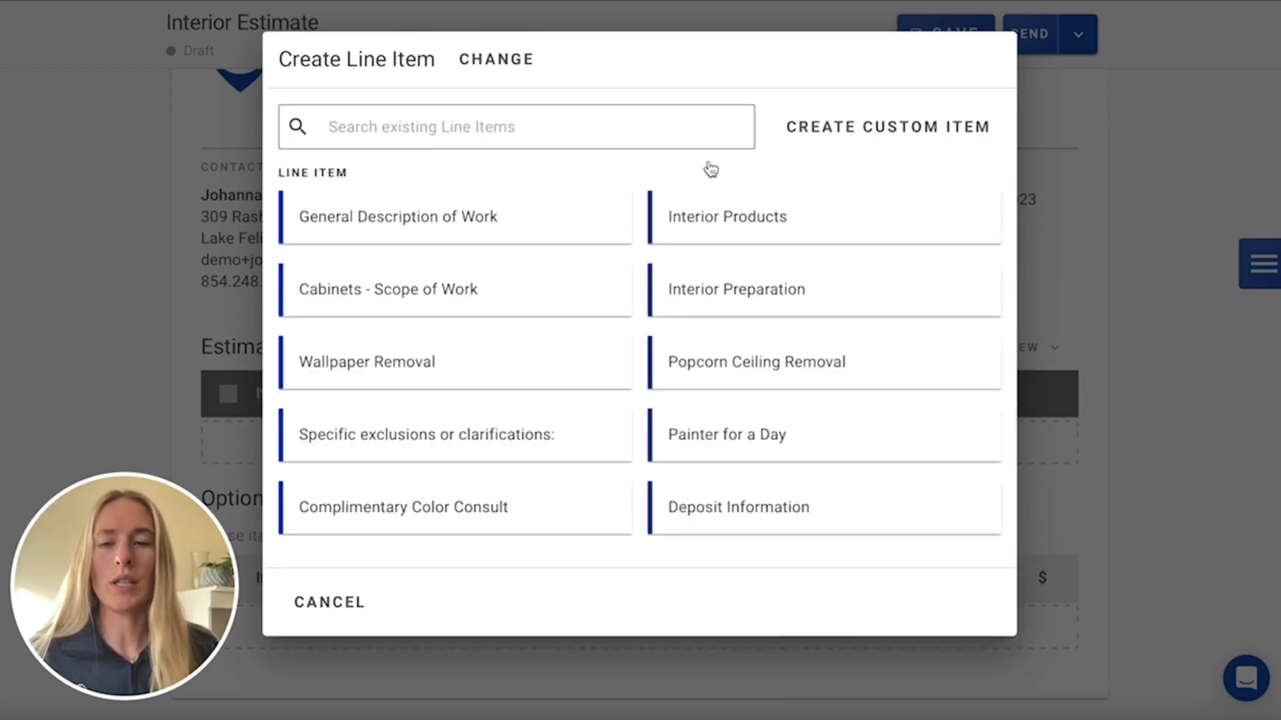
mouse_move(580, 205)
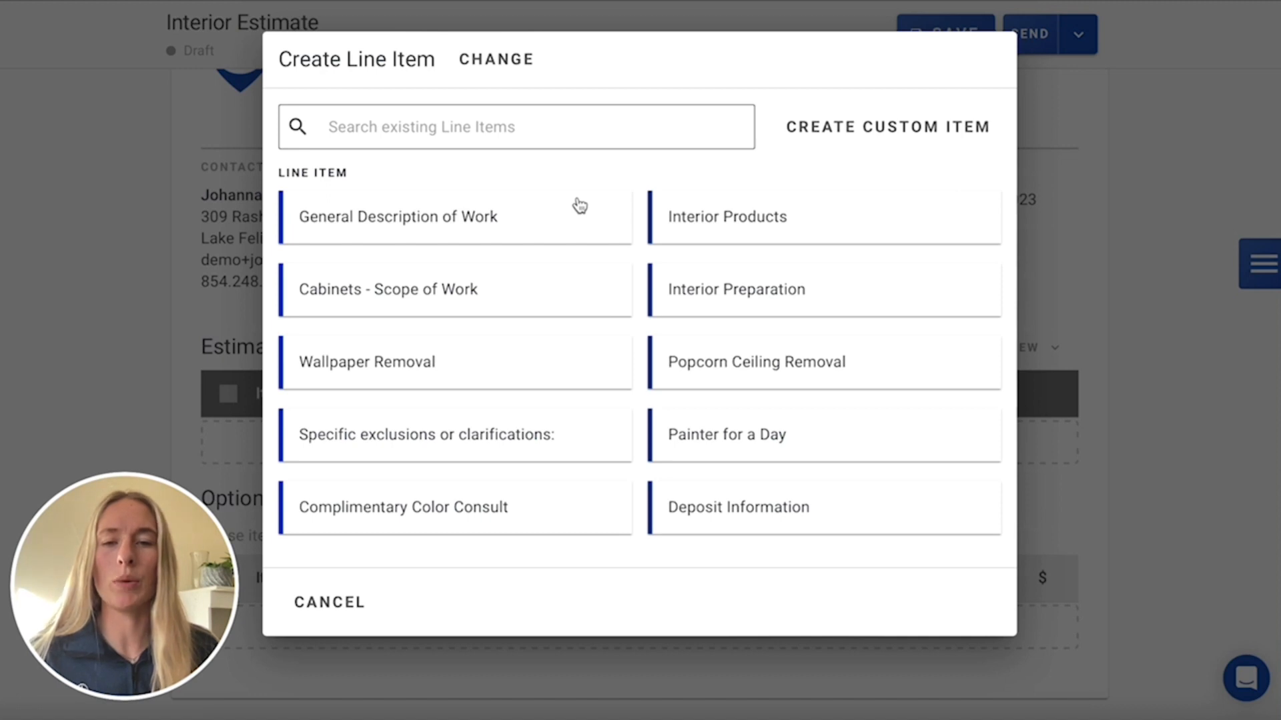
left_click(734, 289)
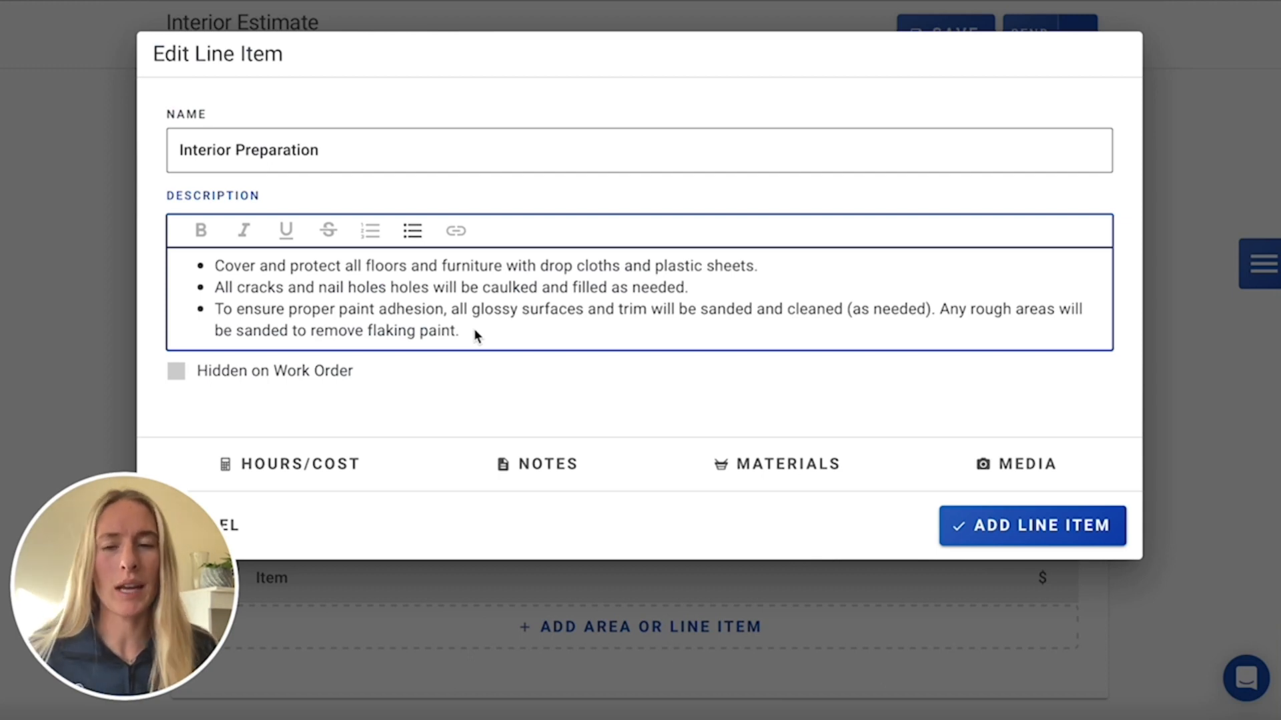
mouse_move(513, 273)
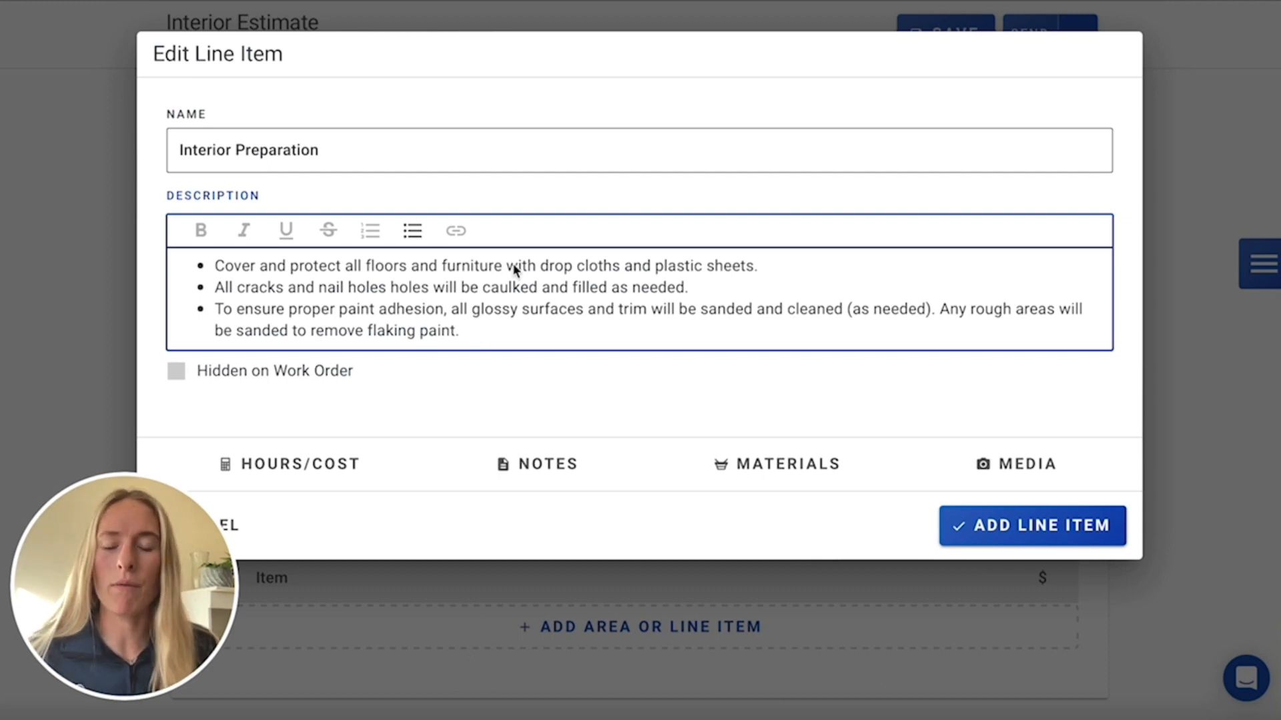
mouse_move(738, 378)
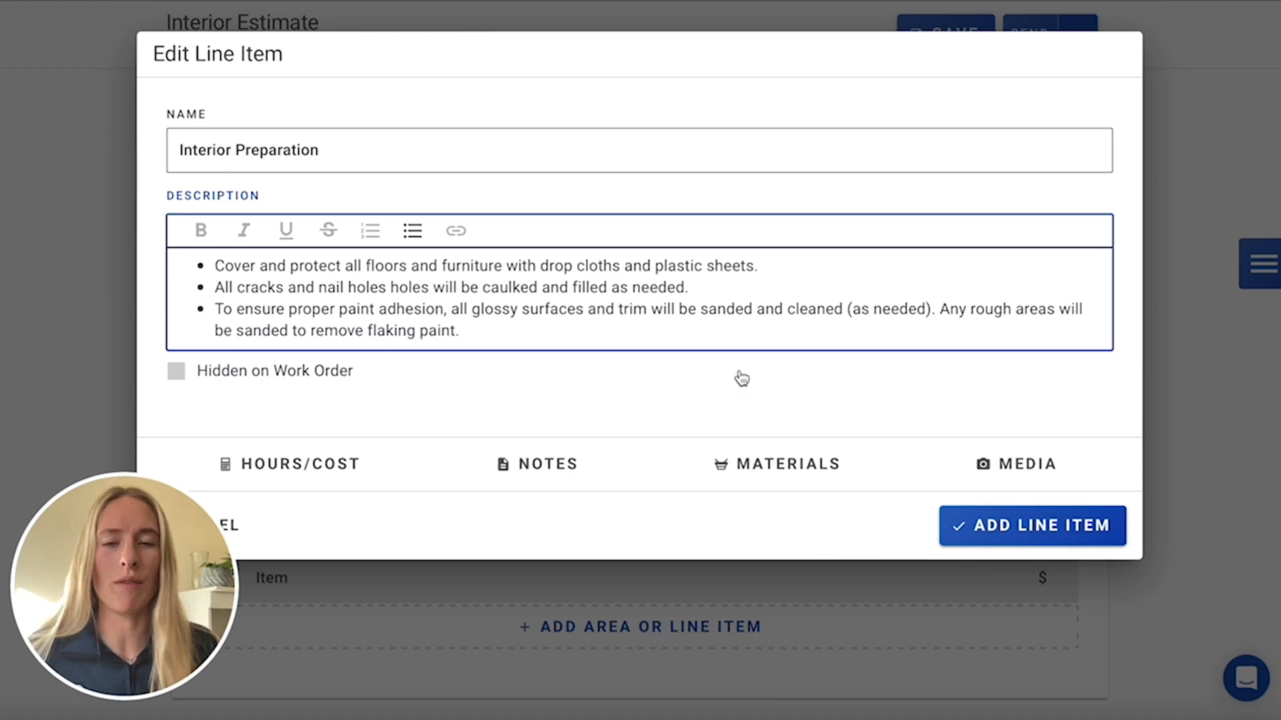
left_click(1032, 525)
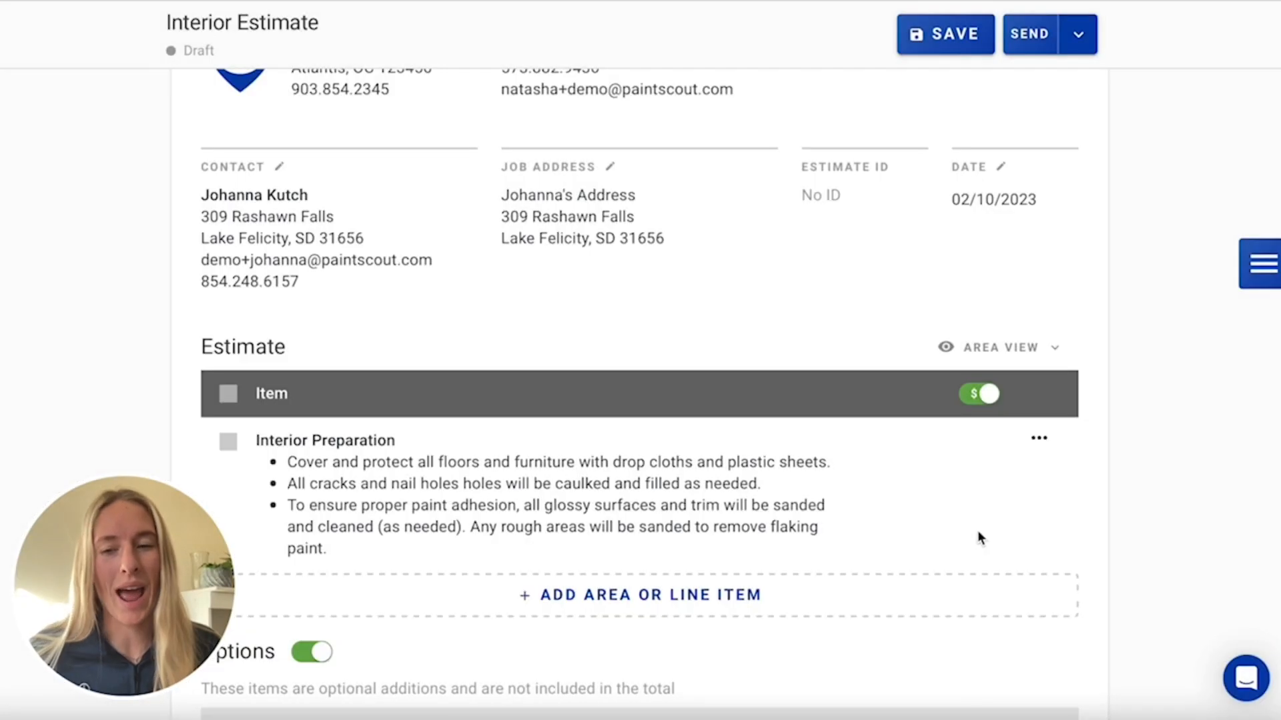
scroll("down", 3)
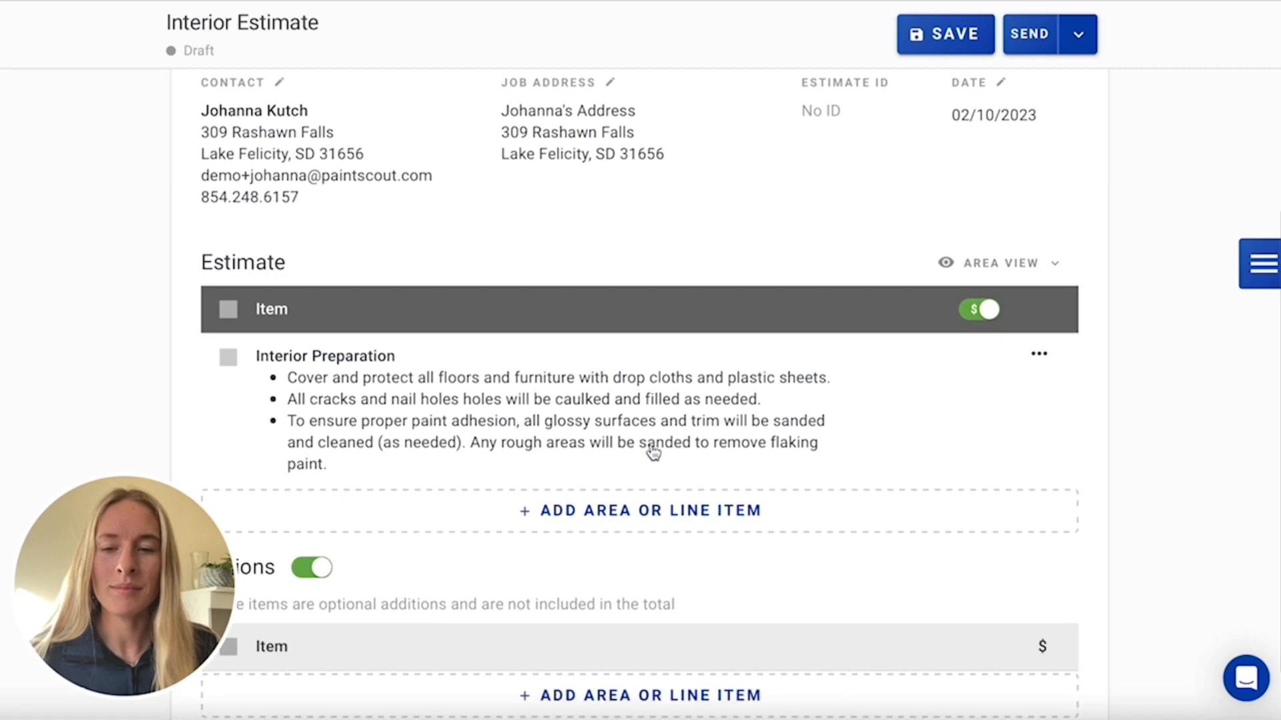
scroll("down", 3)
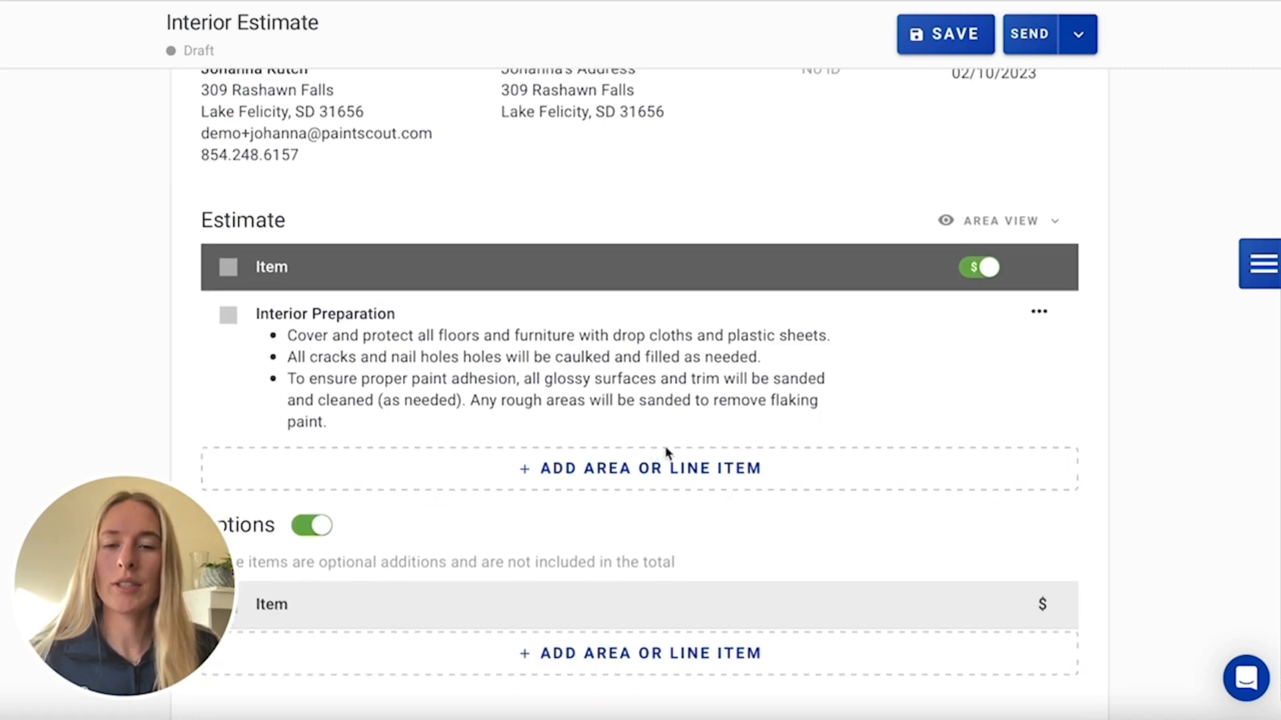
- Add a Hallway area measuring 3.5 ft wide, 16 ft long, 8 ft high
left_click(640, 468)
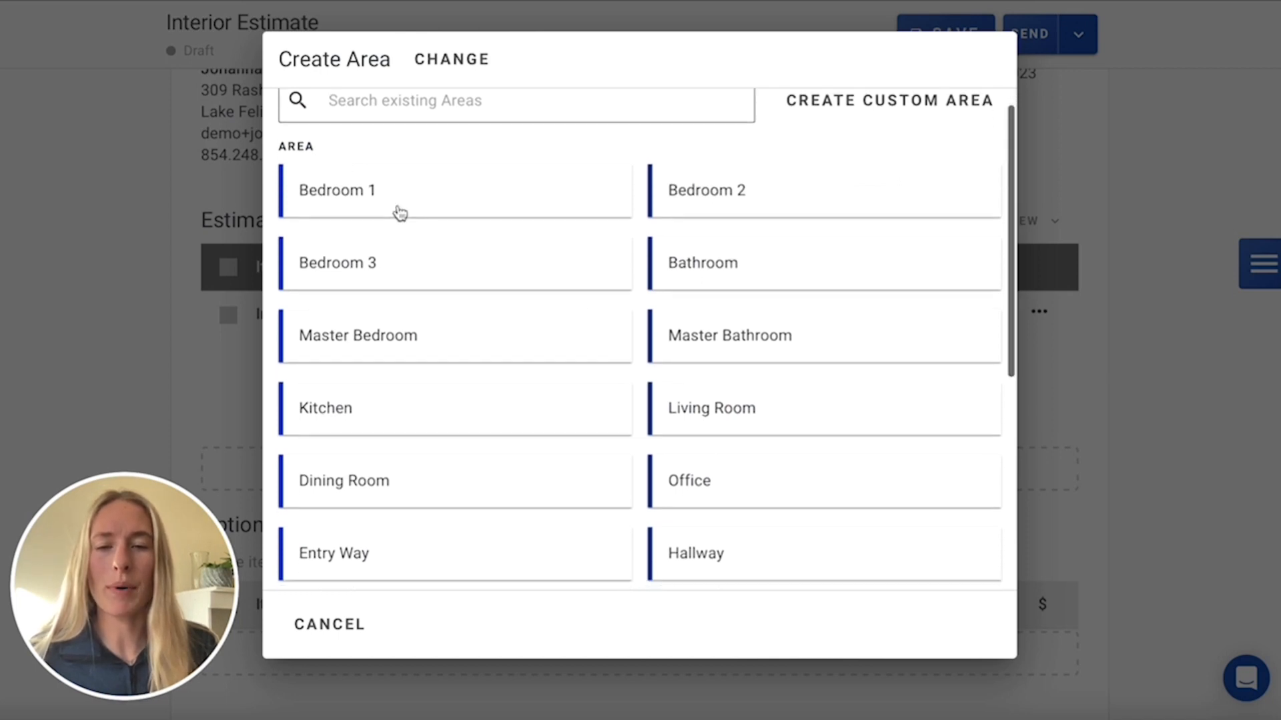
scroll("down", 3)
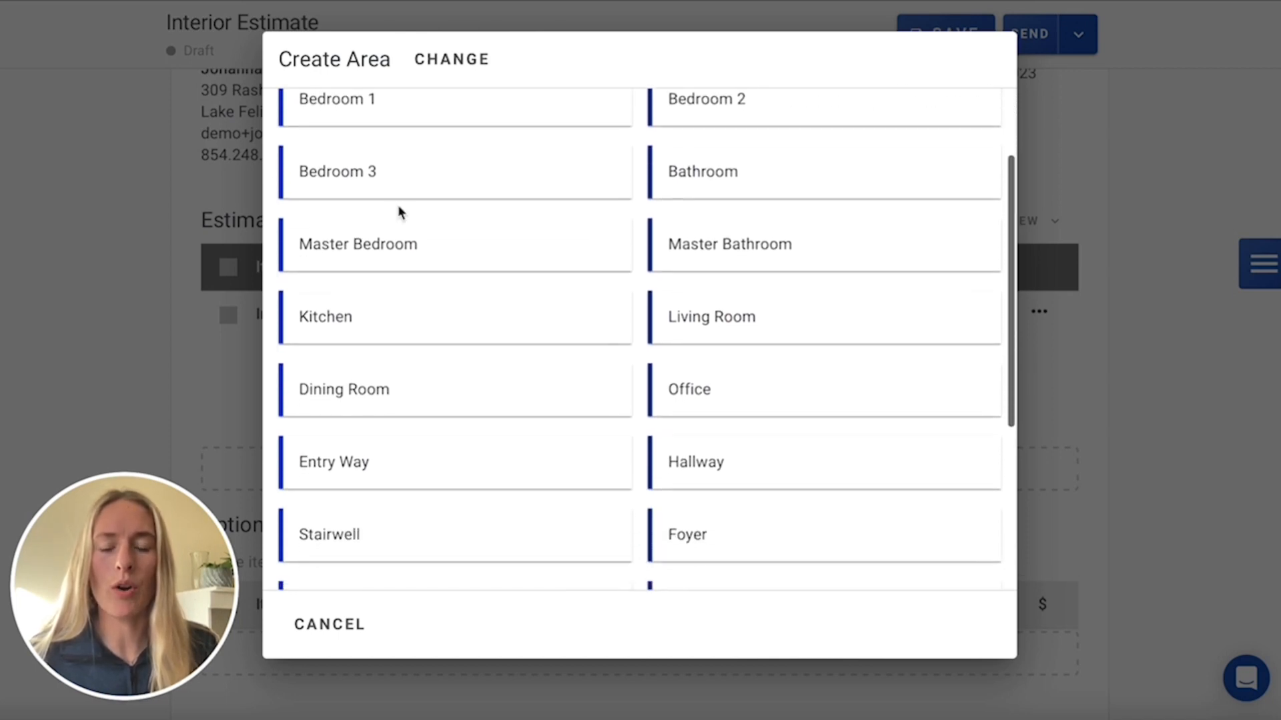
mouse_move(705, 466)
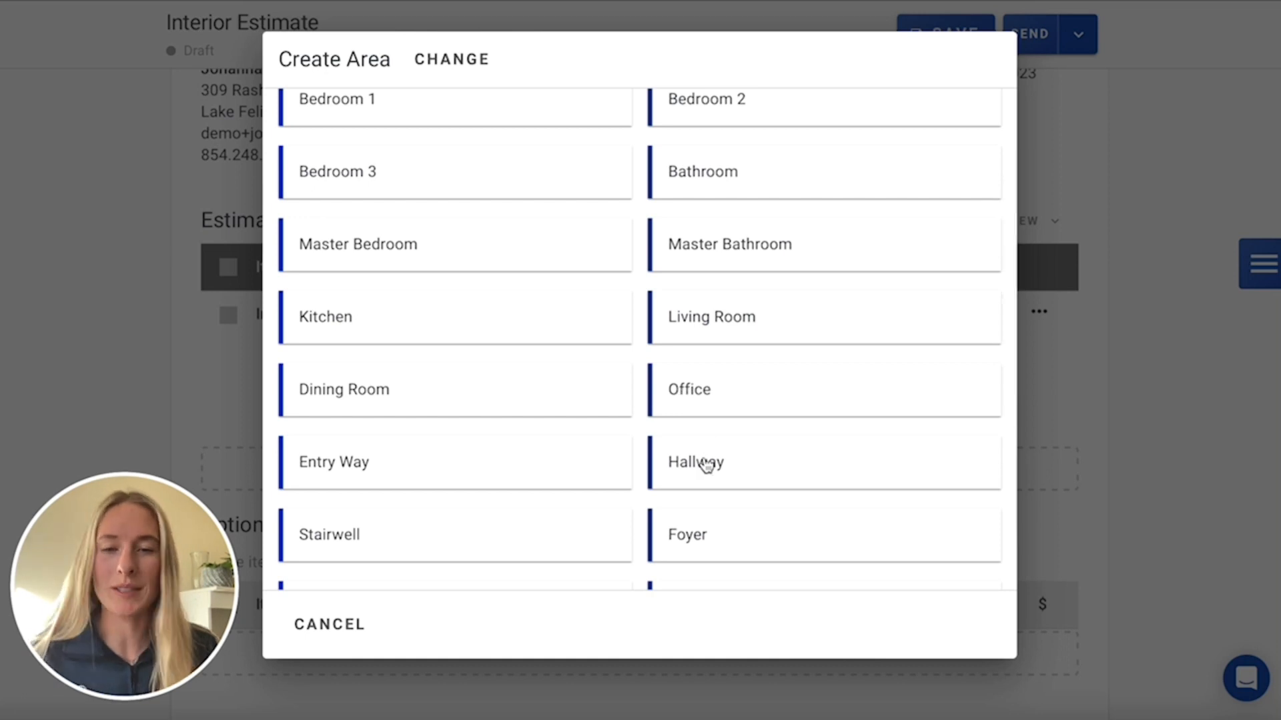
left_click(695, 462)
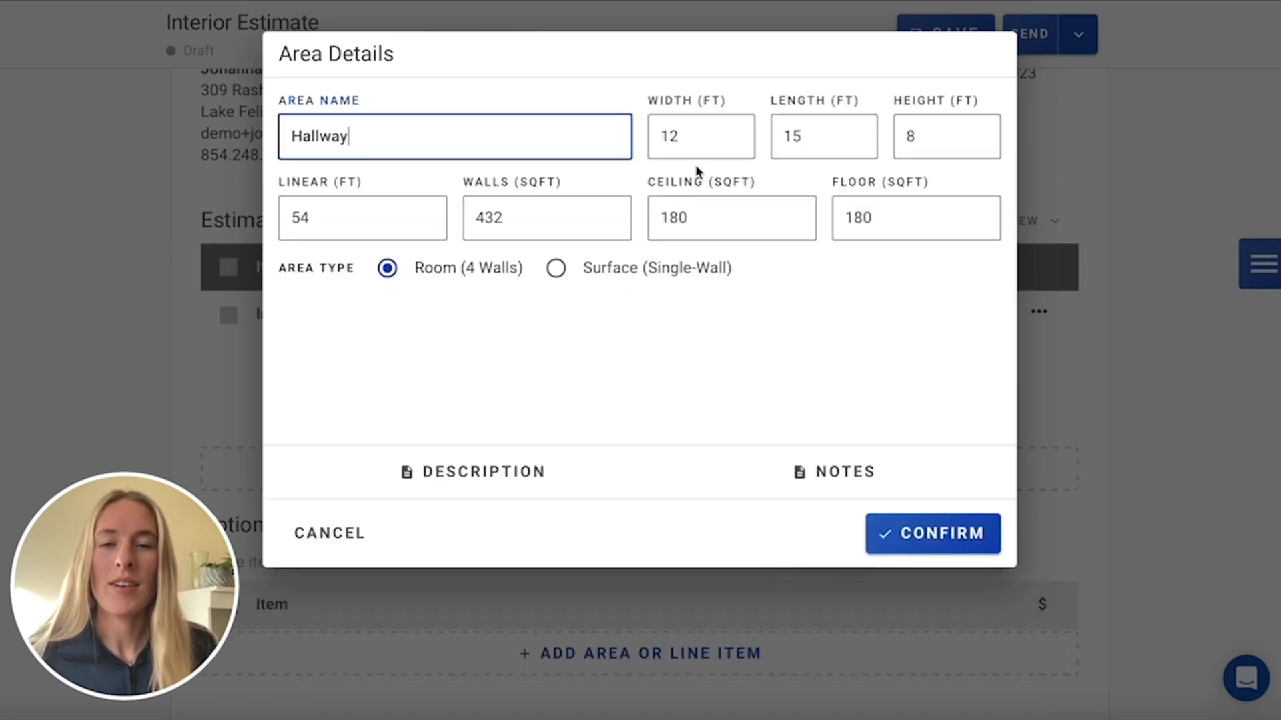
left_click(699, 136)
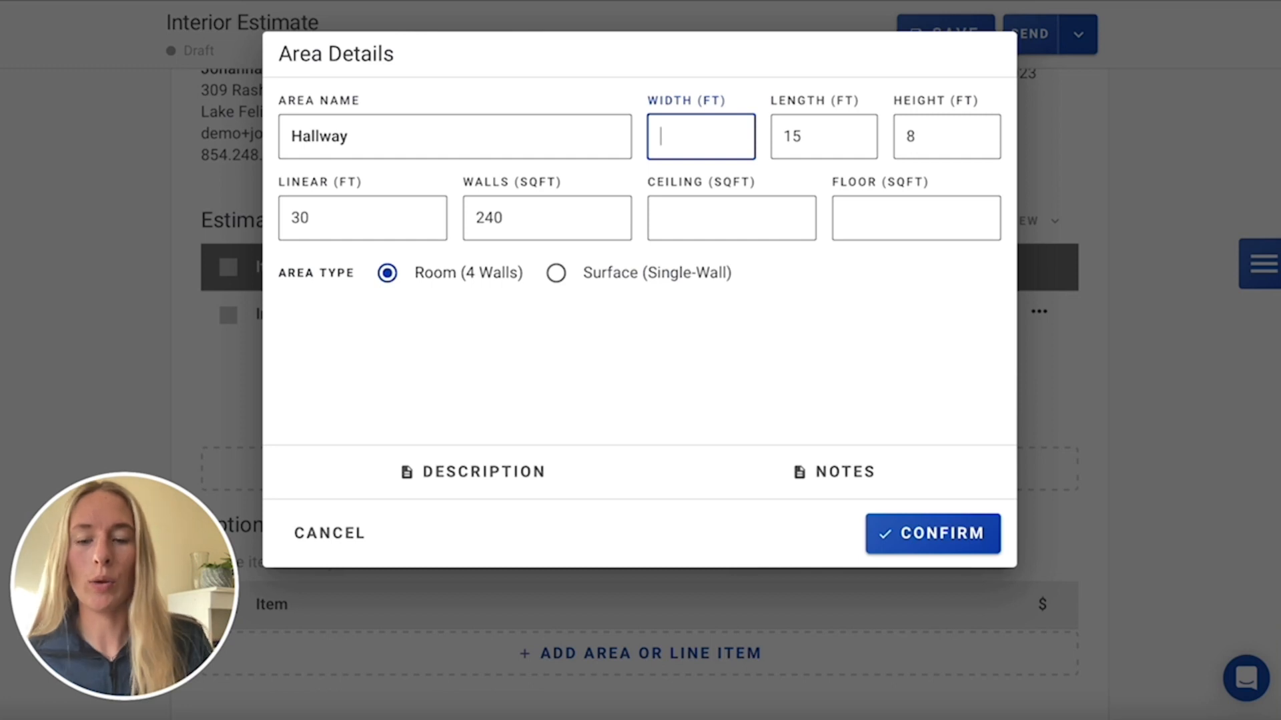
type("3.5")
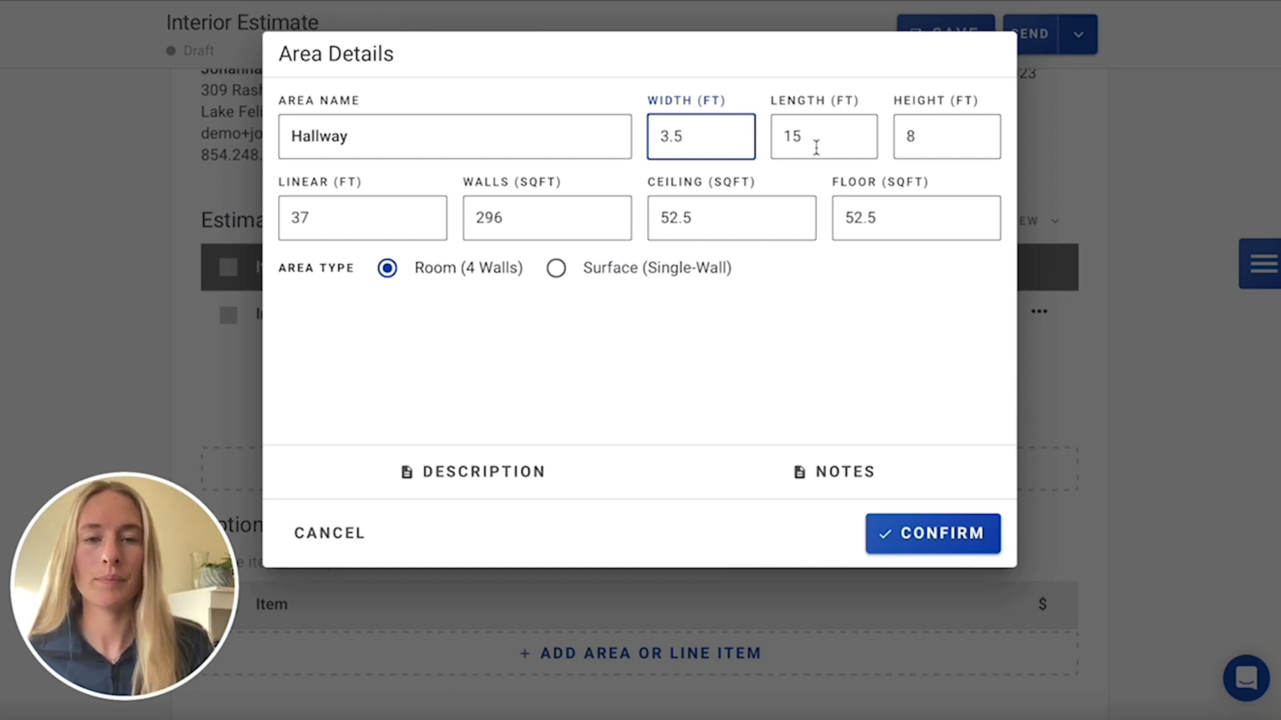
type("16")
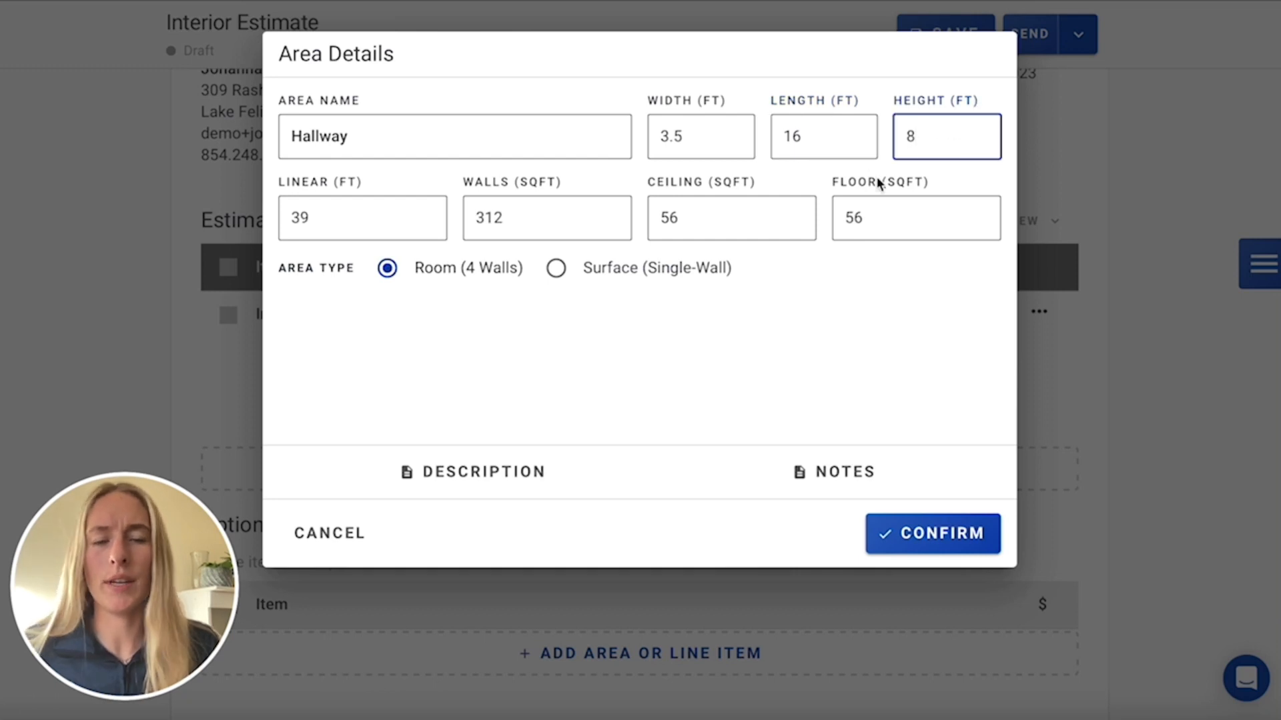
mouse_move(935, 114)
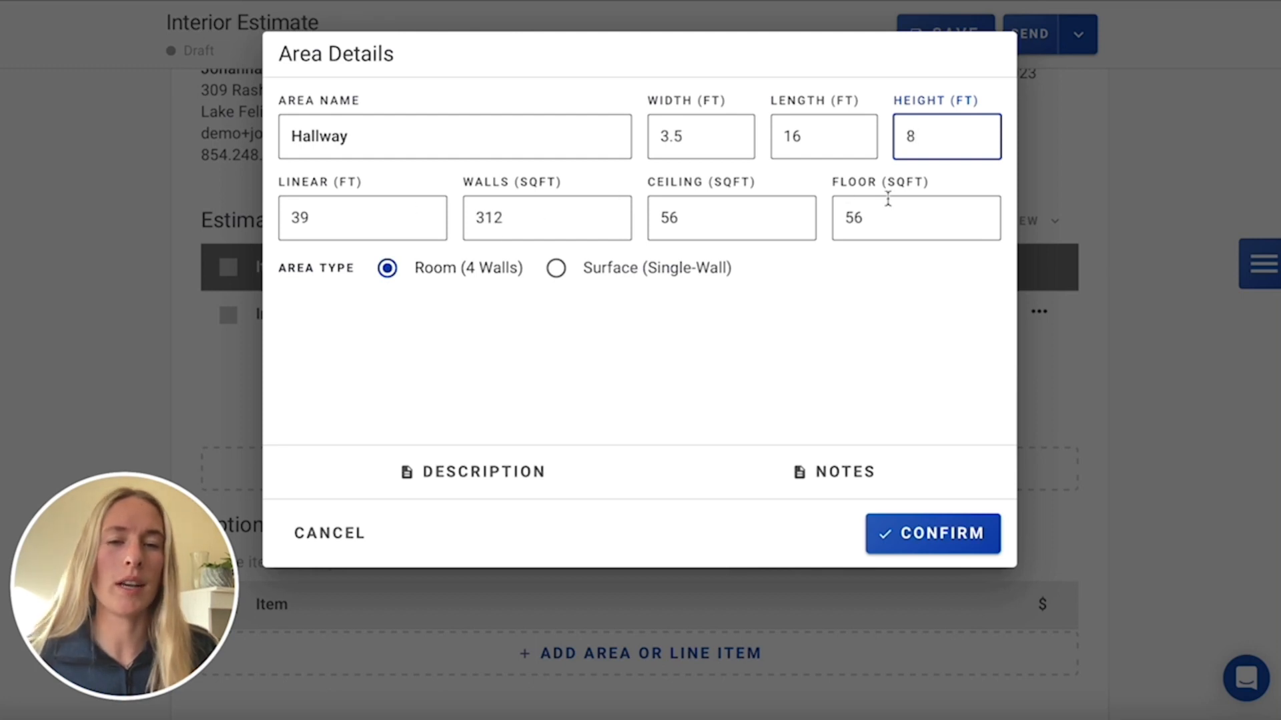
mouse_move(847, 255)
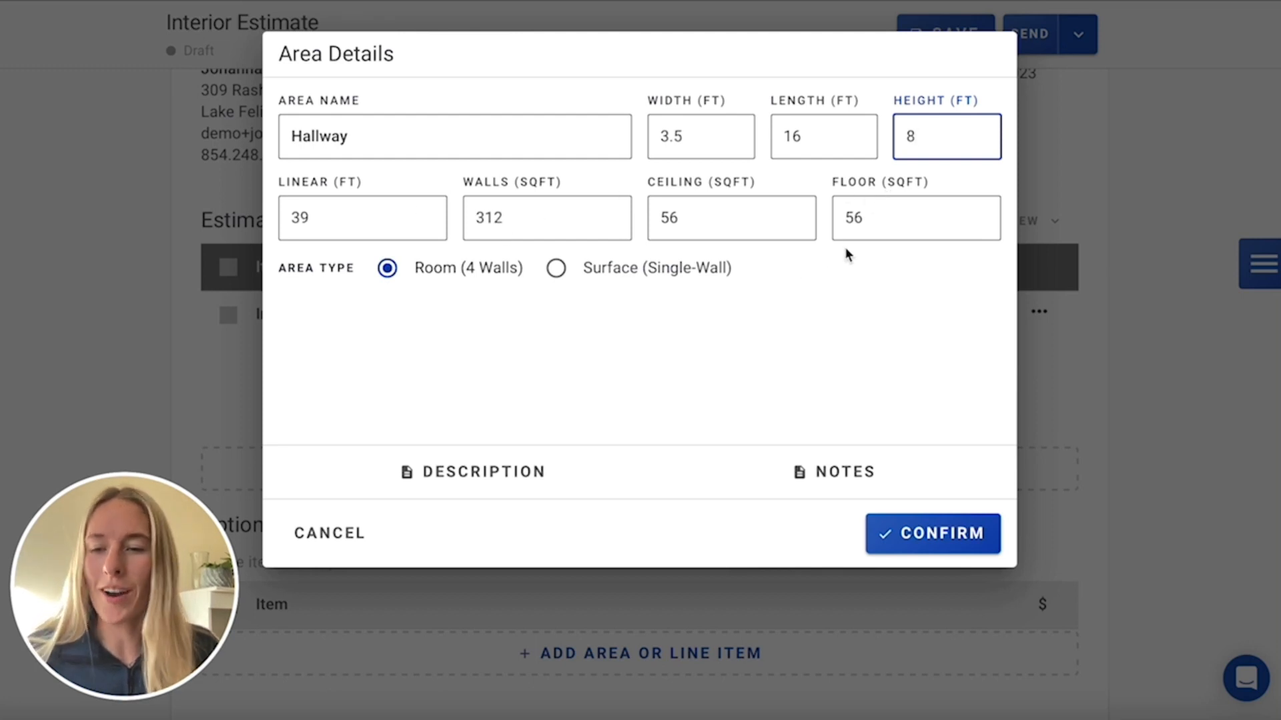
mouse_move(867, 331)
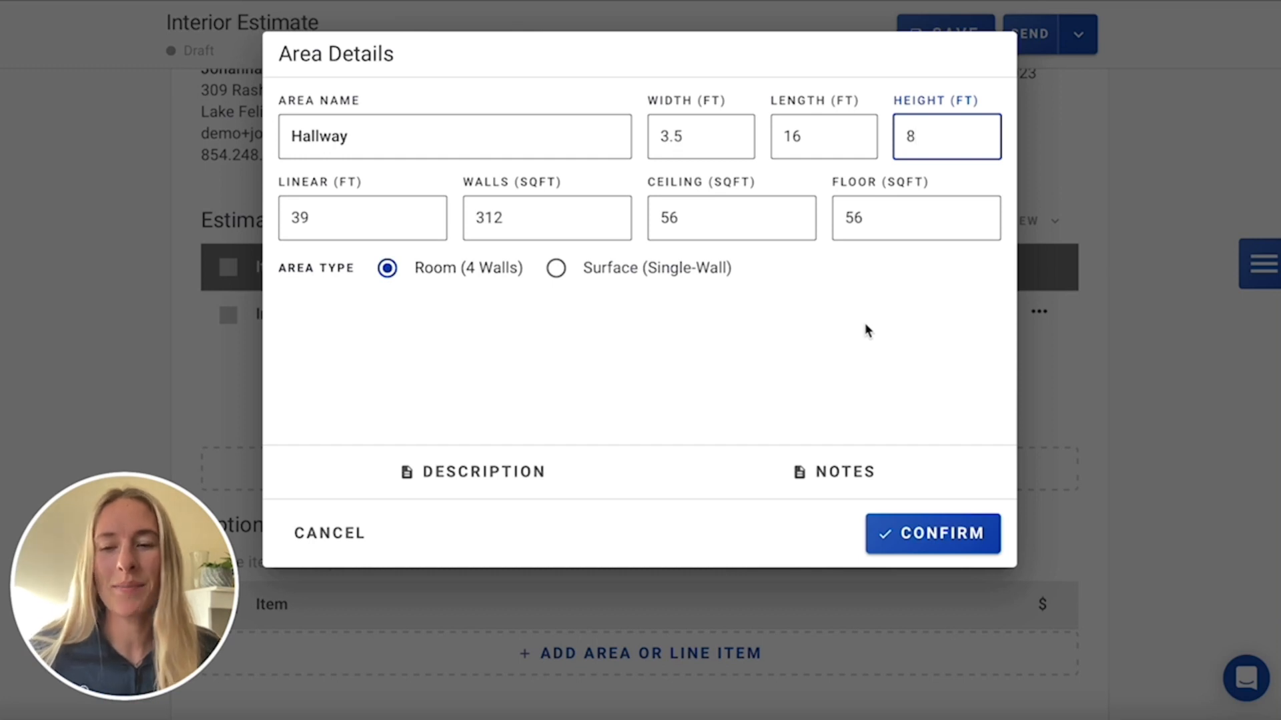
- Confirm the Hallway area at 3.5 by 16 by 8 feet
left_click(932, 534)
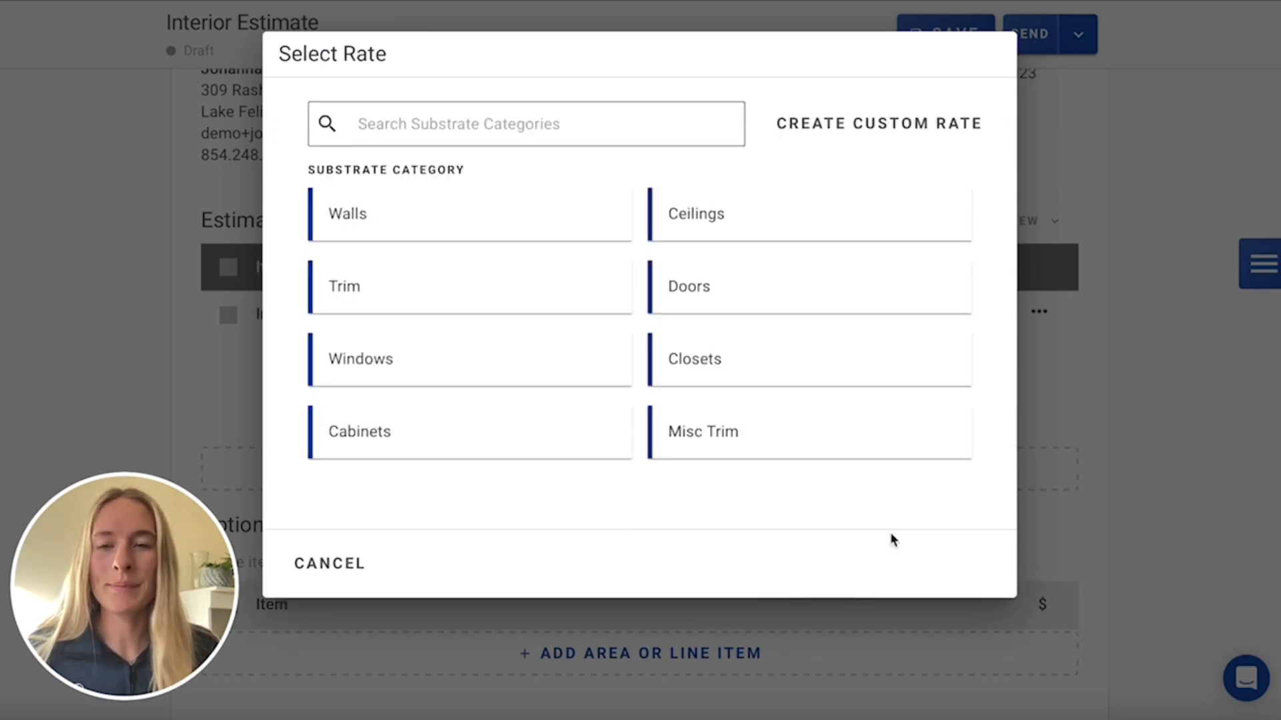
mouse_move(639, 236)
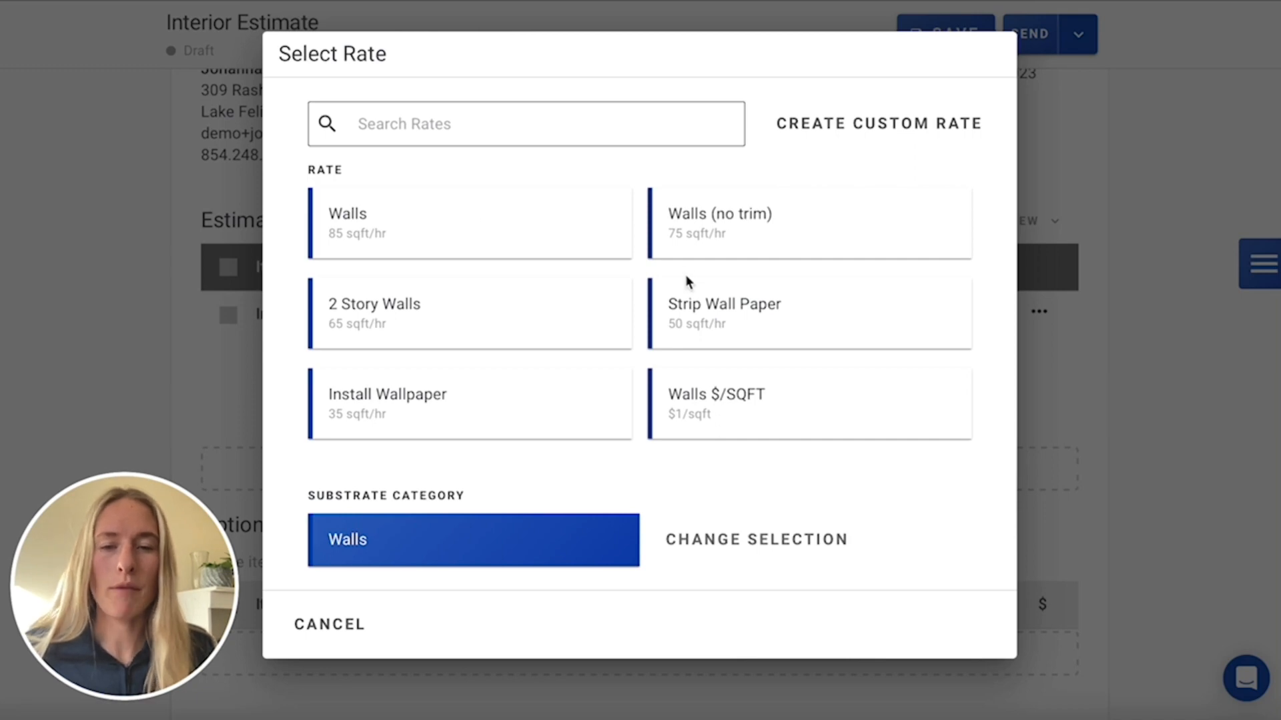
mouse_move(439, 246)
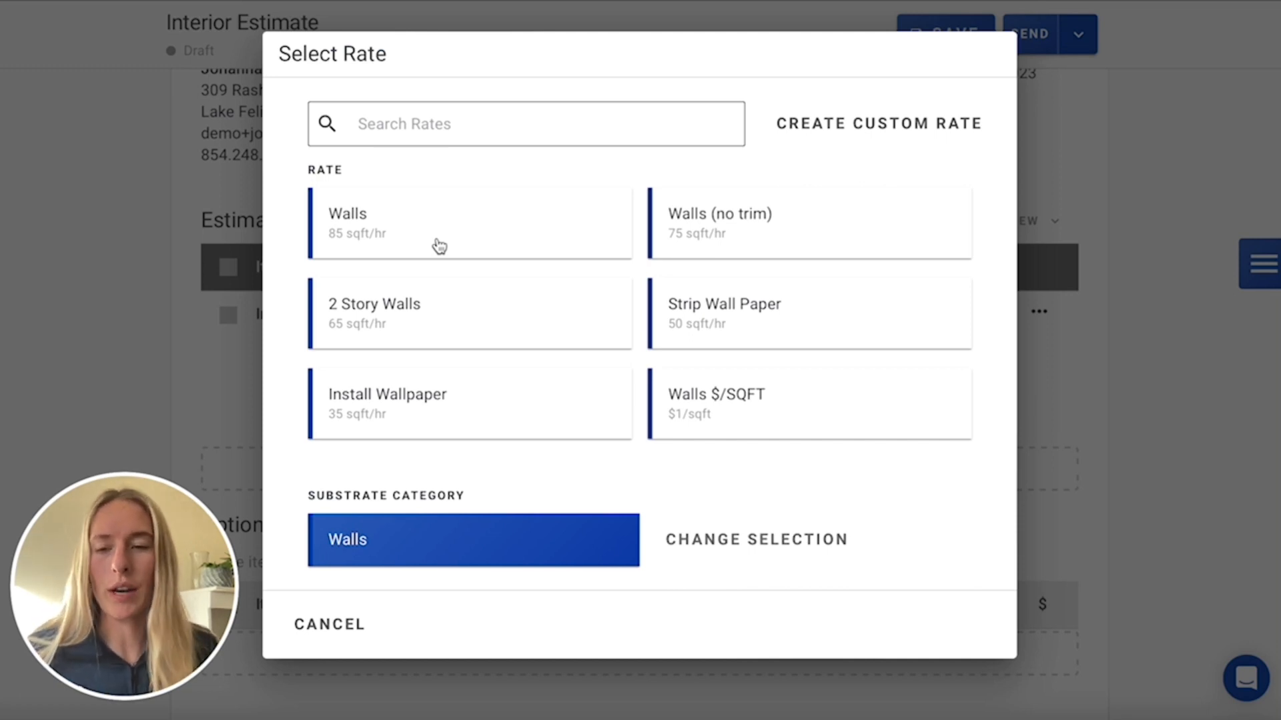
mouse_move(394, 233)
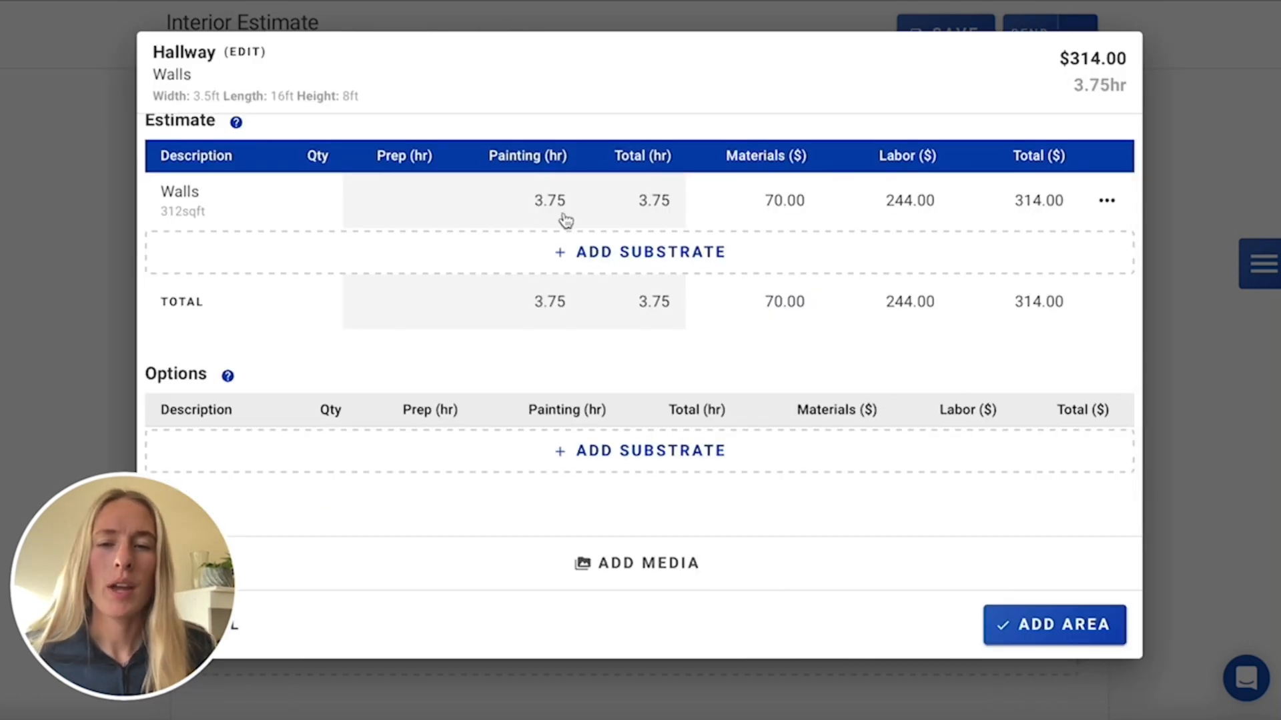
mouse_move(702, 229)
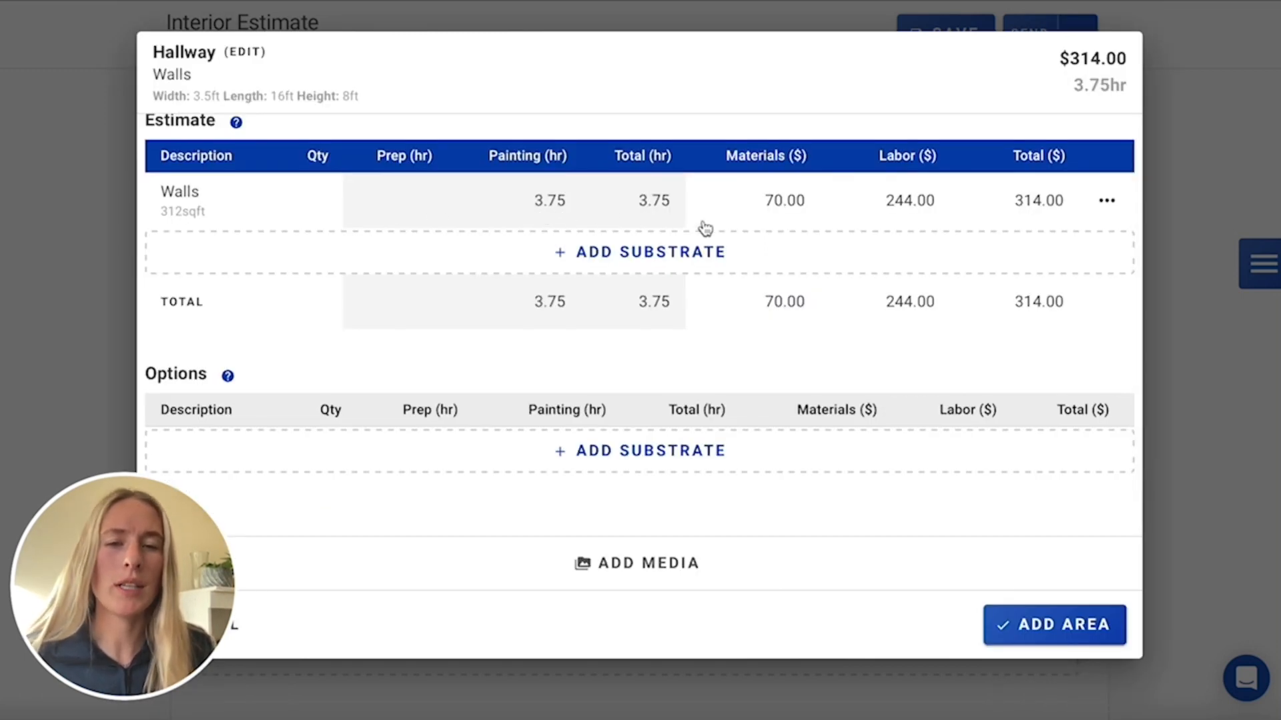
mouse_move(1061, 201)
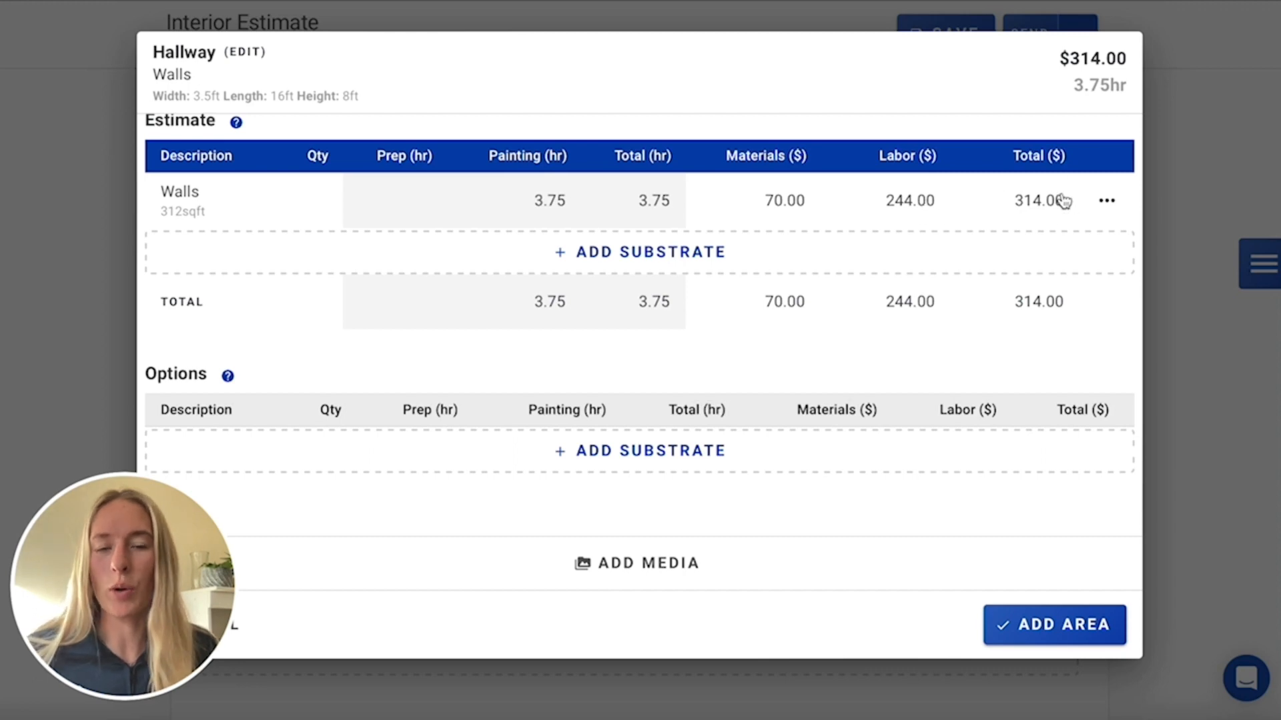
mouse_move(842, 222)
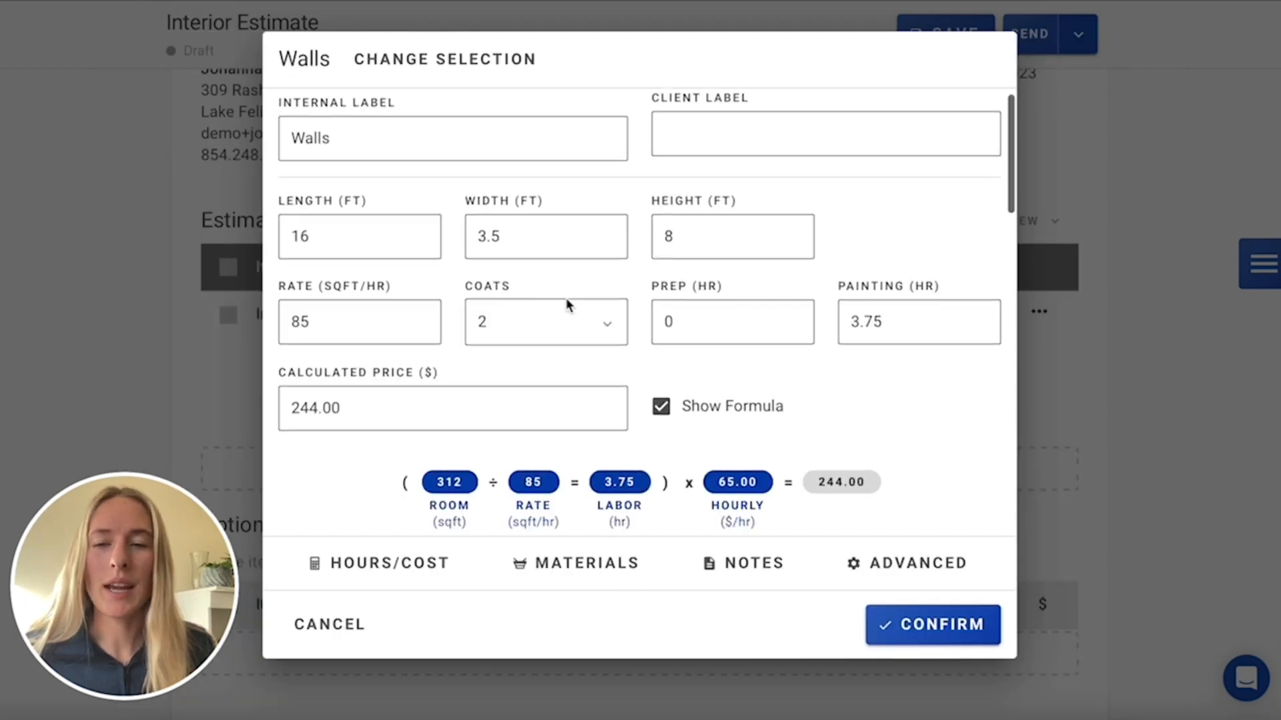
- Set the Walls line product to Sherwin Williams Emerald, Eggshell and confirm
scroll("down", 3)
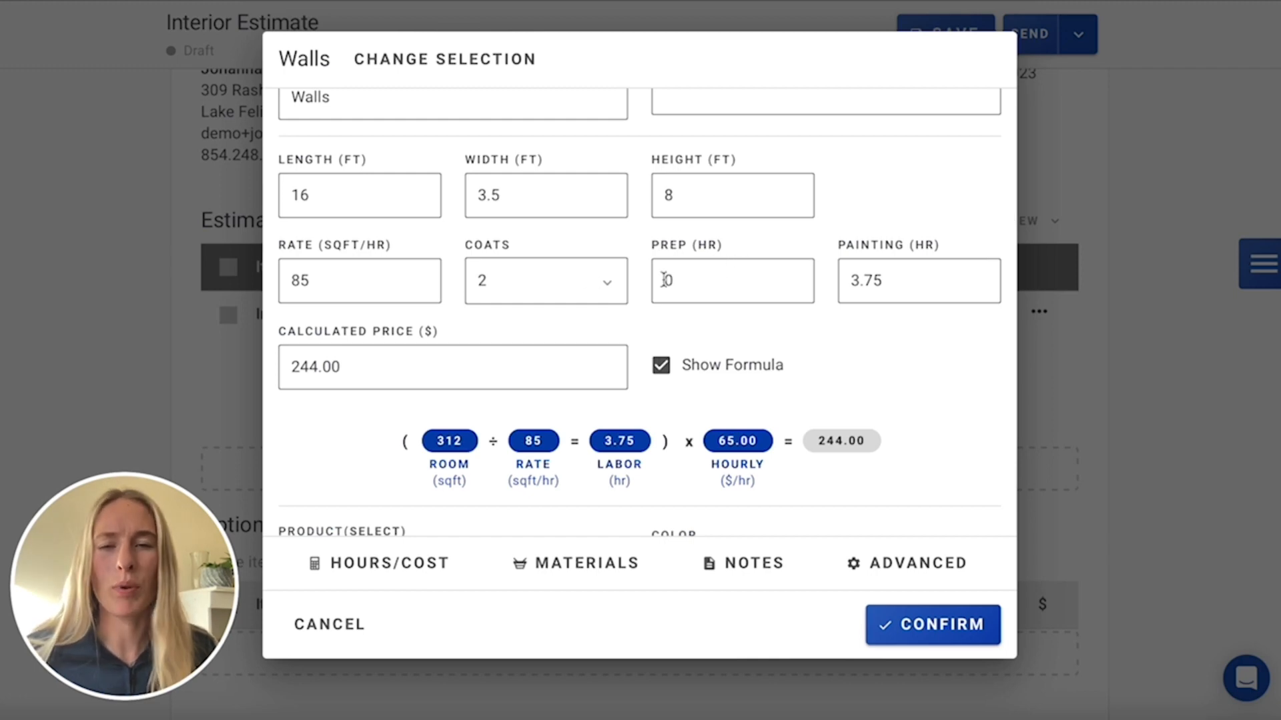
scroll("down", 3)
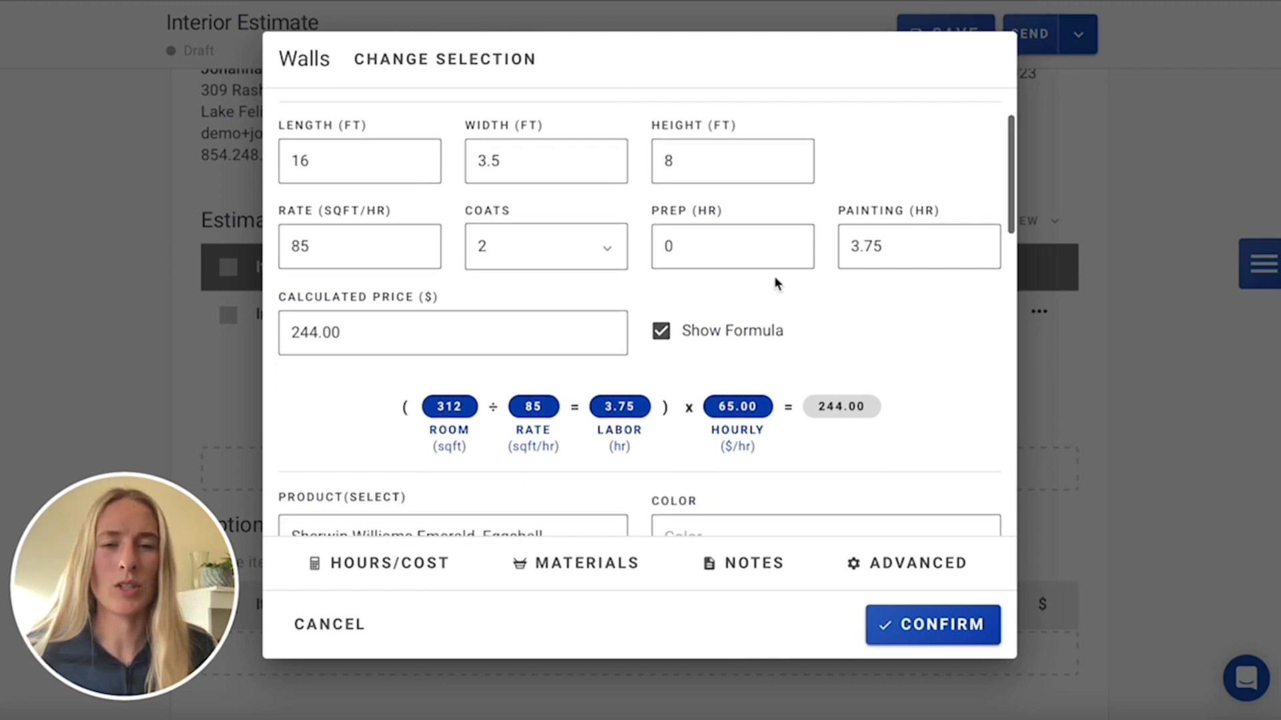
scroll("down", 3)
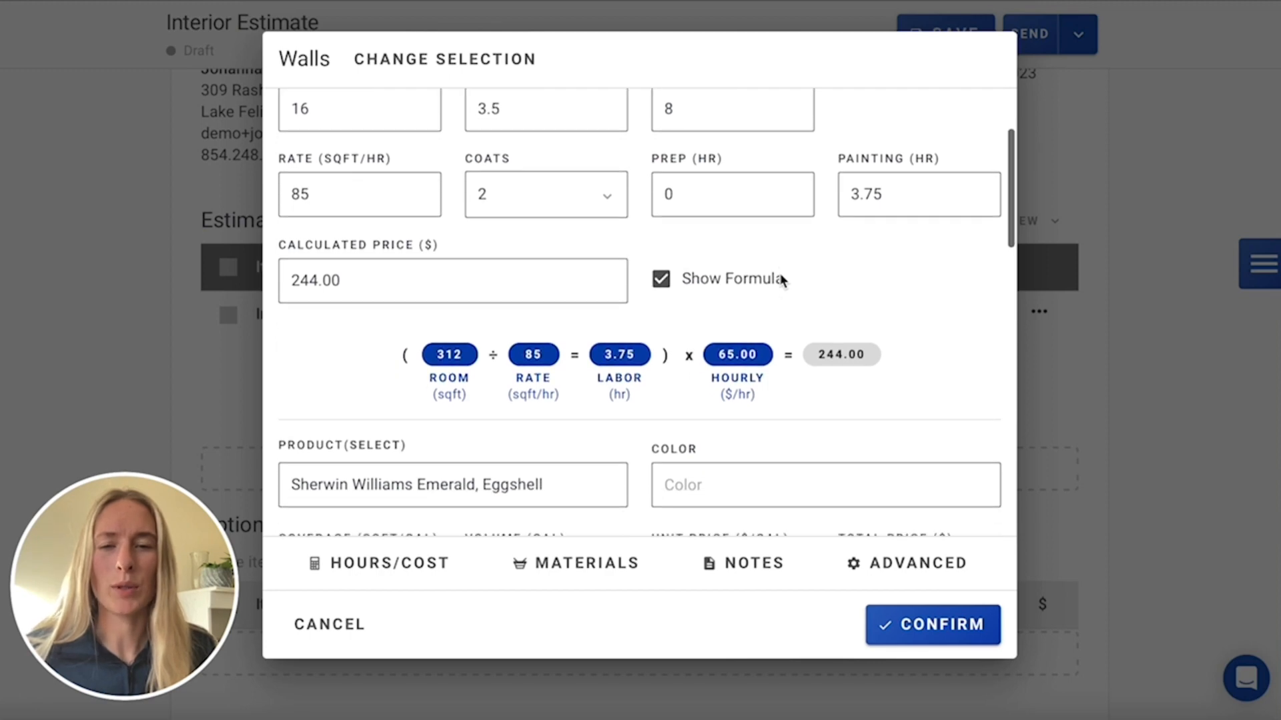
scroll("down", 3)
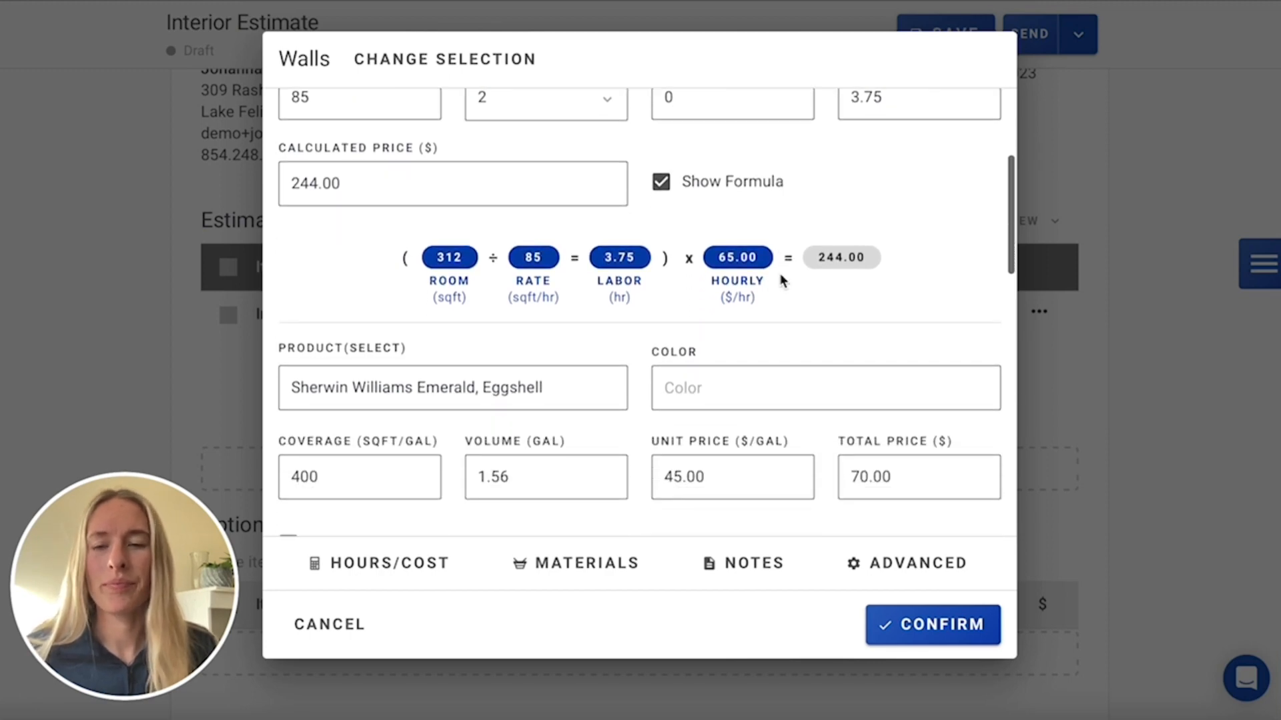
scroll("down", 3)
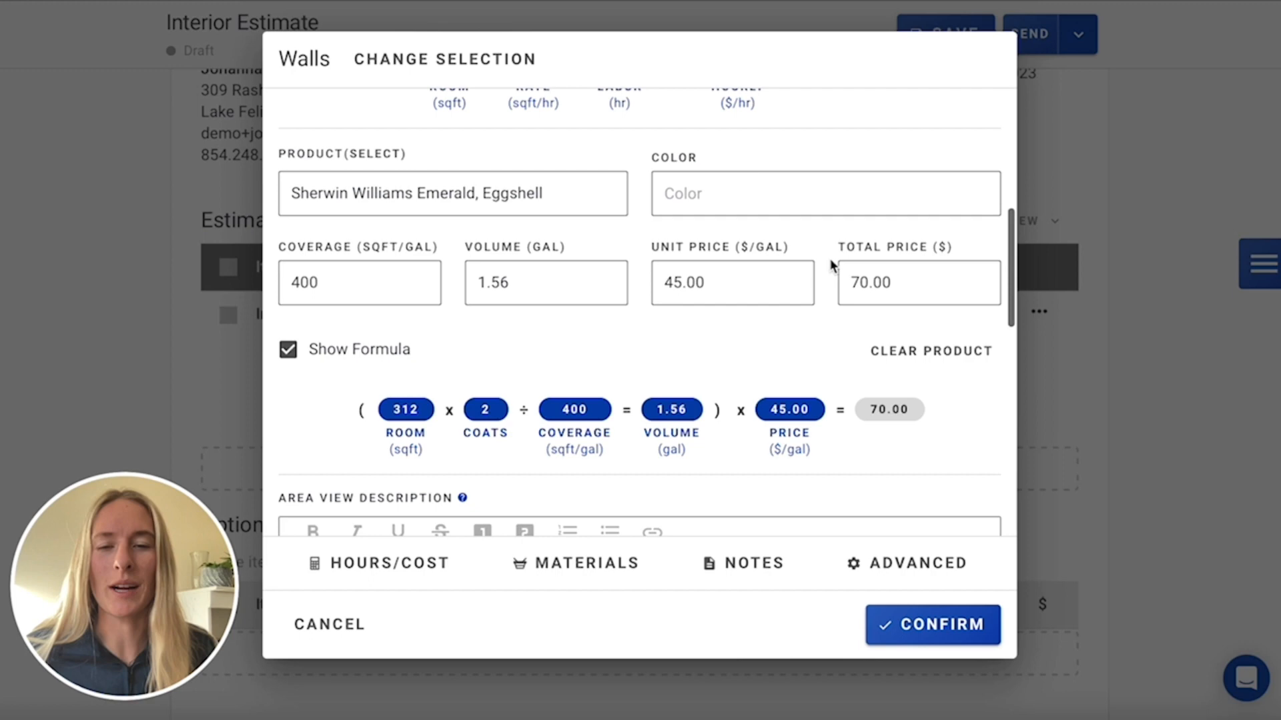
mouse_move(741, 357)
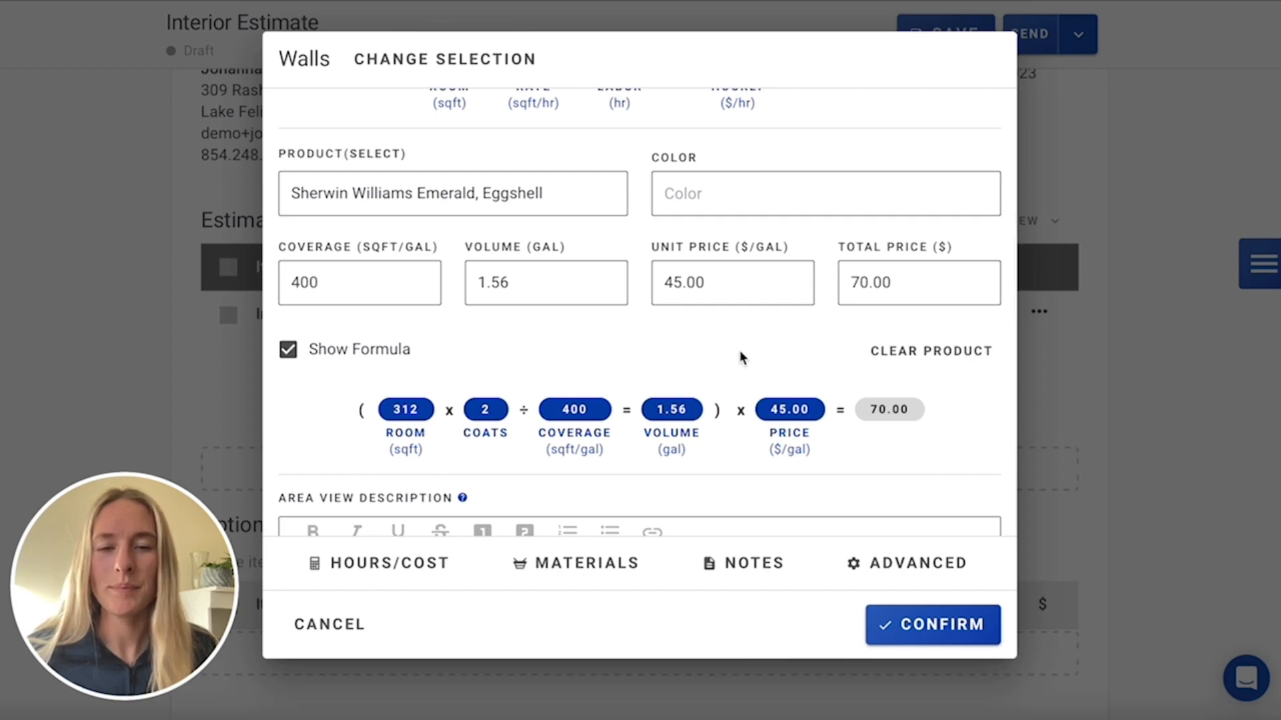
mouse_move(392, 166)
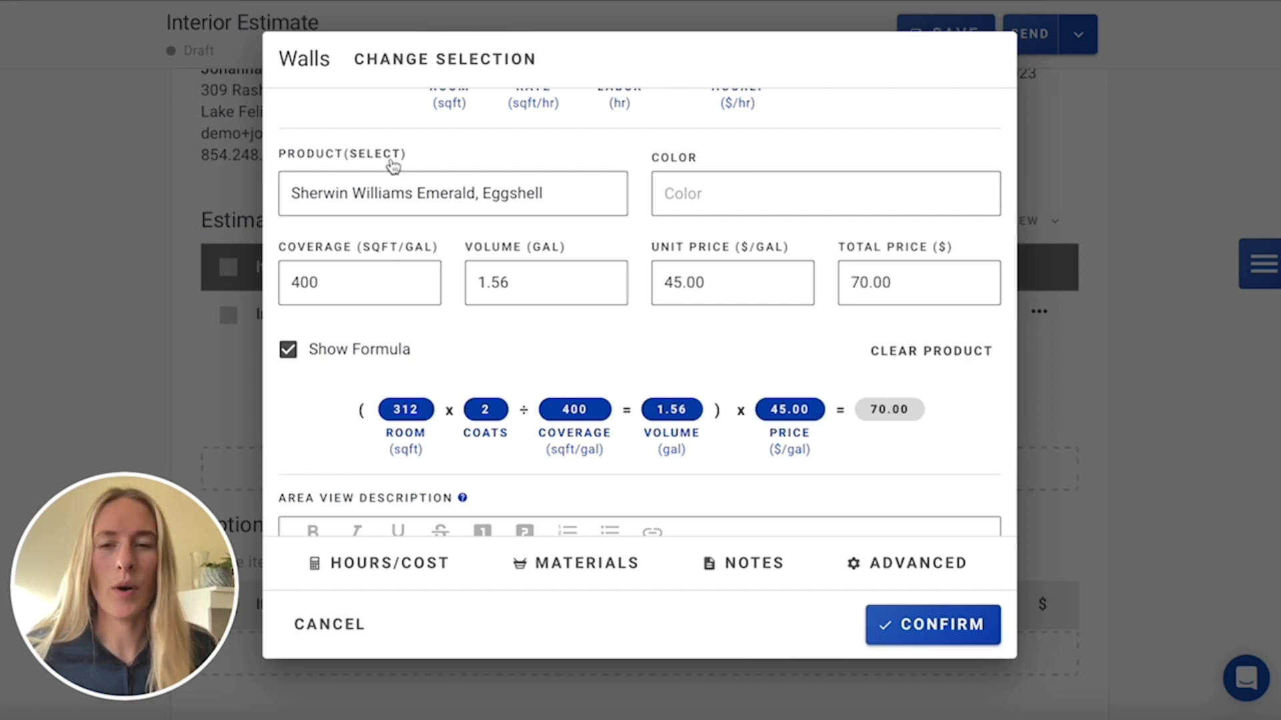
left_click(452, 193)
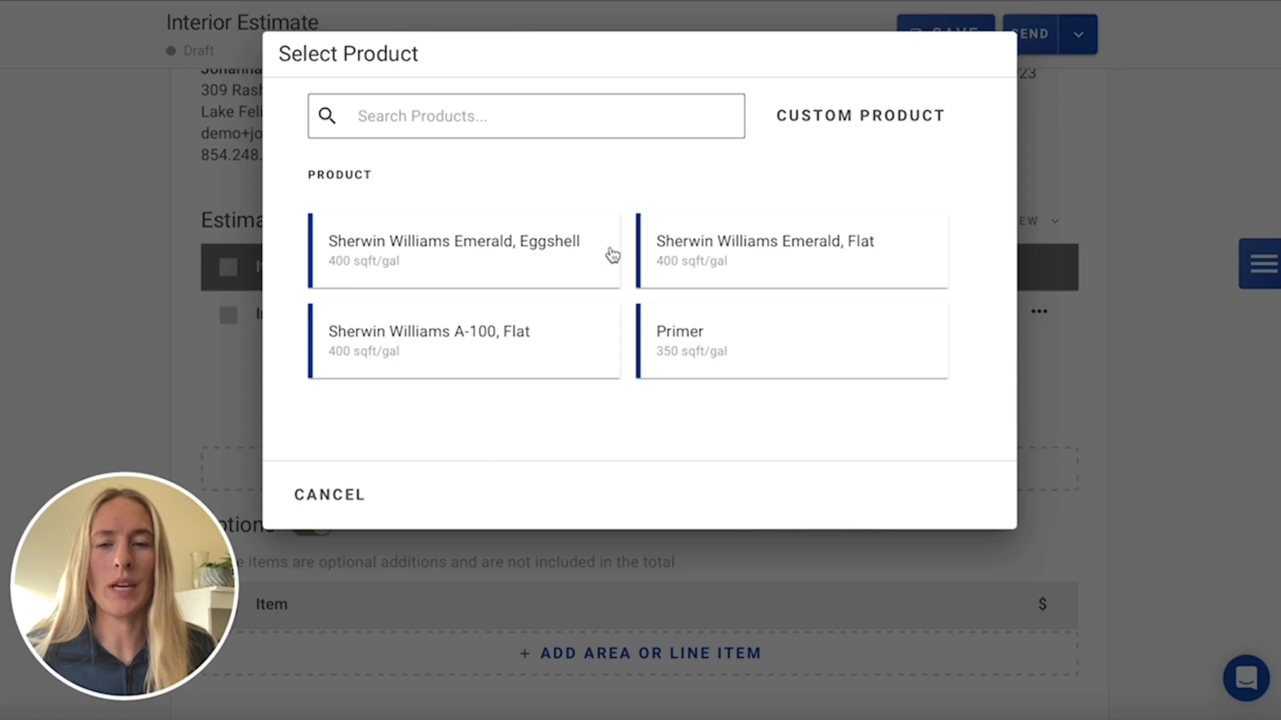
left_click(454, 251)
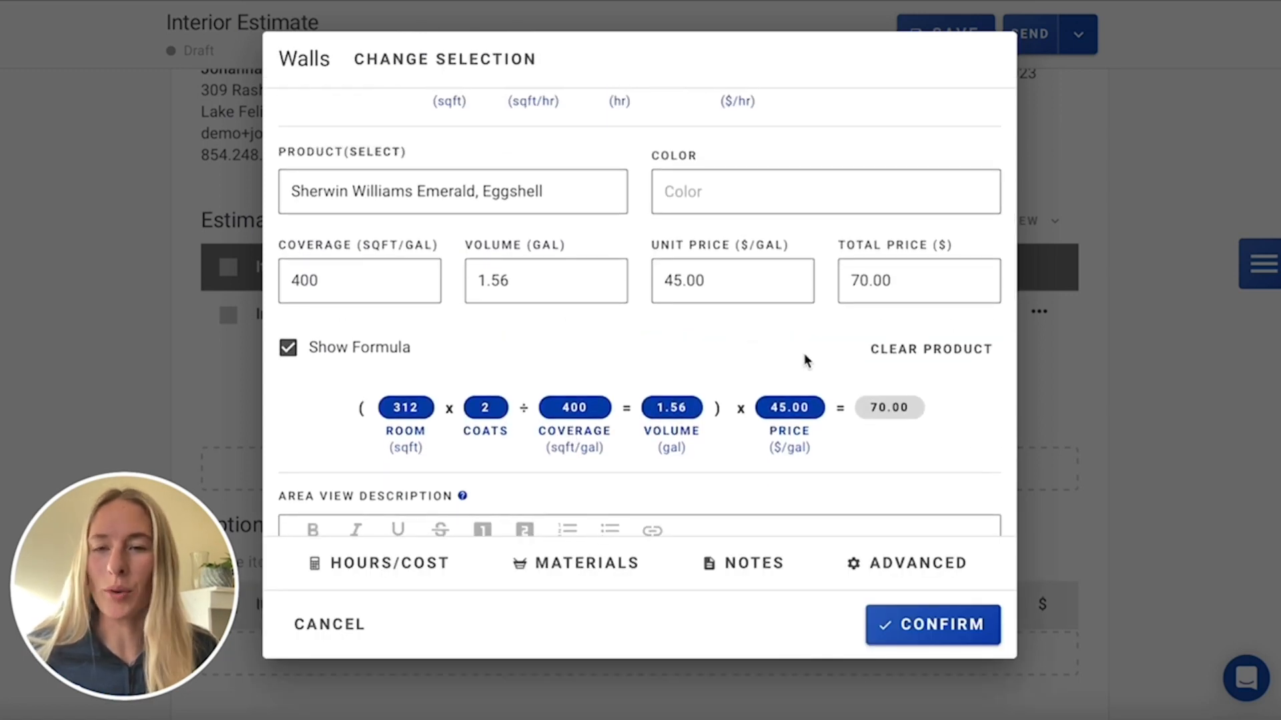
left_click(932, 625)
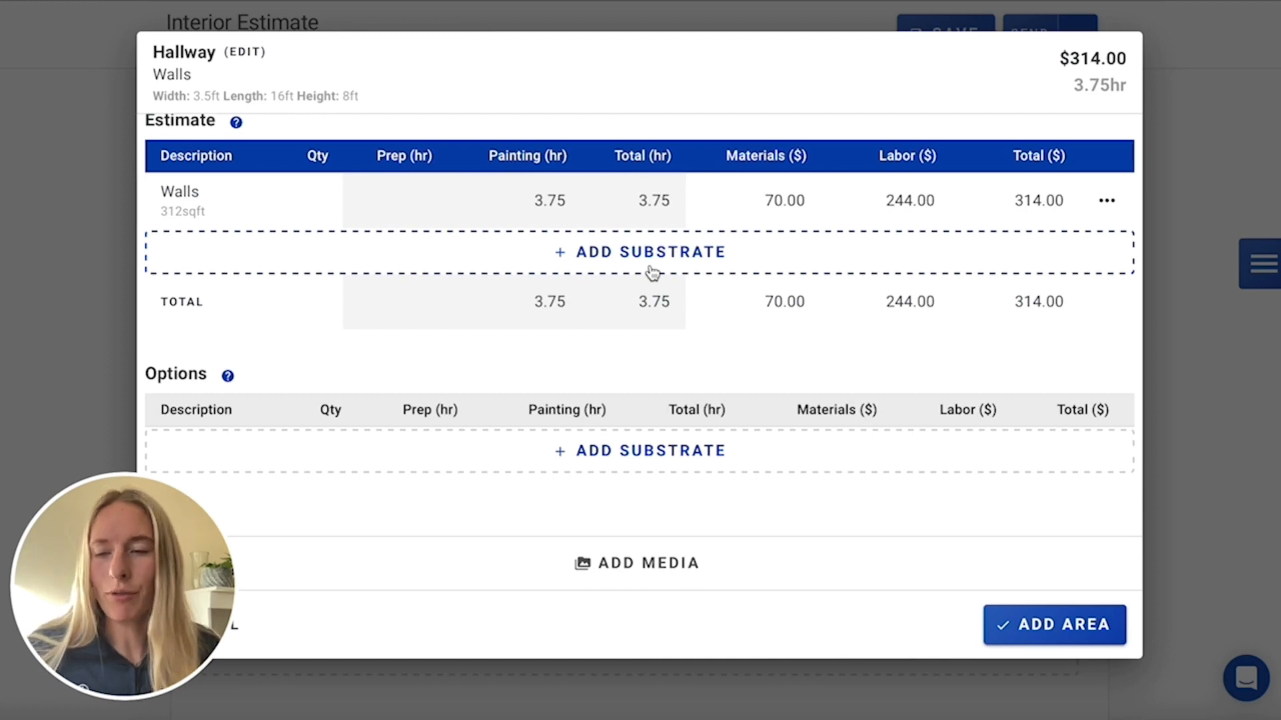
- Add a three-coat Baseboards trim line of 39 lnft costing $244
left_click(641, 251)
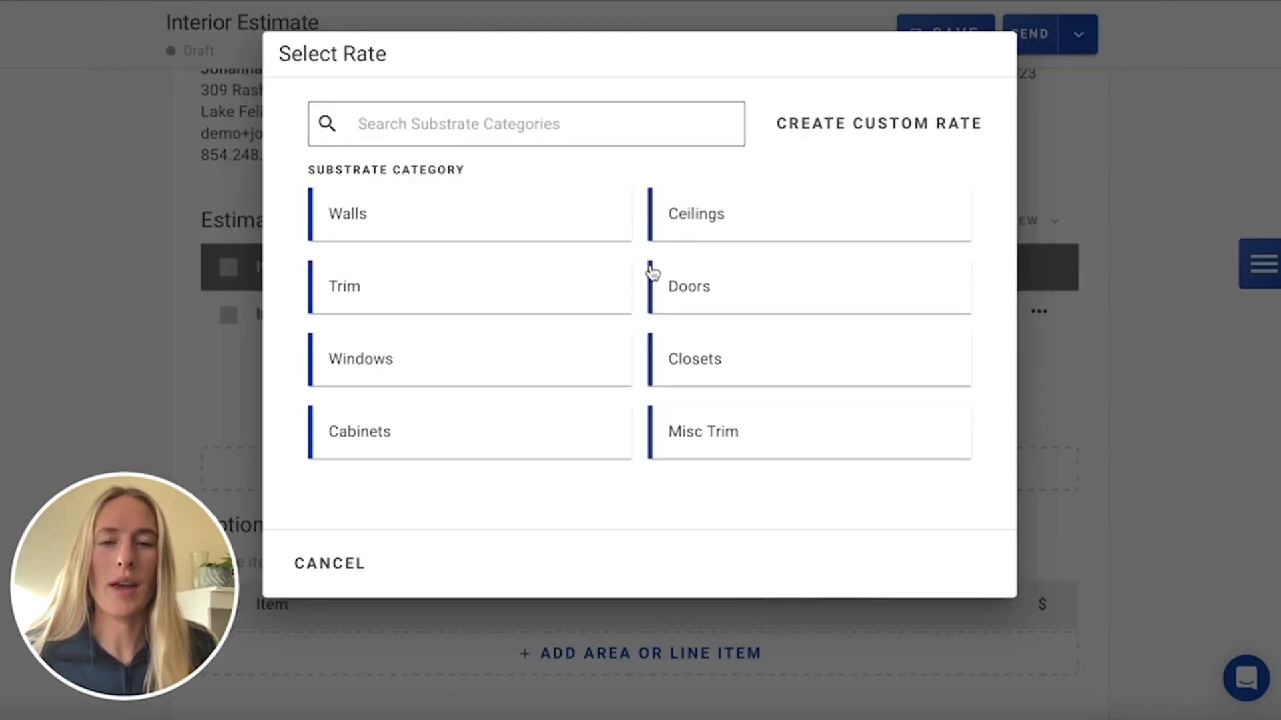
left_click(470, 285)
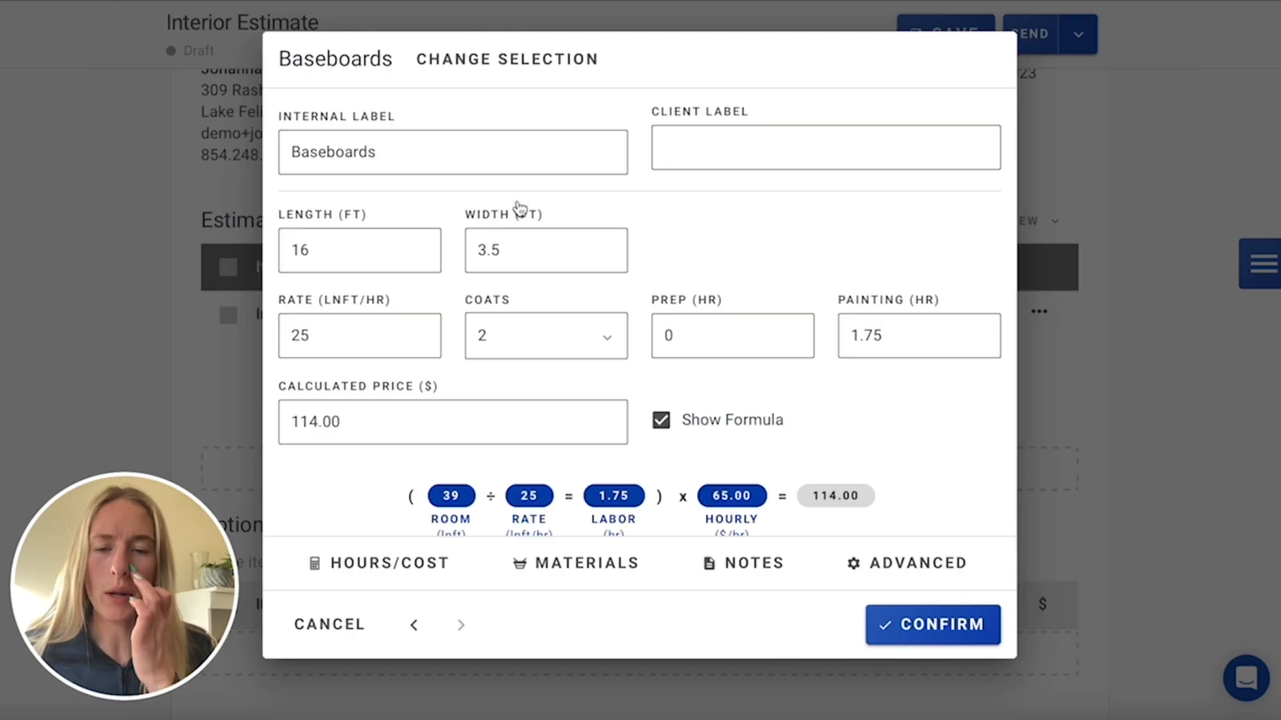
mouse_move(676, 351)
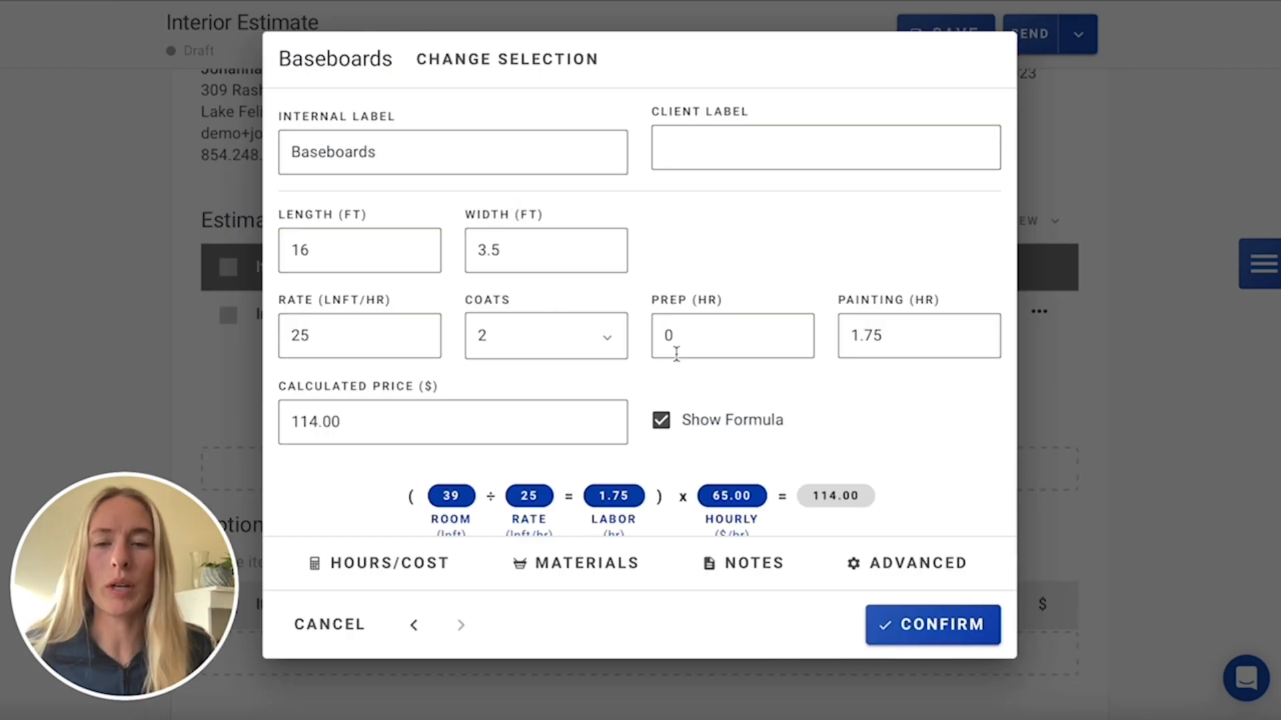
type("1")
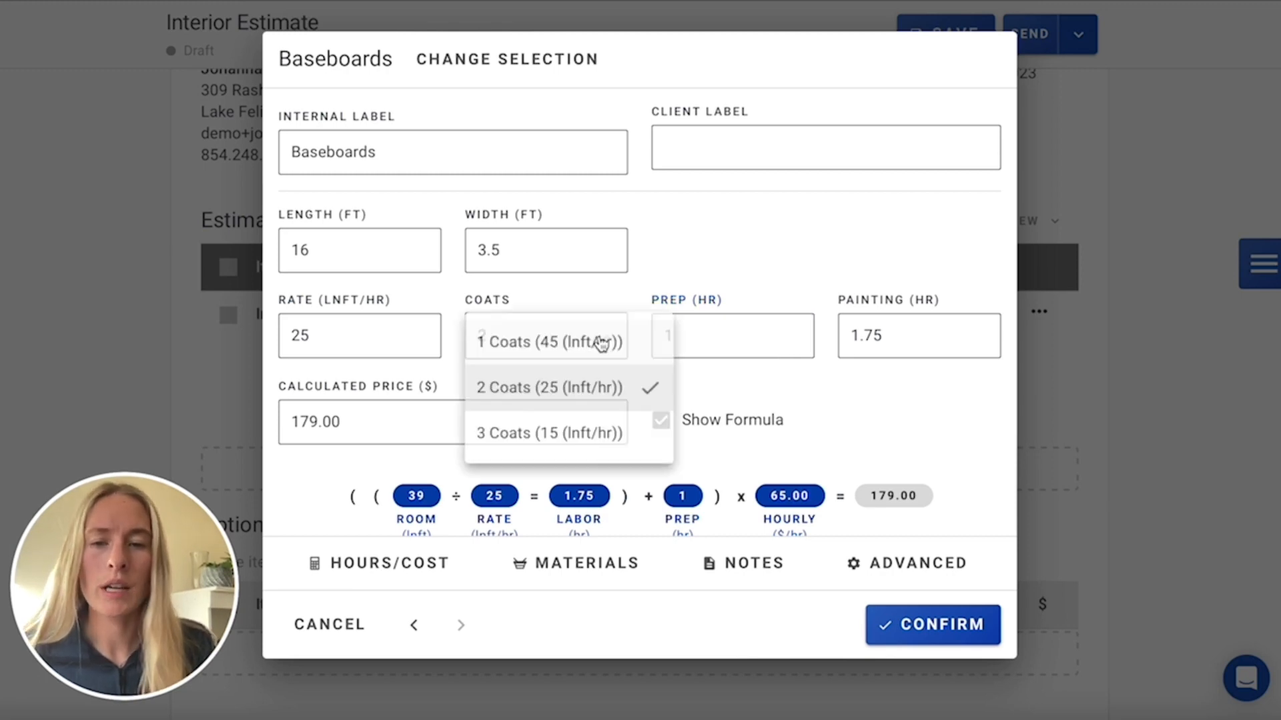
left_click(549, 433)
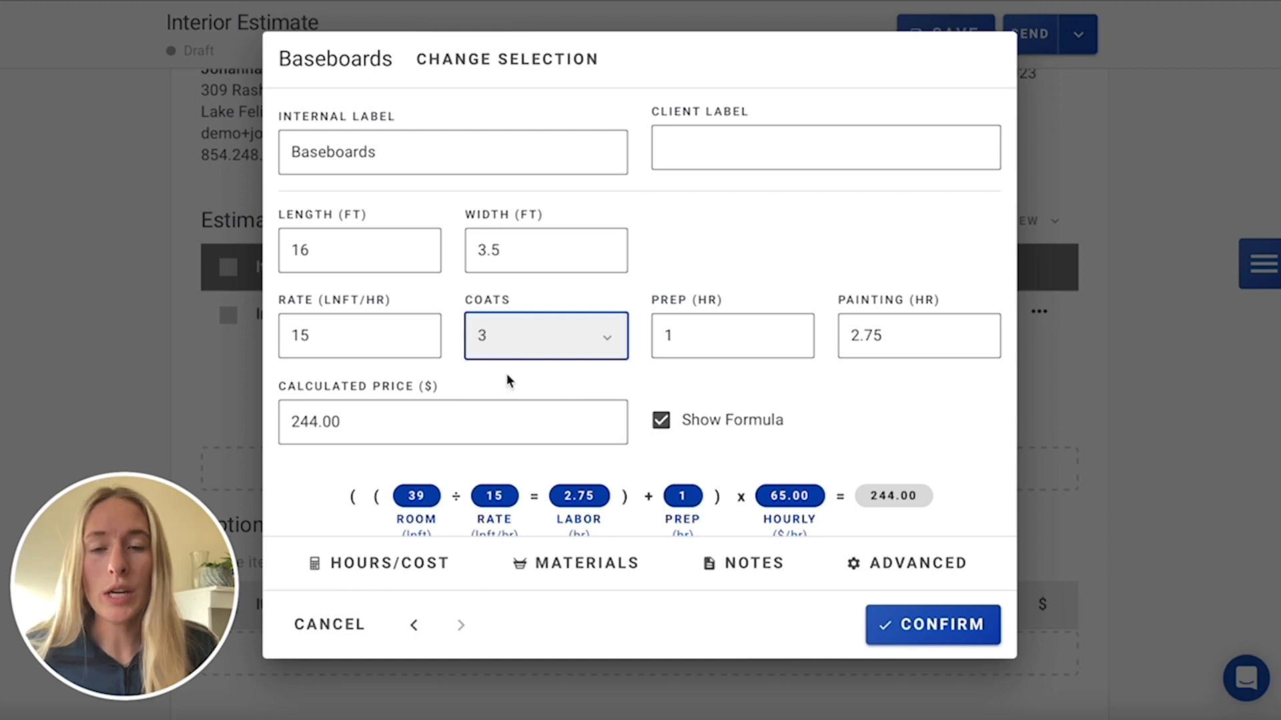
scroll("down", 3)
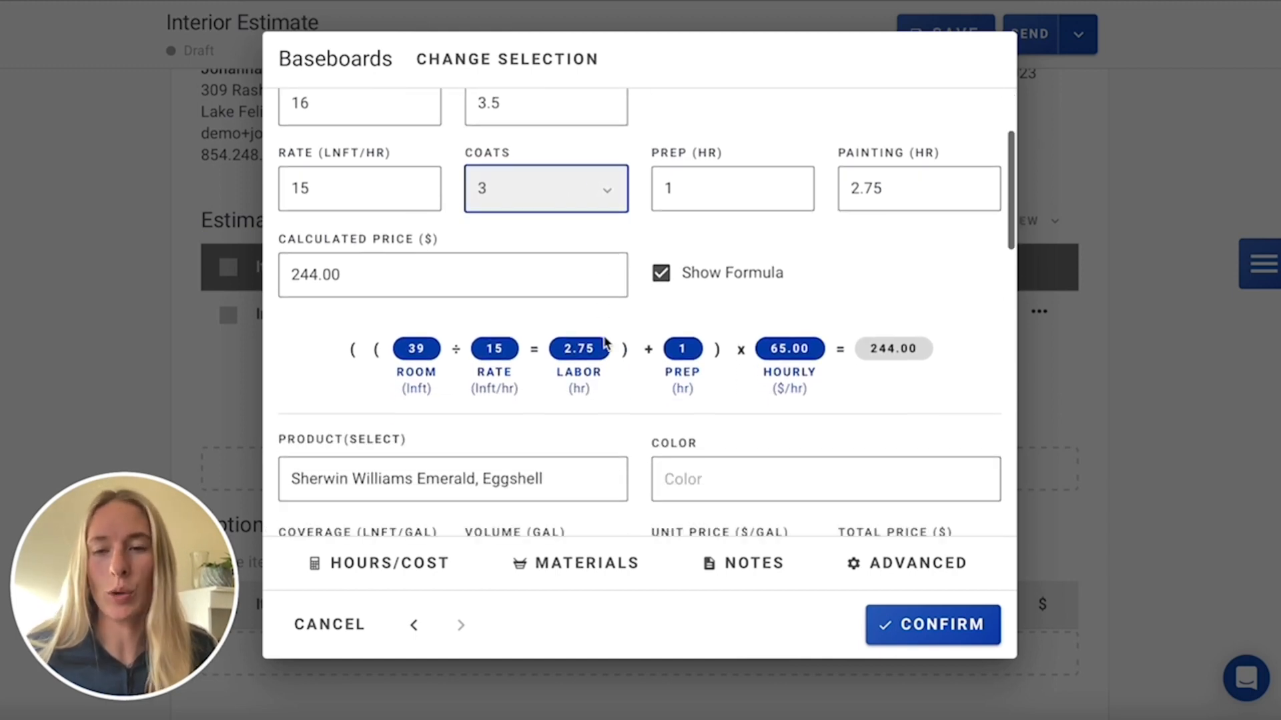
scroll("down", 3)
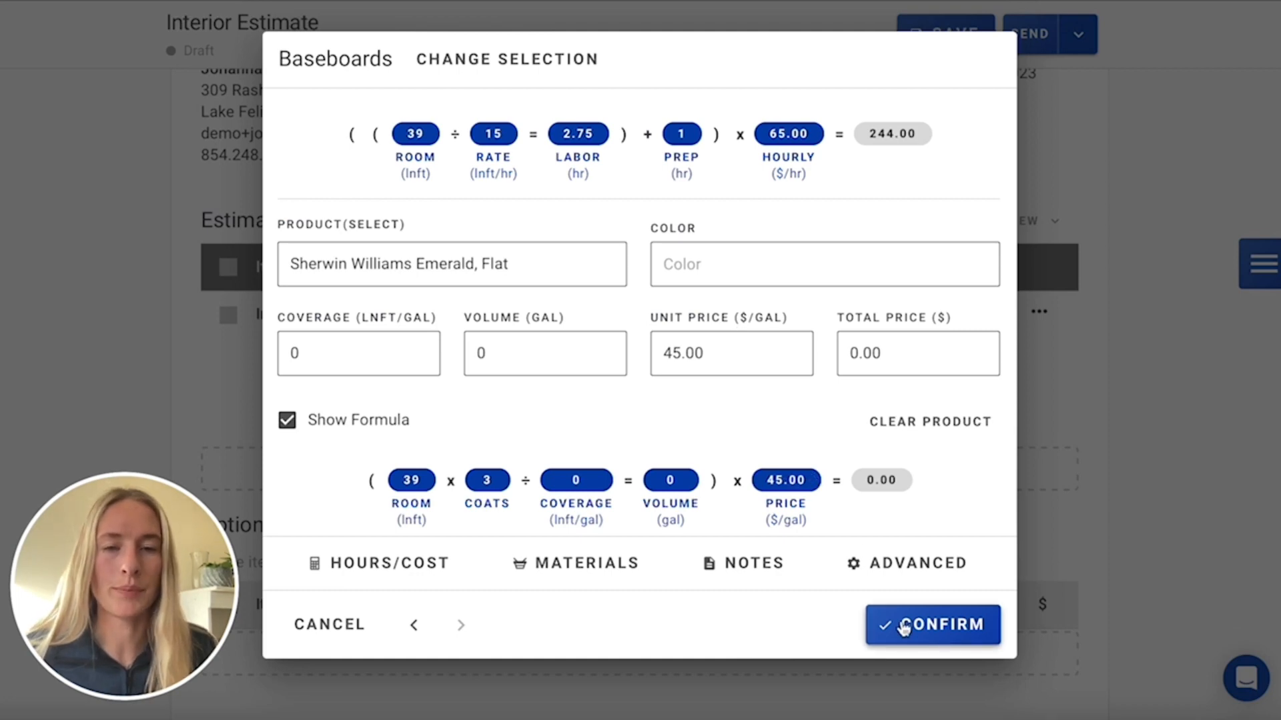
left_click(932, 624)
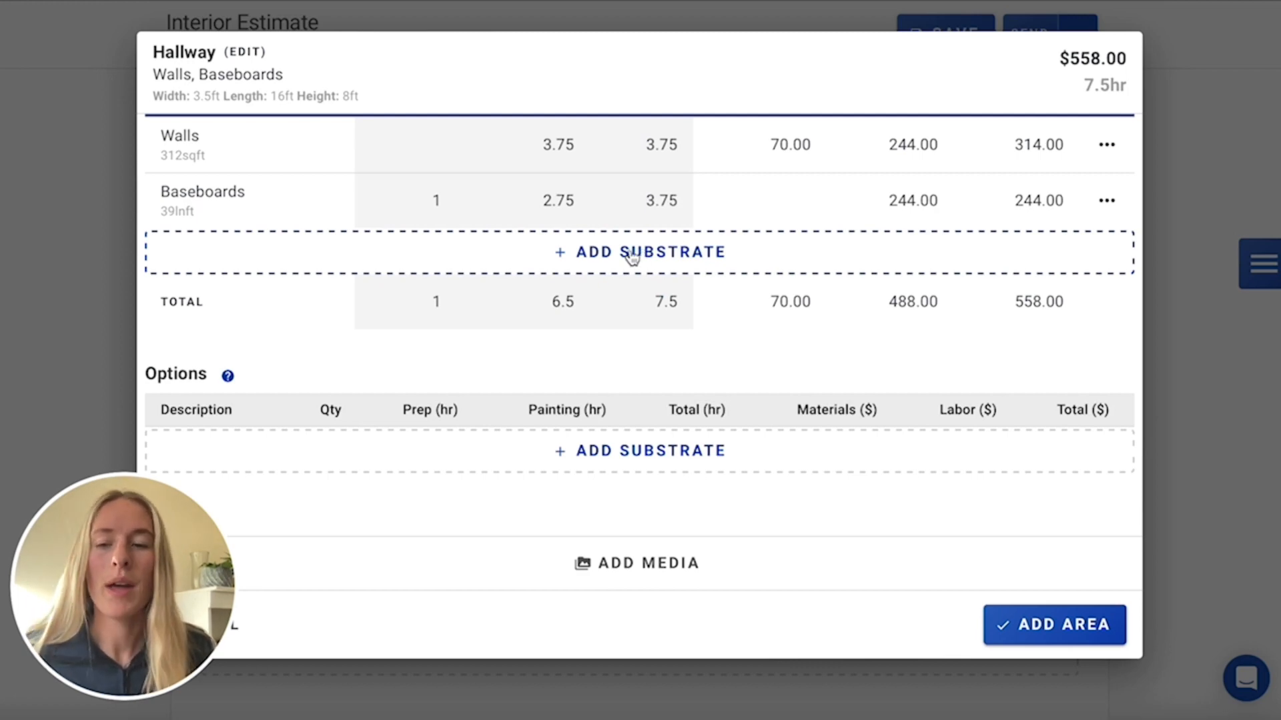
- Add six one-side Door & Frame units with 2 prep hours, costing $910
left_click(640, 252)
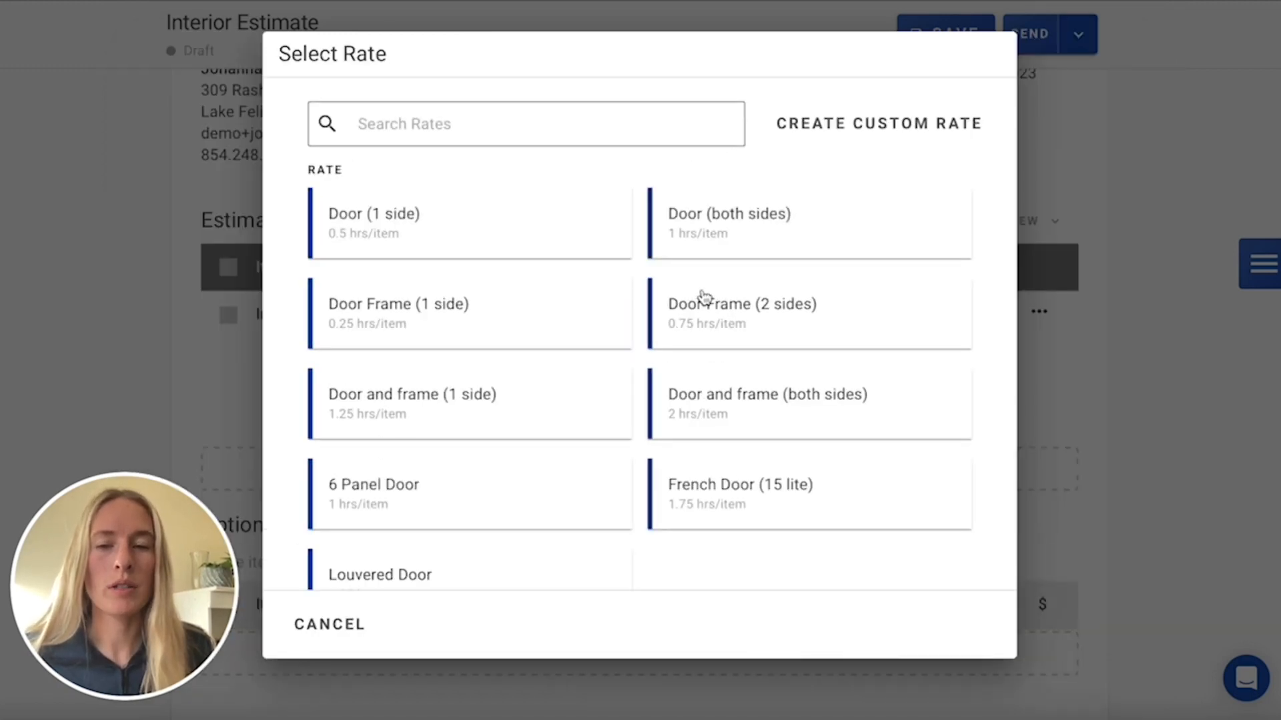
mouse_move(407, 251)
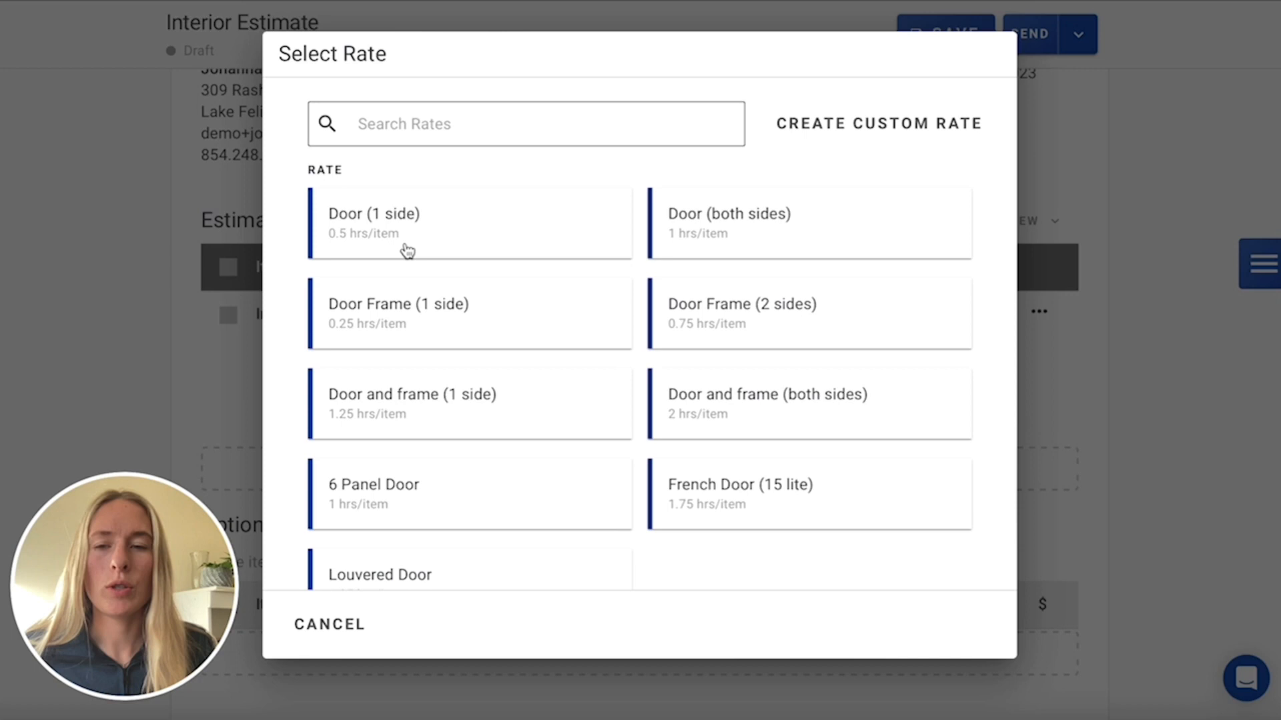
mouse_move(430, 304)
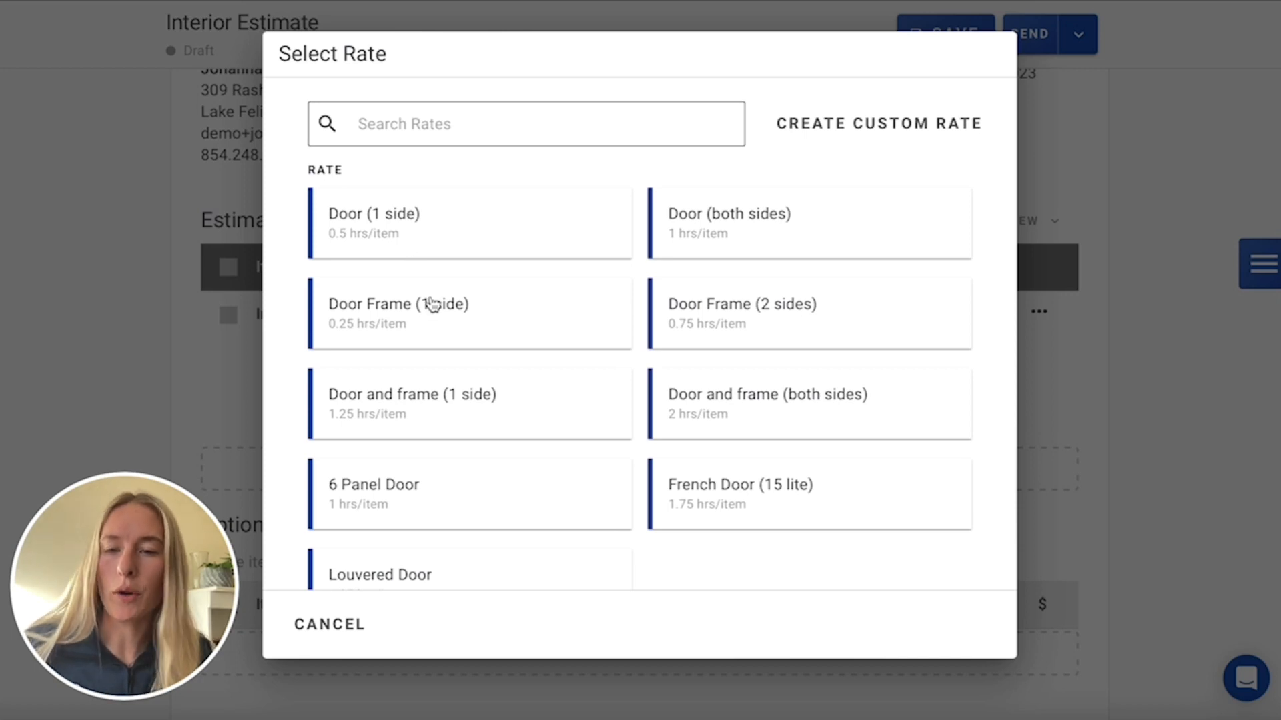
mouse_move(477, 406)
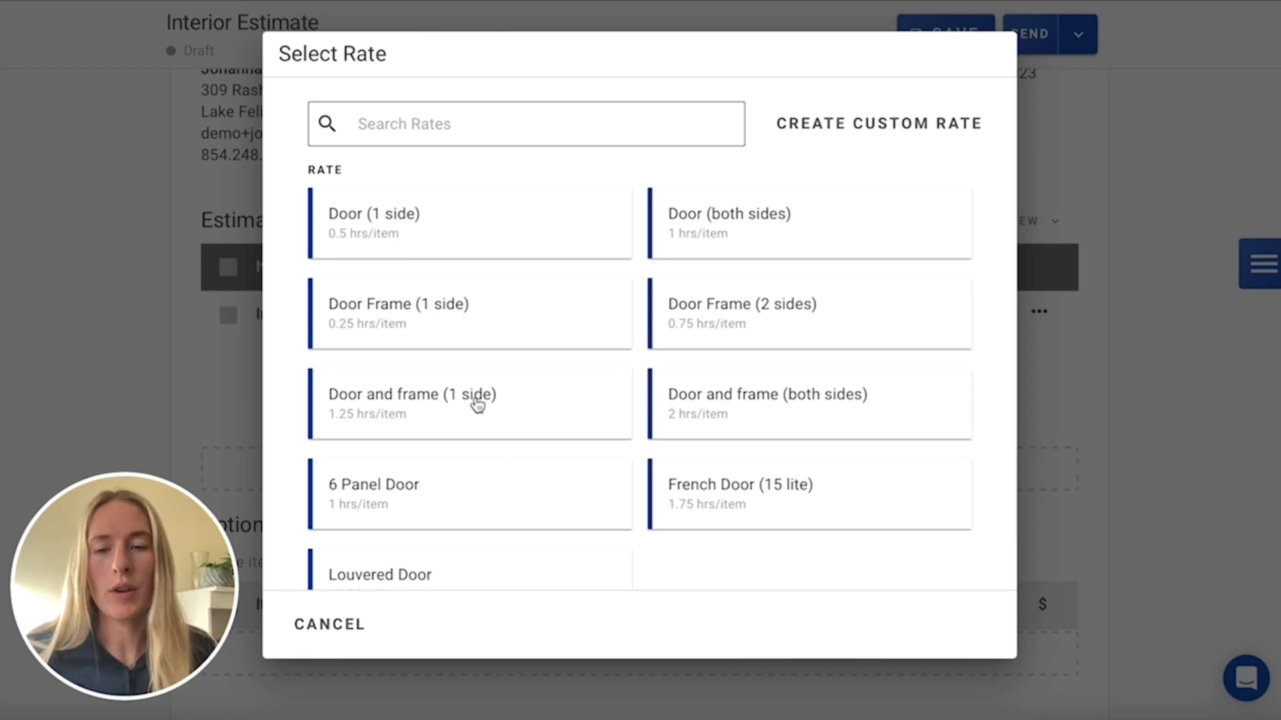
mouse_move(460, 414)
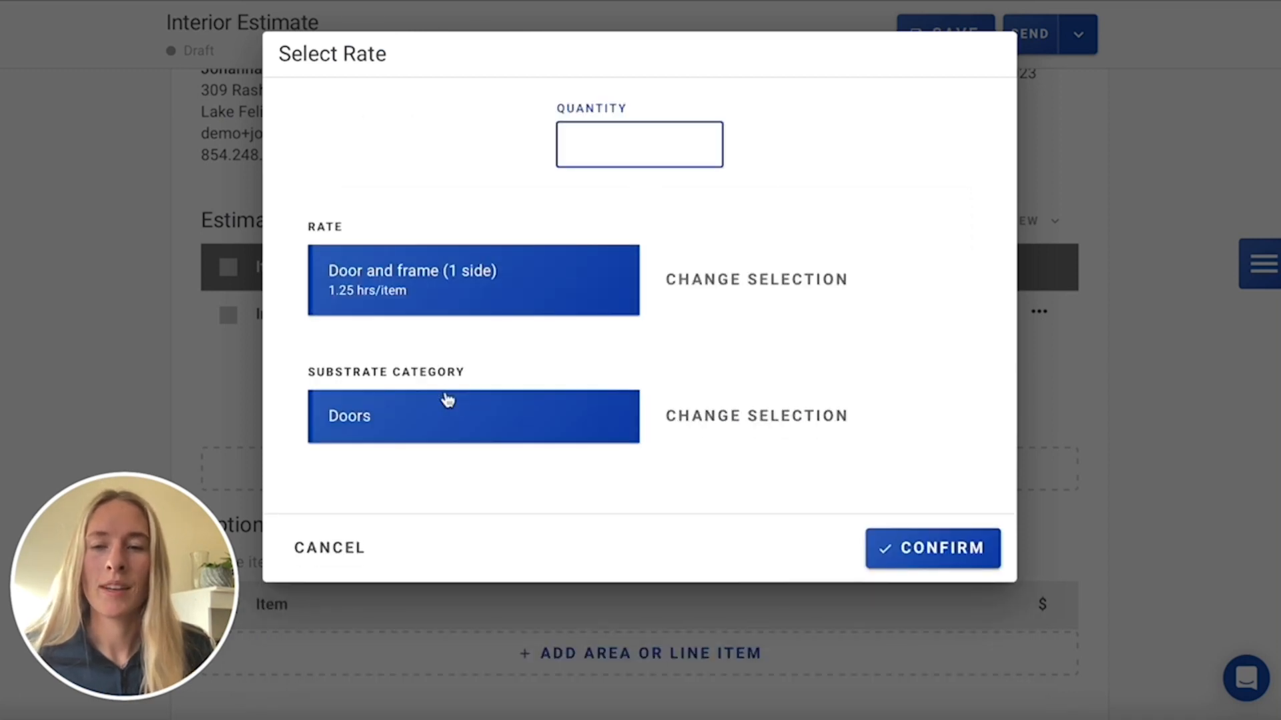
type("6")
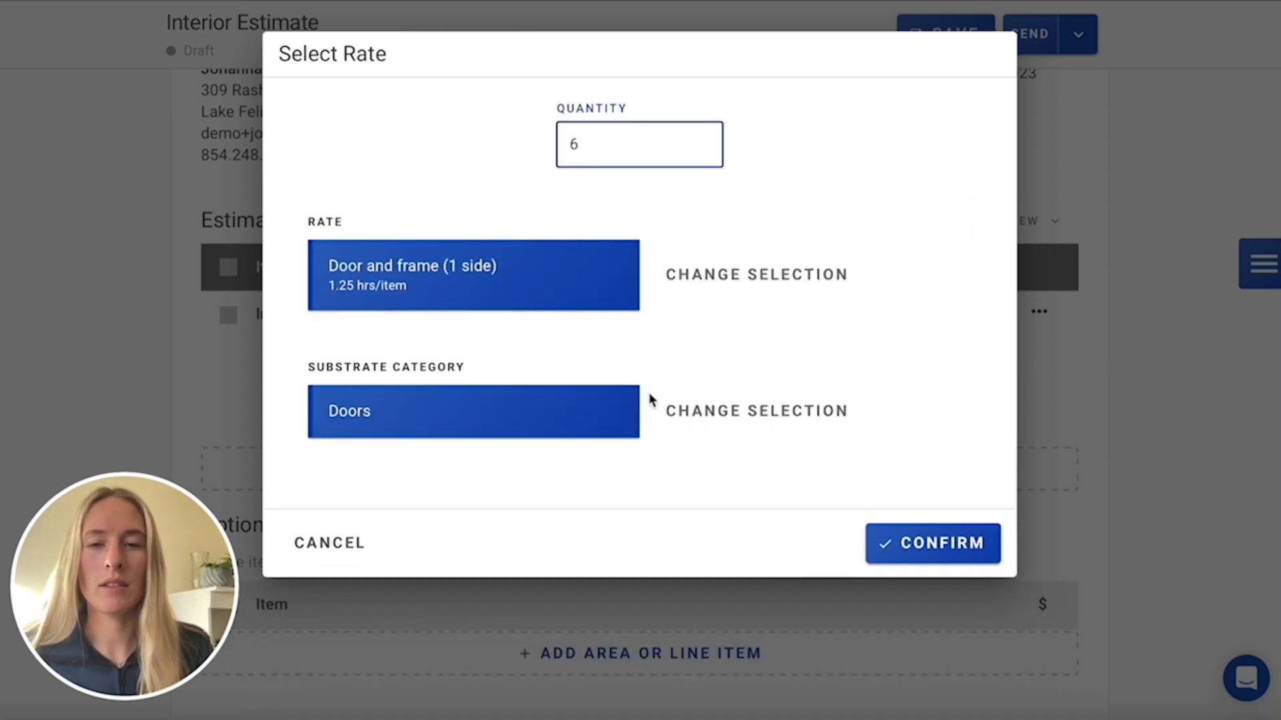
left_click(931, 542)
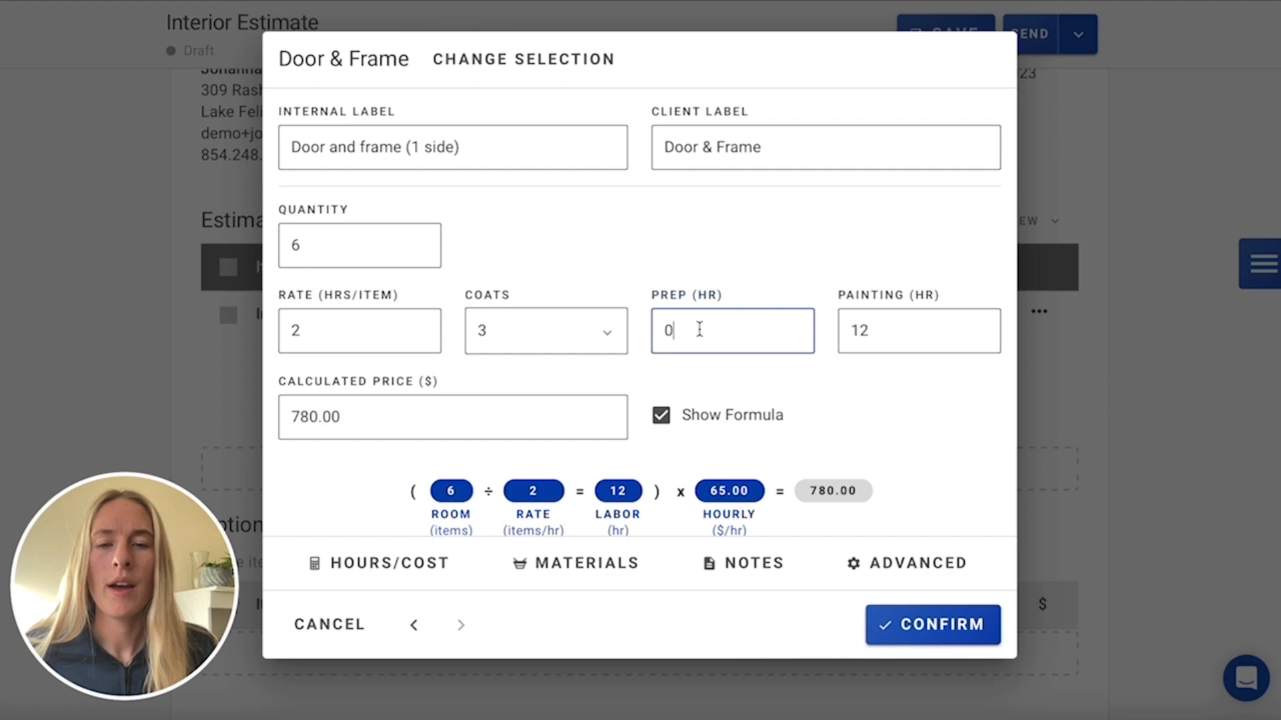
type("2")
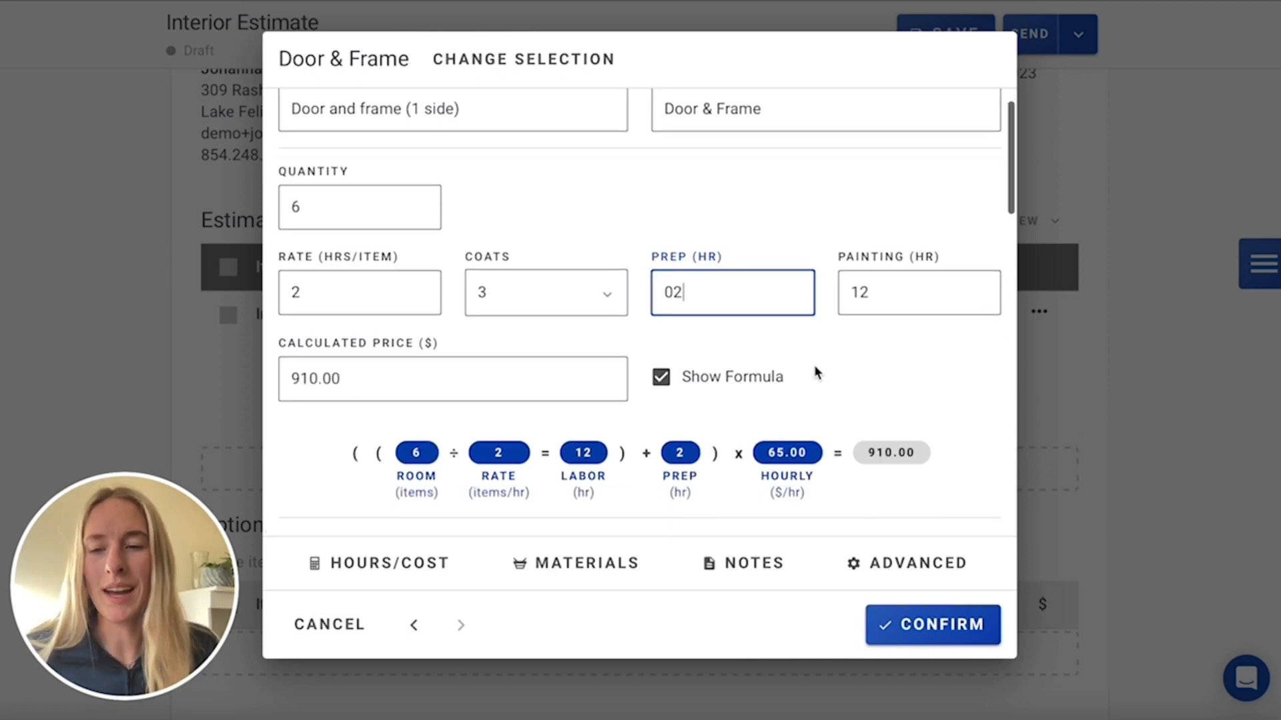
scroll("down", 3)
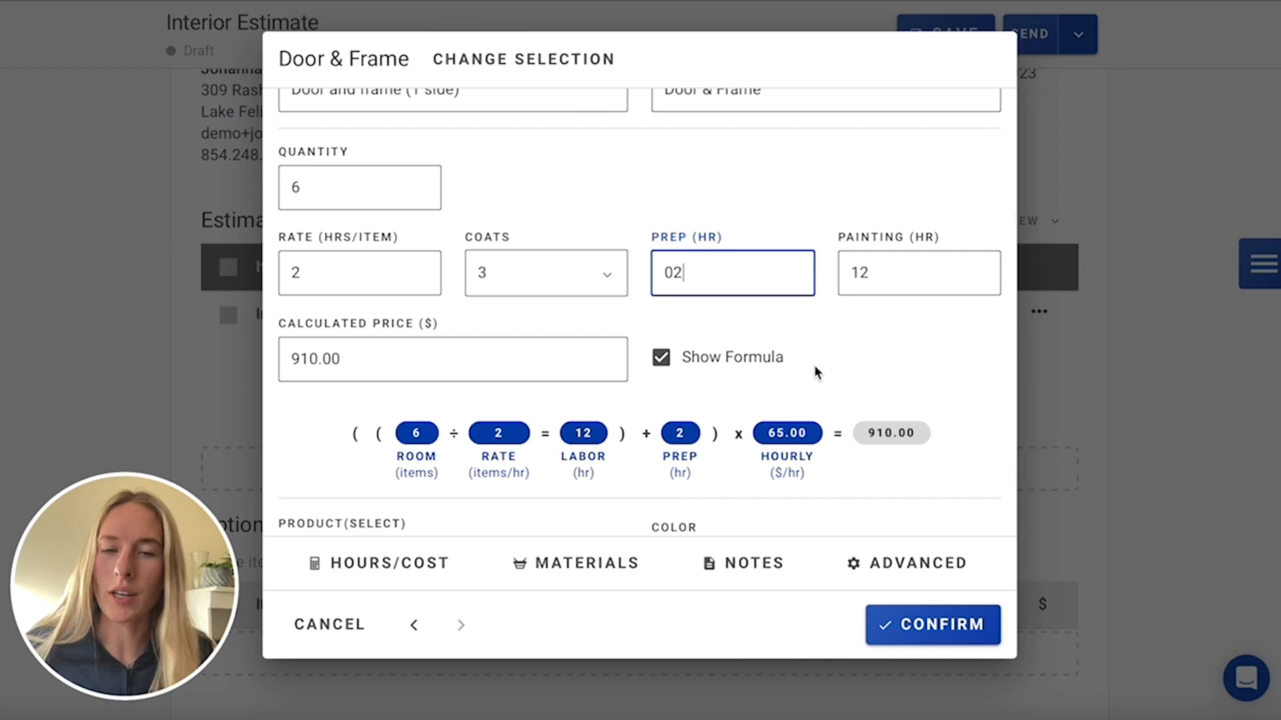
scroll("down", 3)
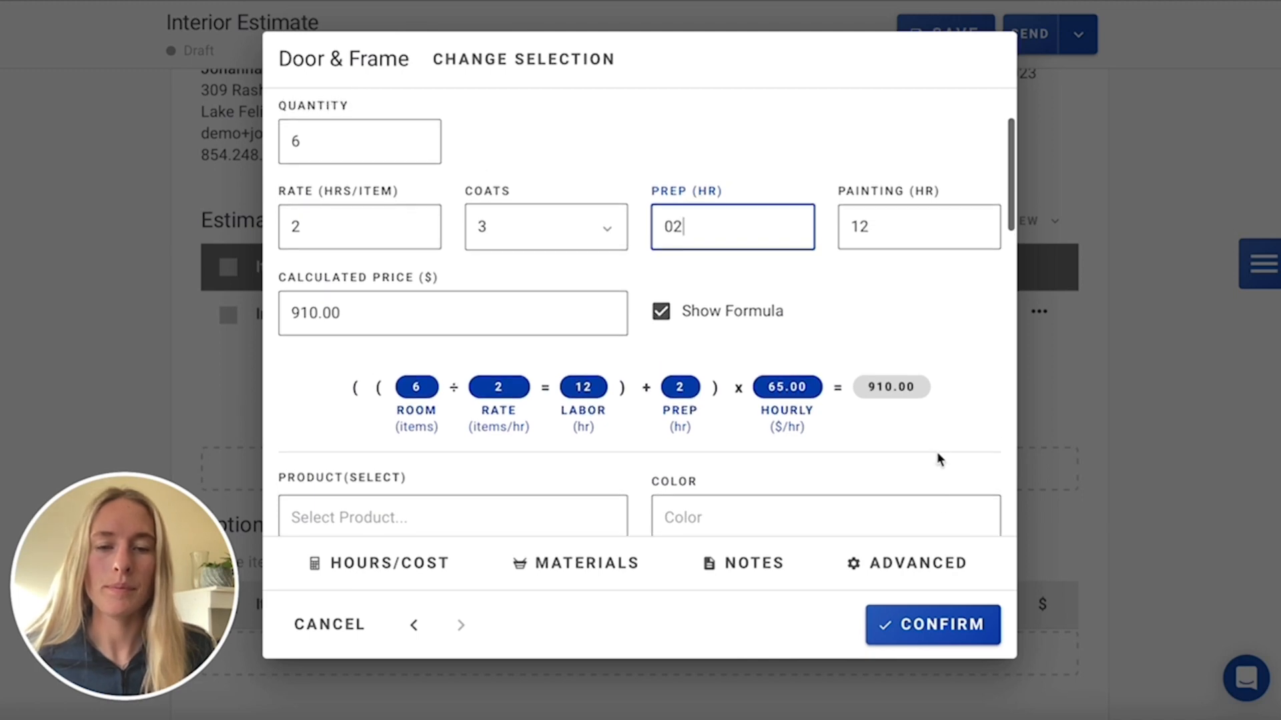
left_click(932, 625)
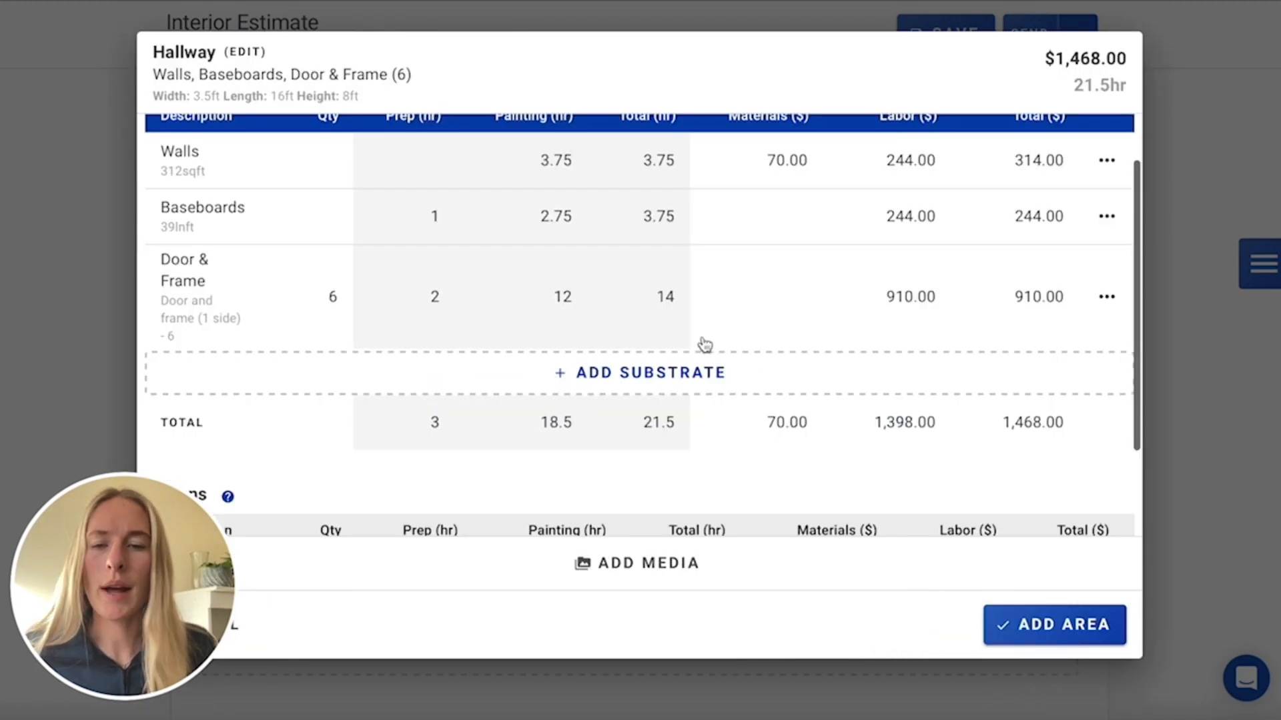
mouse_move(638, 372)
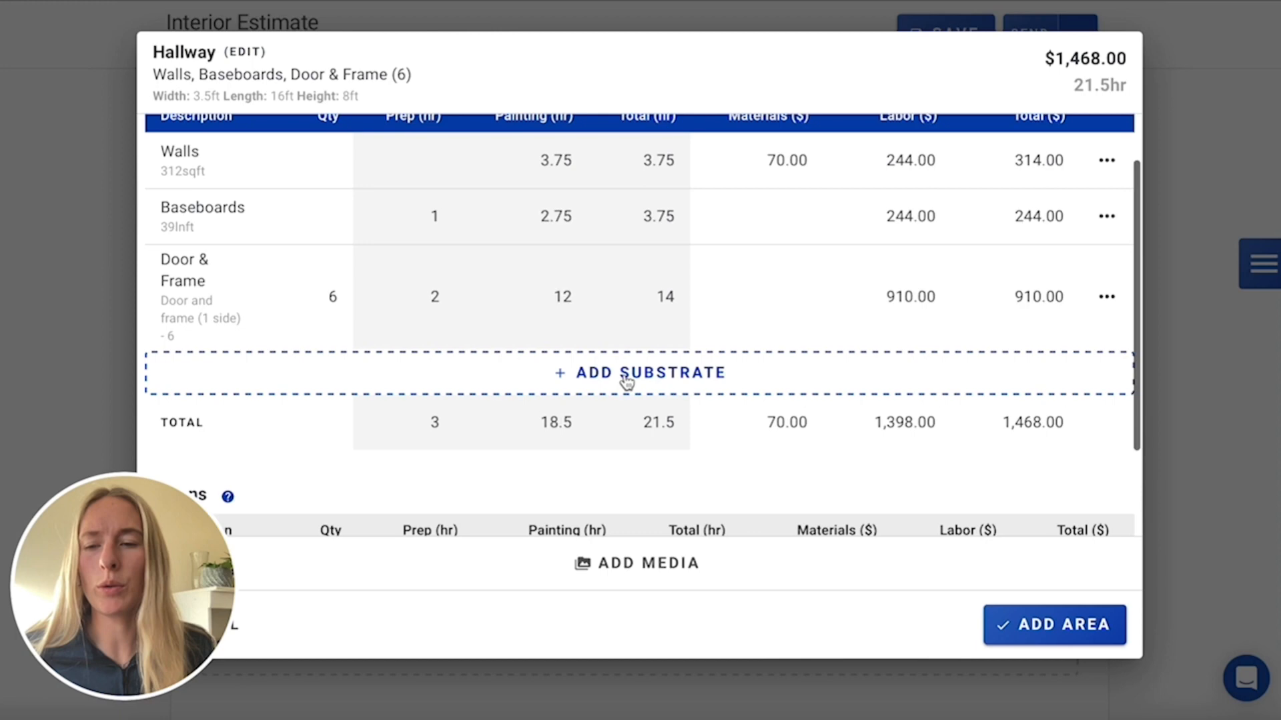
- Add a custom Trim Pieces substrate: 2 items at 0.30 hours each, three coats
left_click(640, 373)
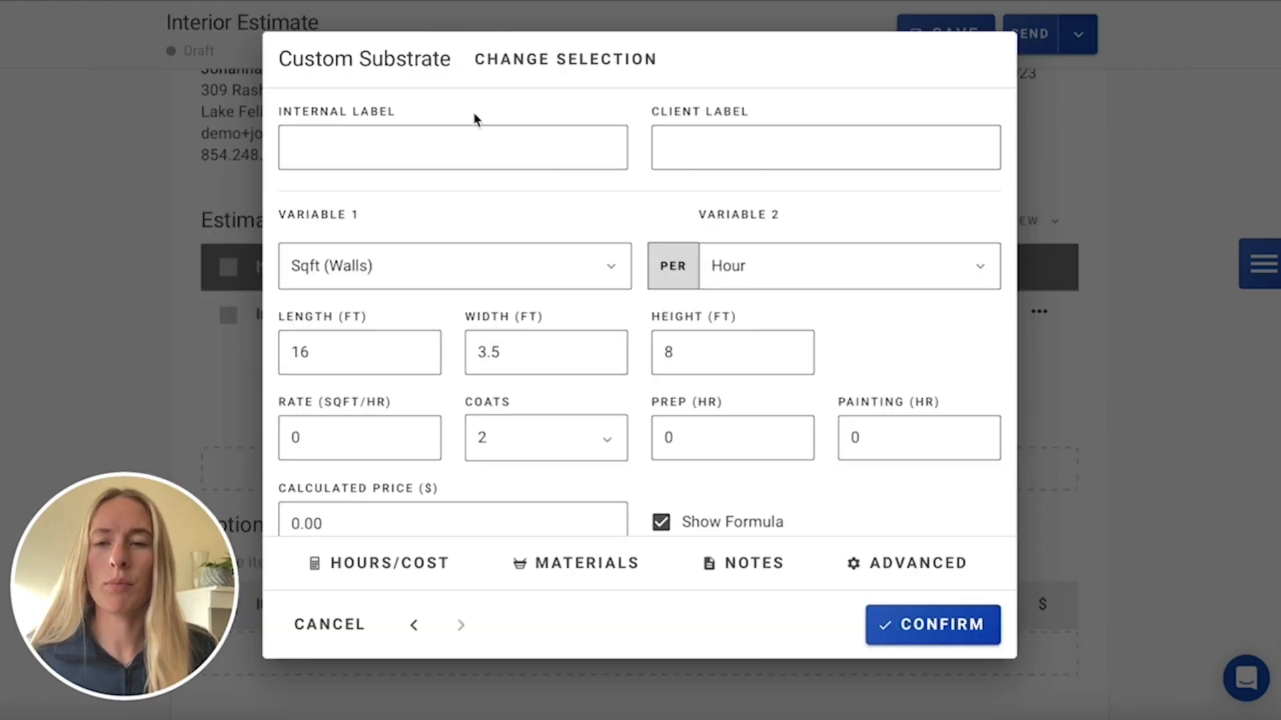
type("Tr")
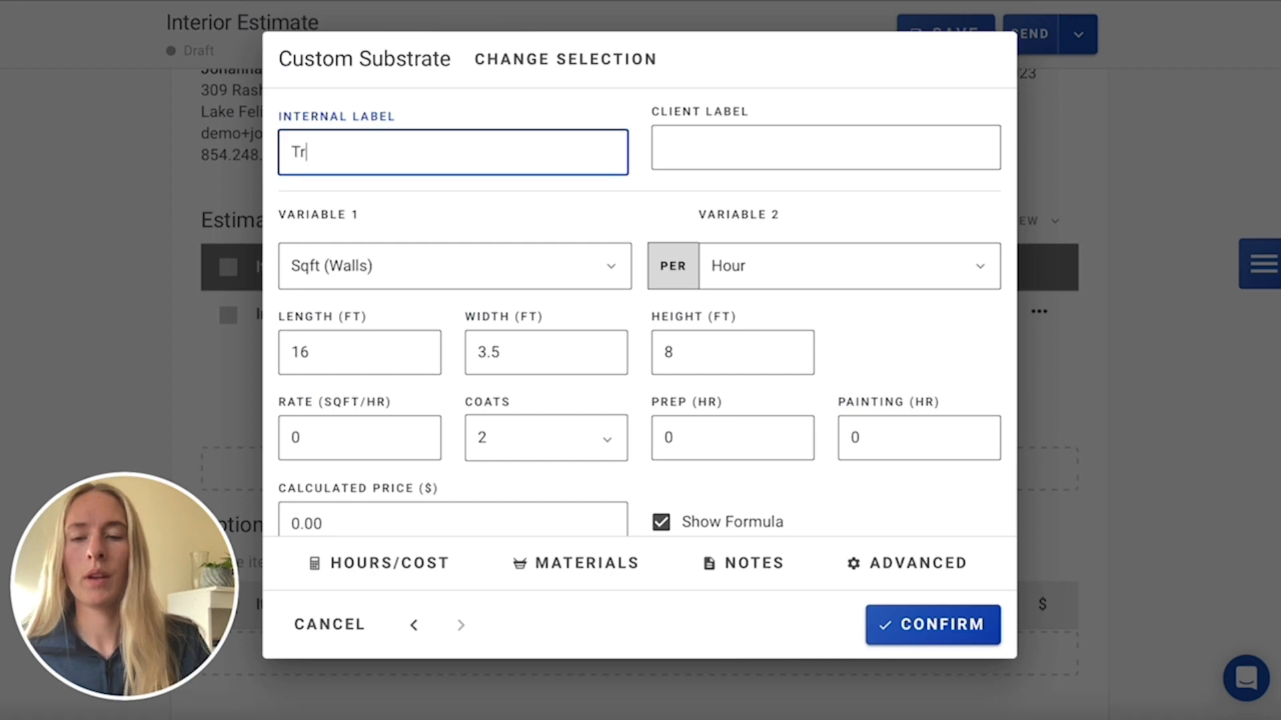
type("im Pieces")
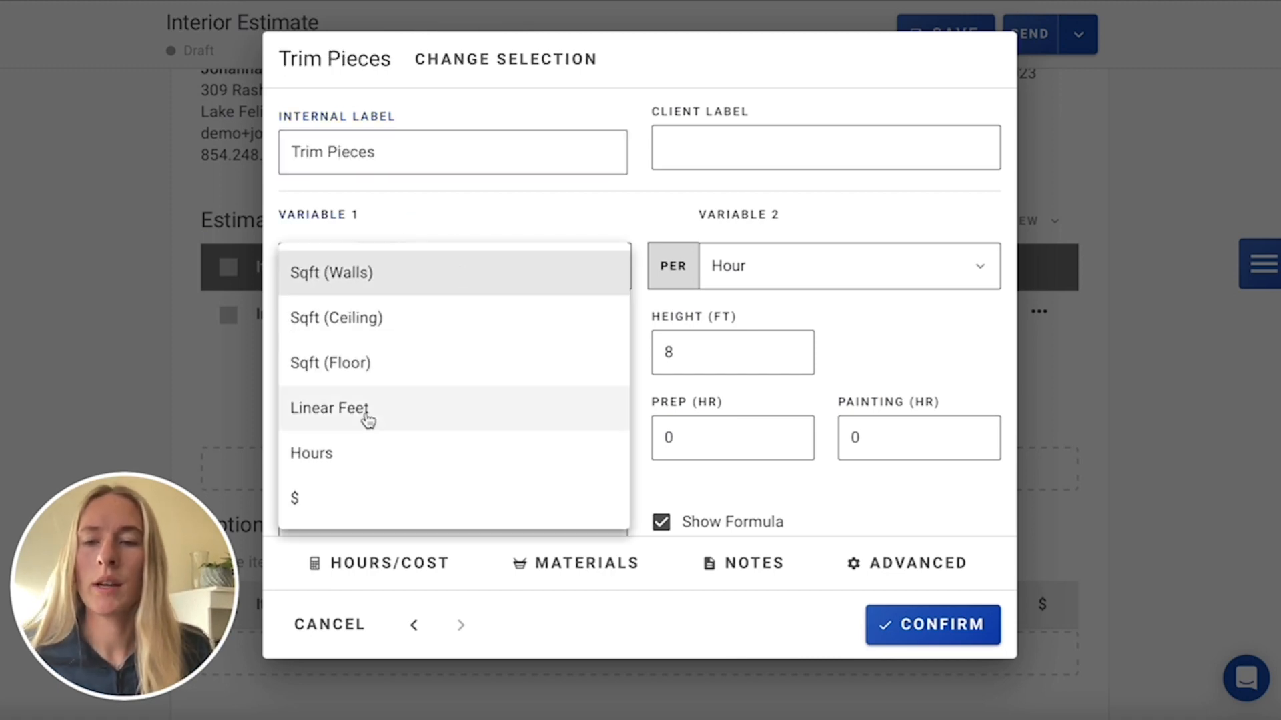
left_click(312, 452)
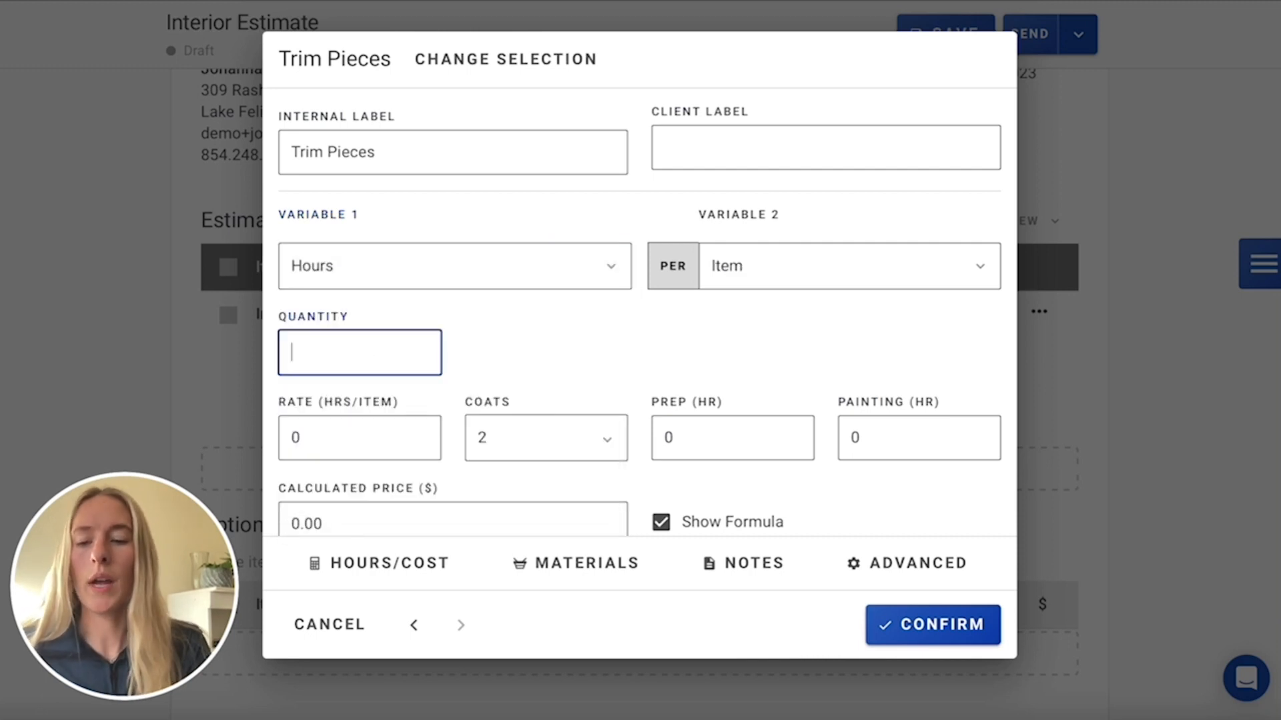
type("2")
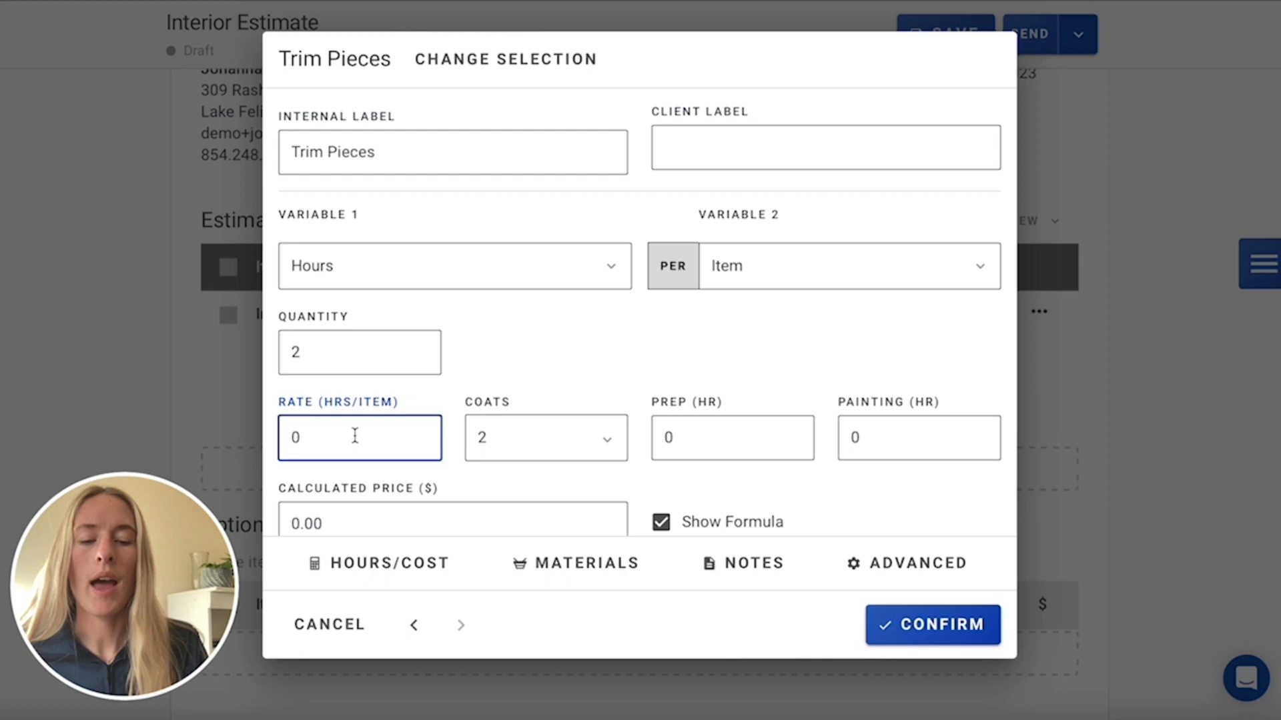
type("0.30")
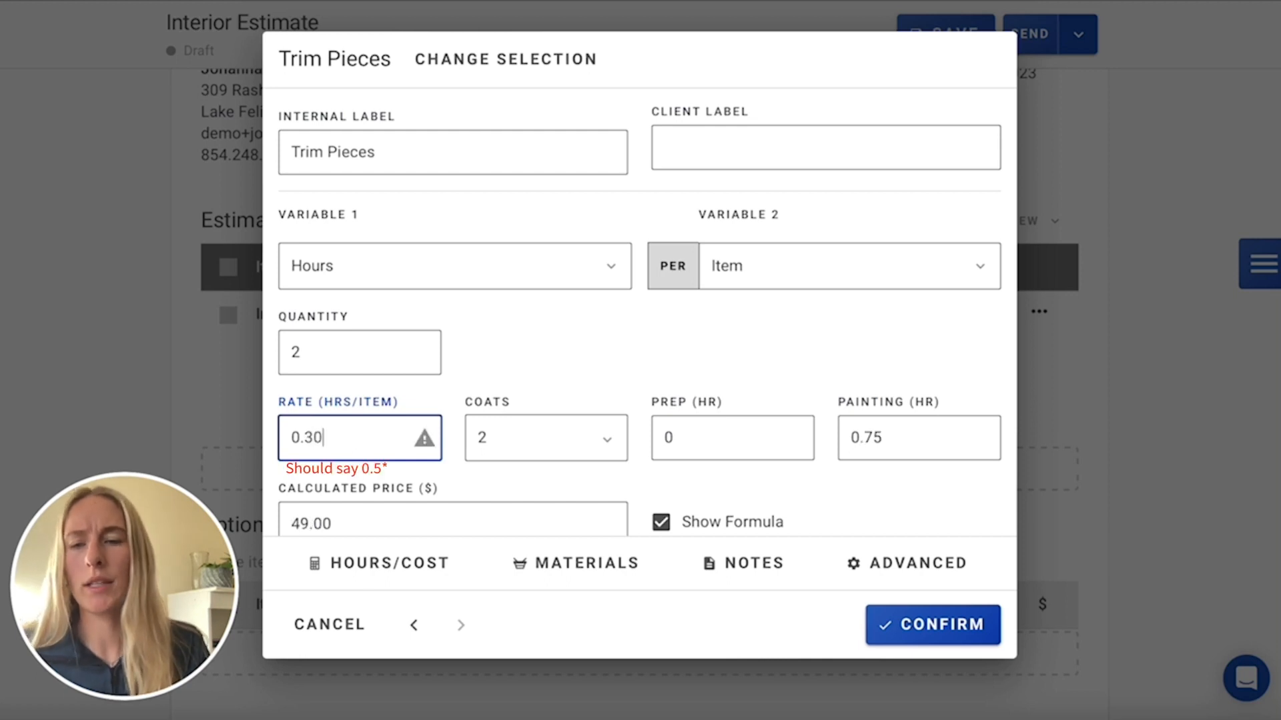
scroll("down", 3)
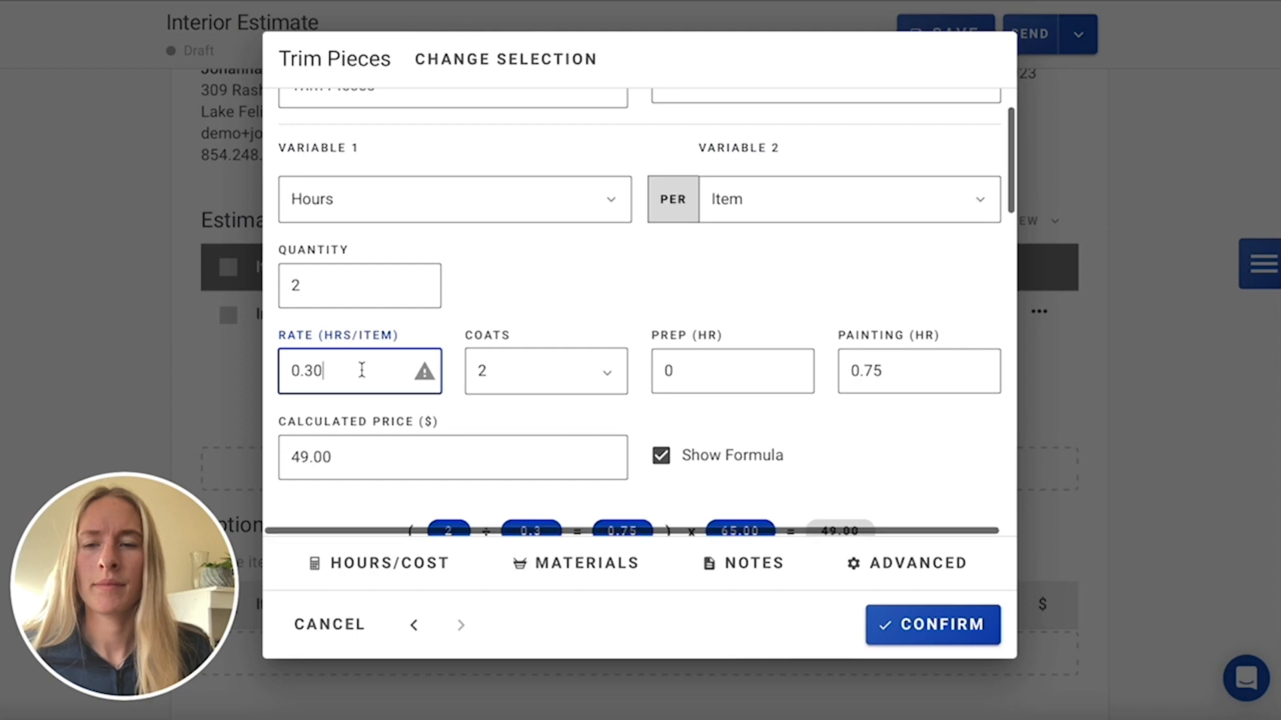
left_click(546, 371)
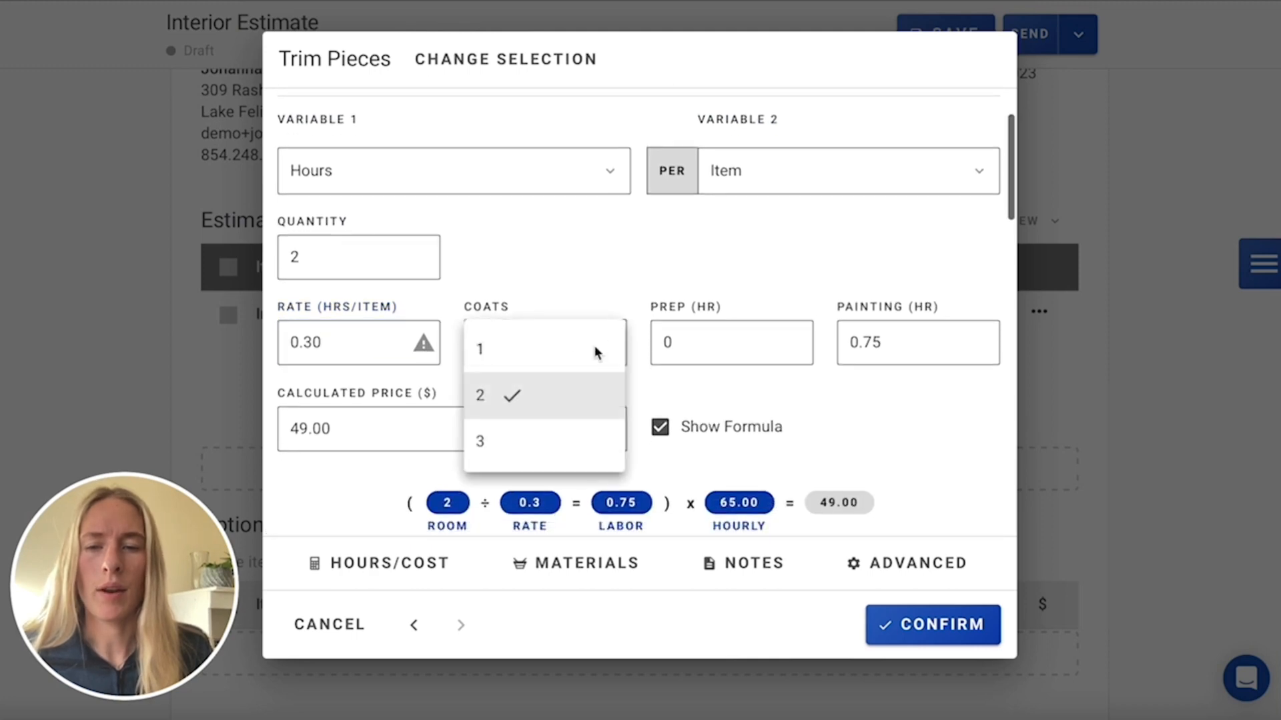
left_click(480, 441)
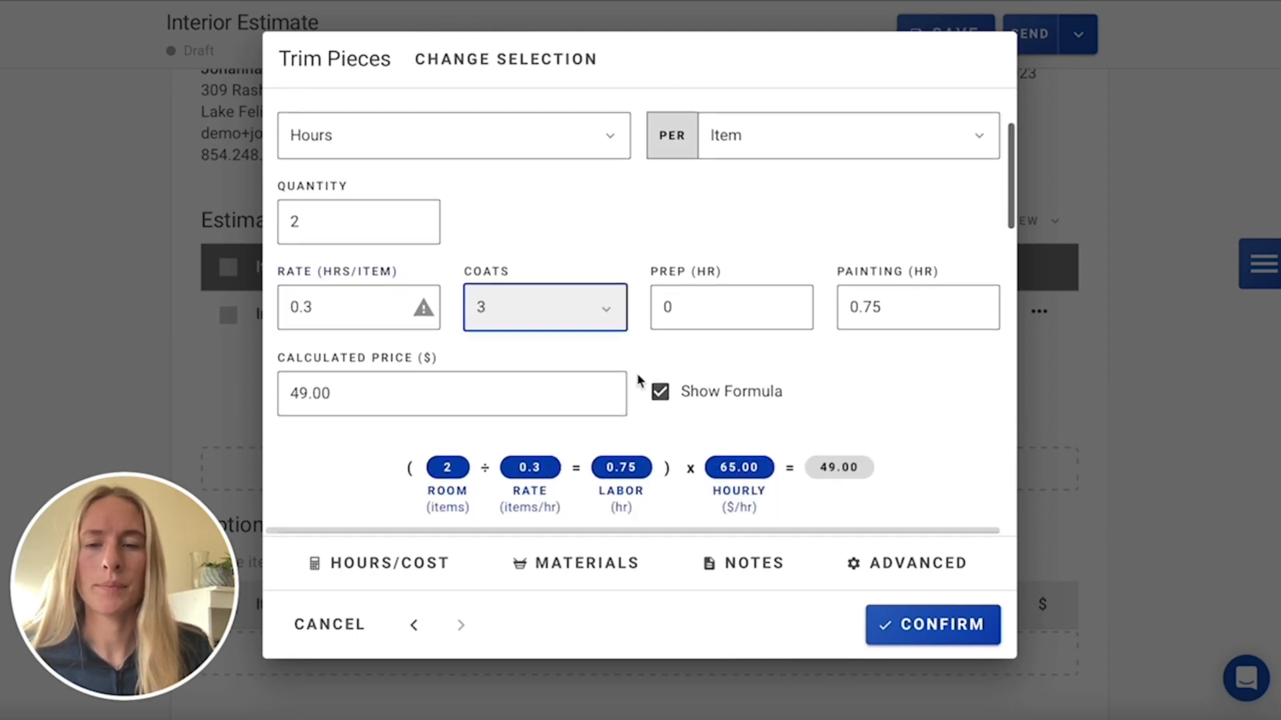
scroll("down", 3)
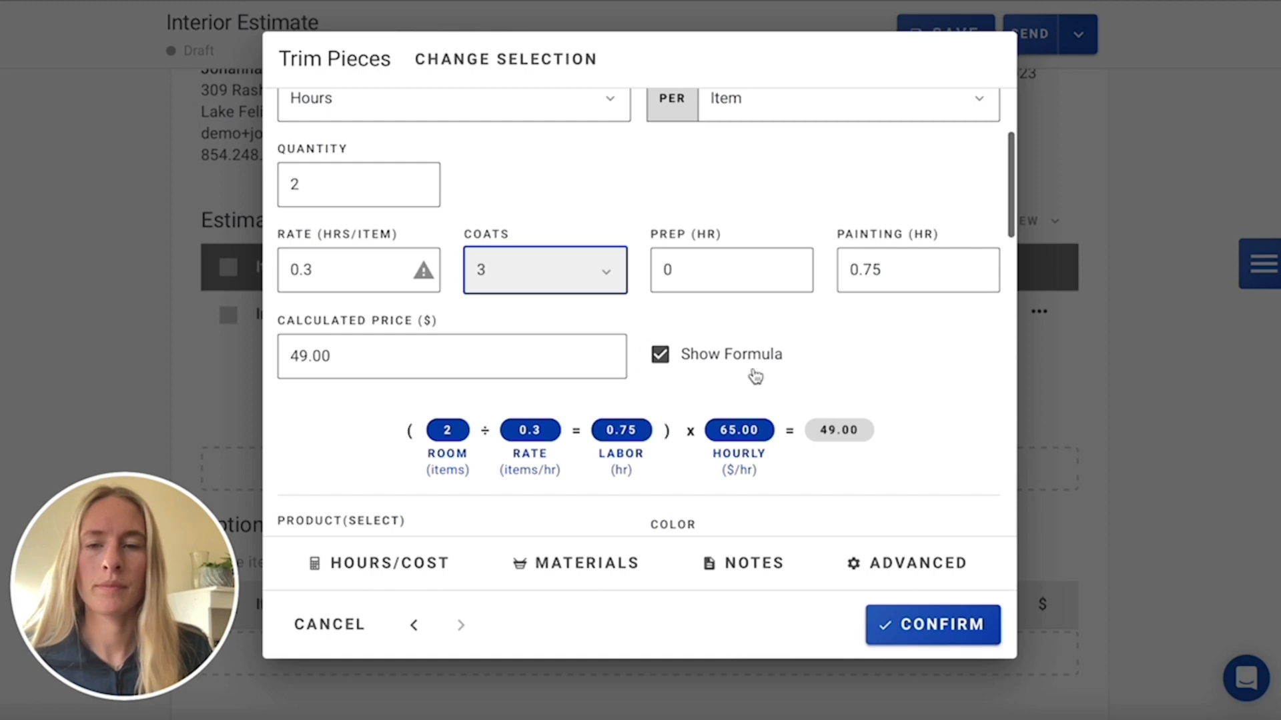
scroll("down", 3)
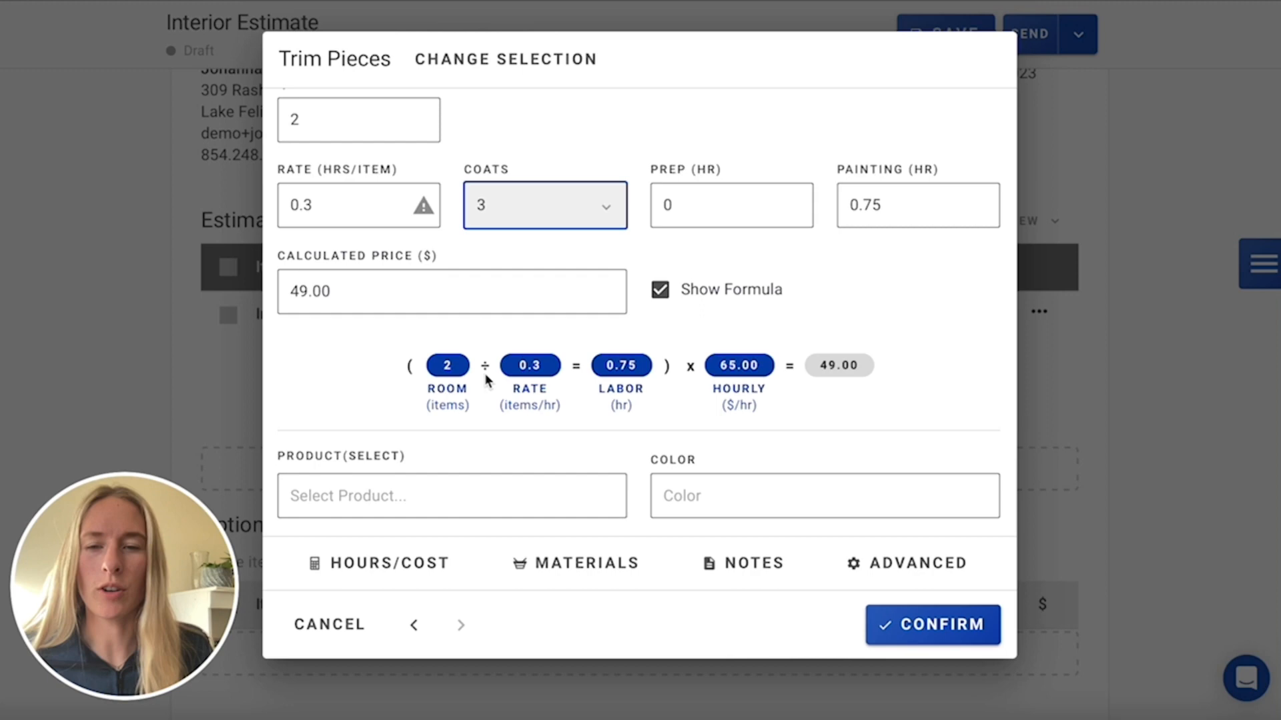
mouse_move(896, 408)
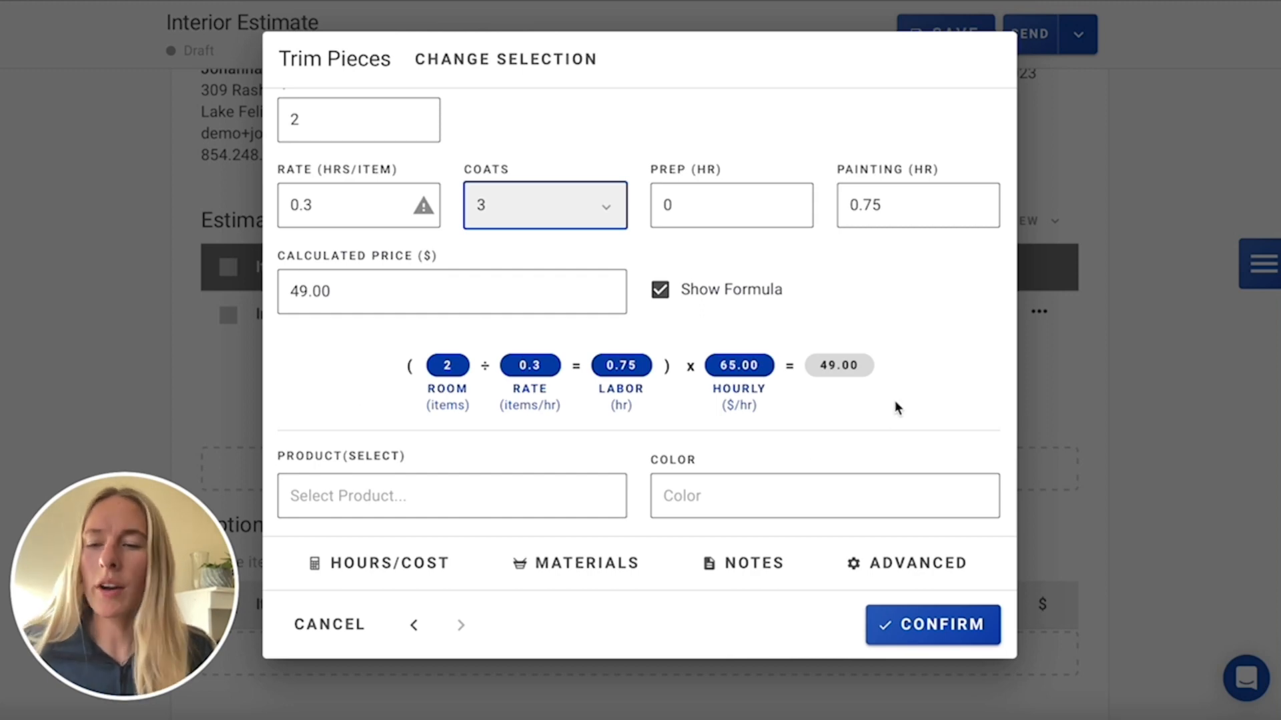
mouse_move(902, 529)
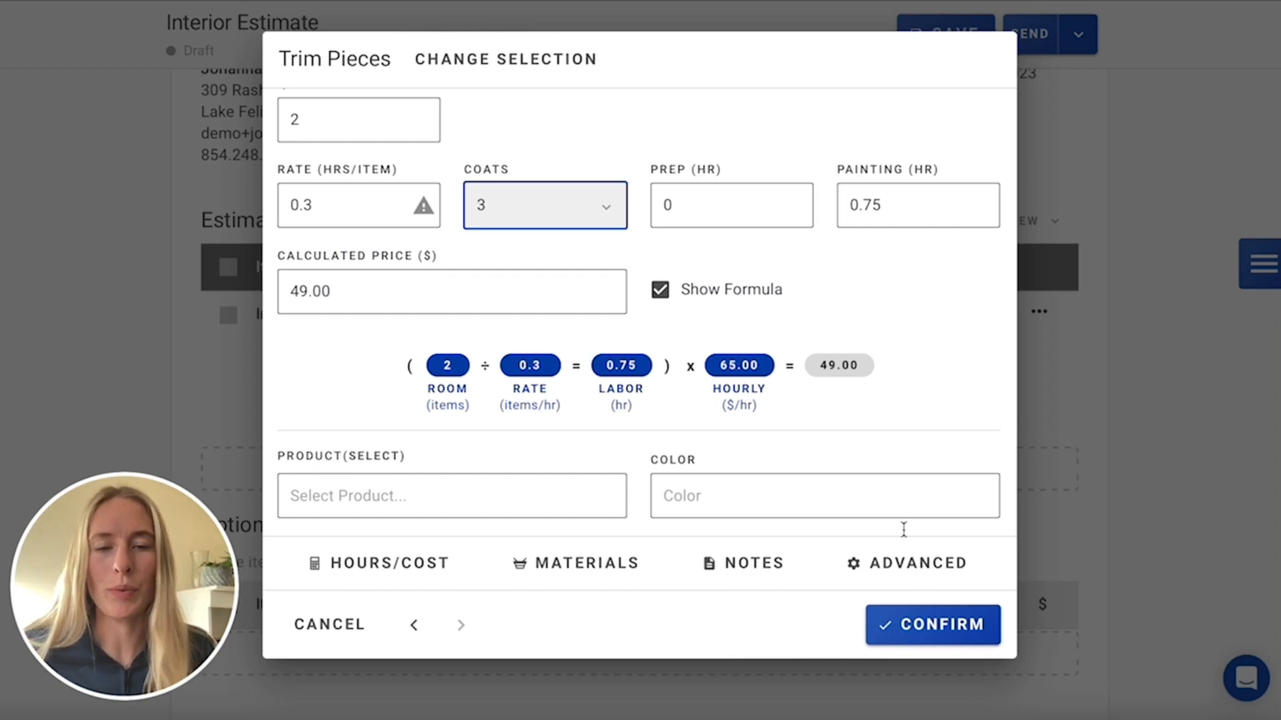
left_click(932, 625)
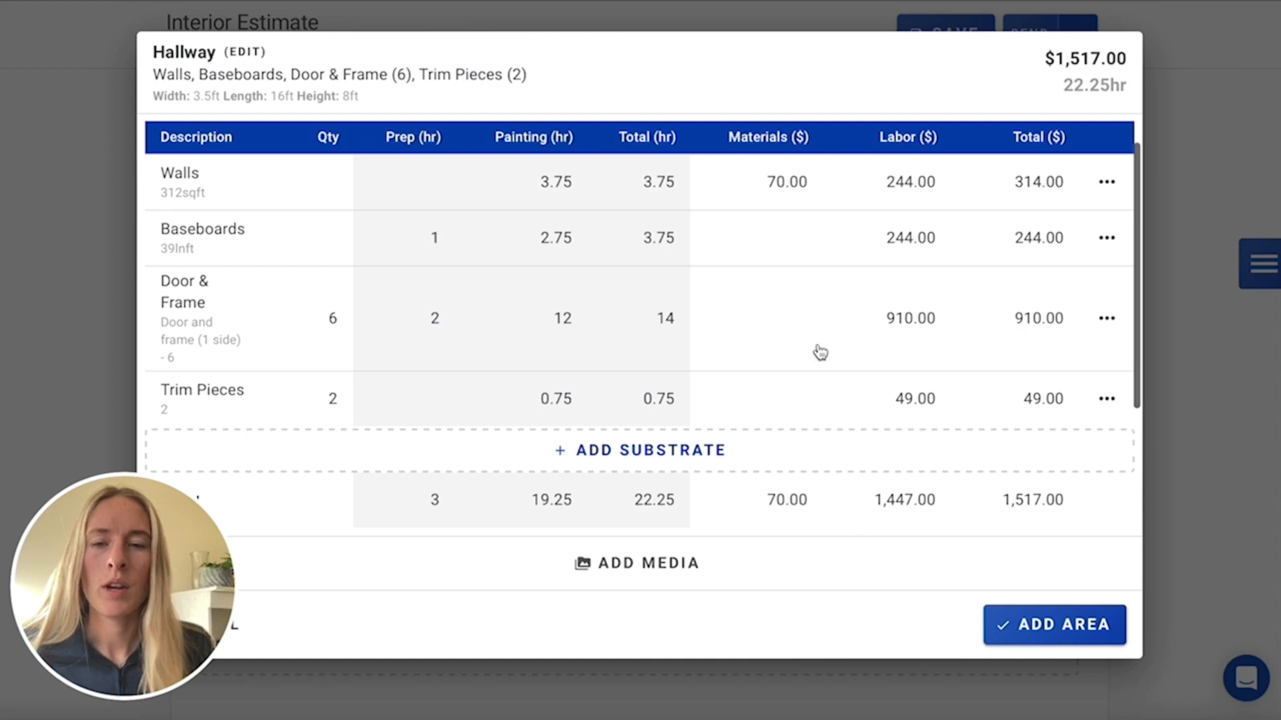
mouse_move(847, 343)
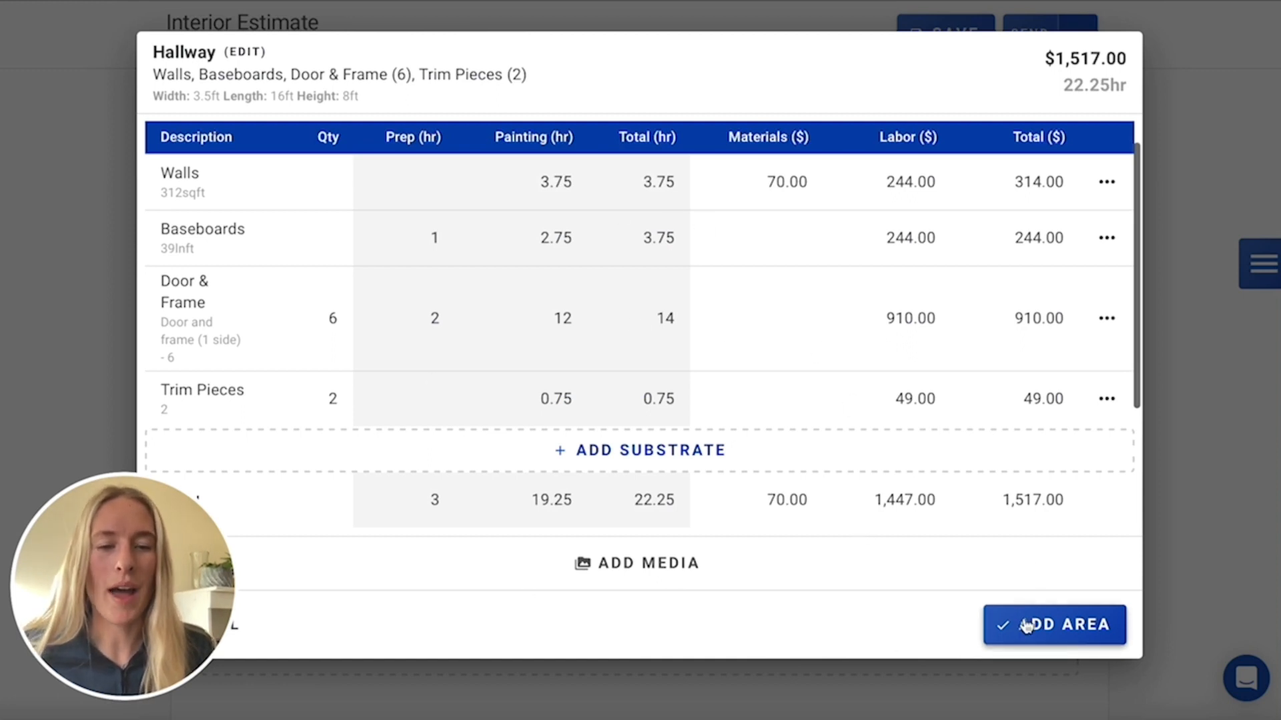
- Open the $1,517 Hallway area's editor and scroll through its breakdown
left_click(1054, 625)
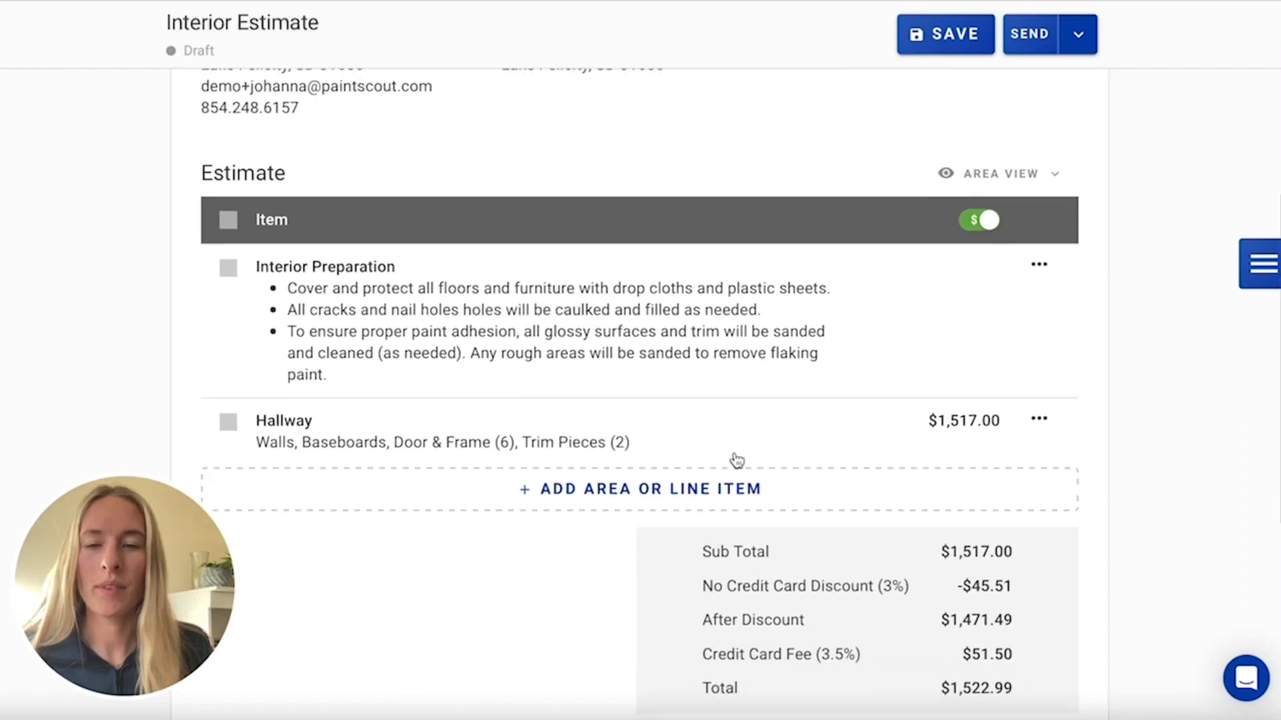
scroll("down", 3)
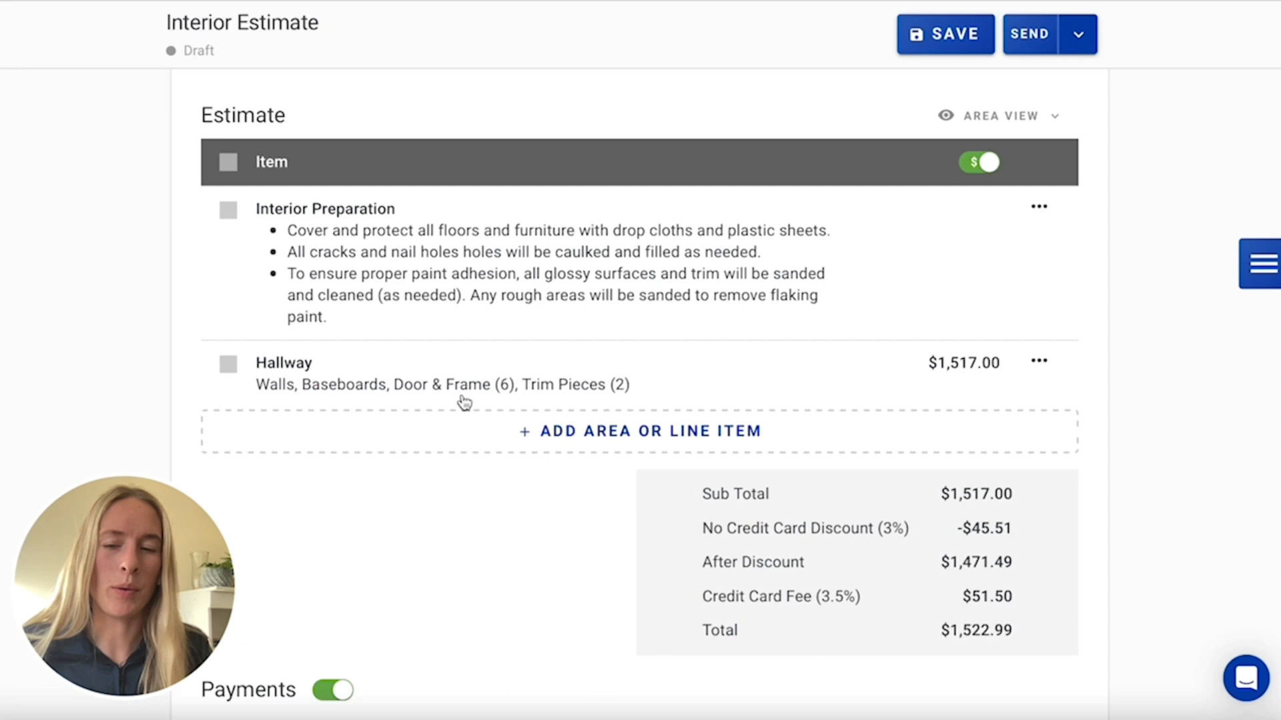
mouse_move(575, 382)
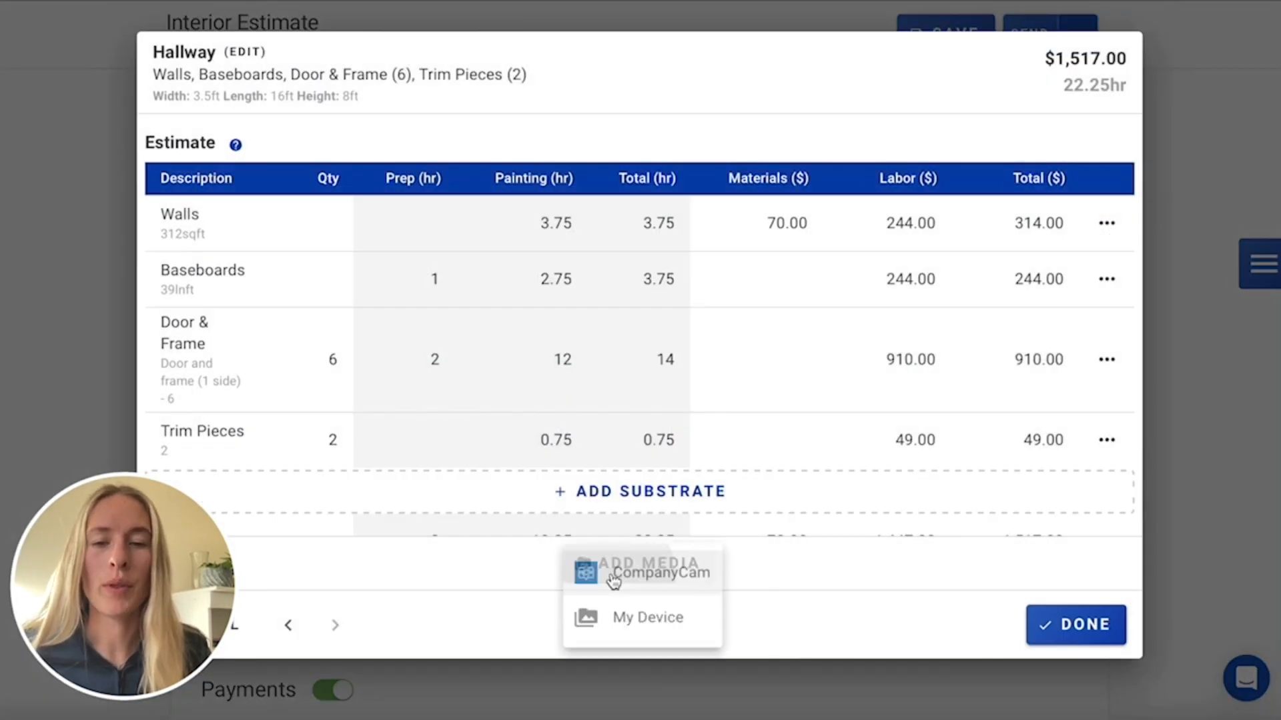
- Upload the hallway wall photo from the device to the Hallway area
left_click(647, 616)
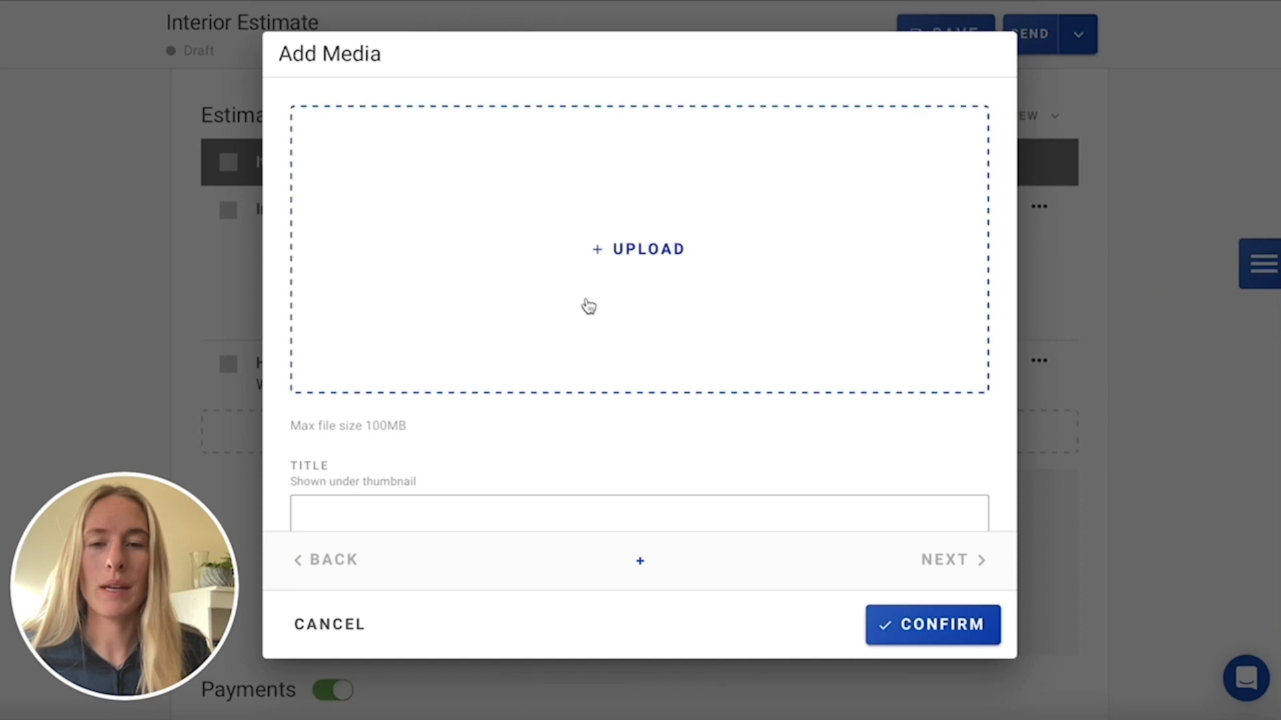
left_click(636, 249)
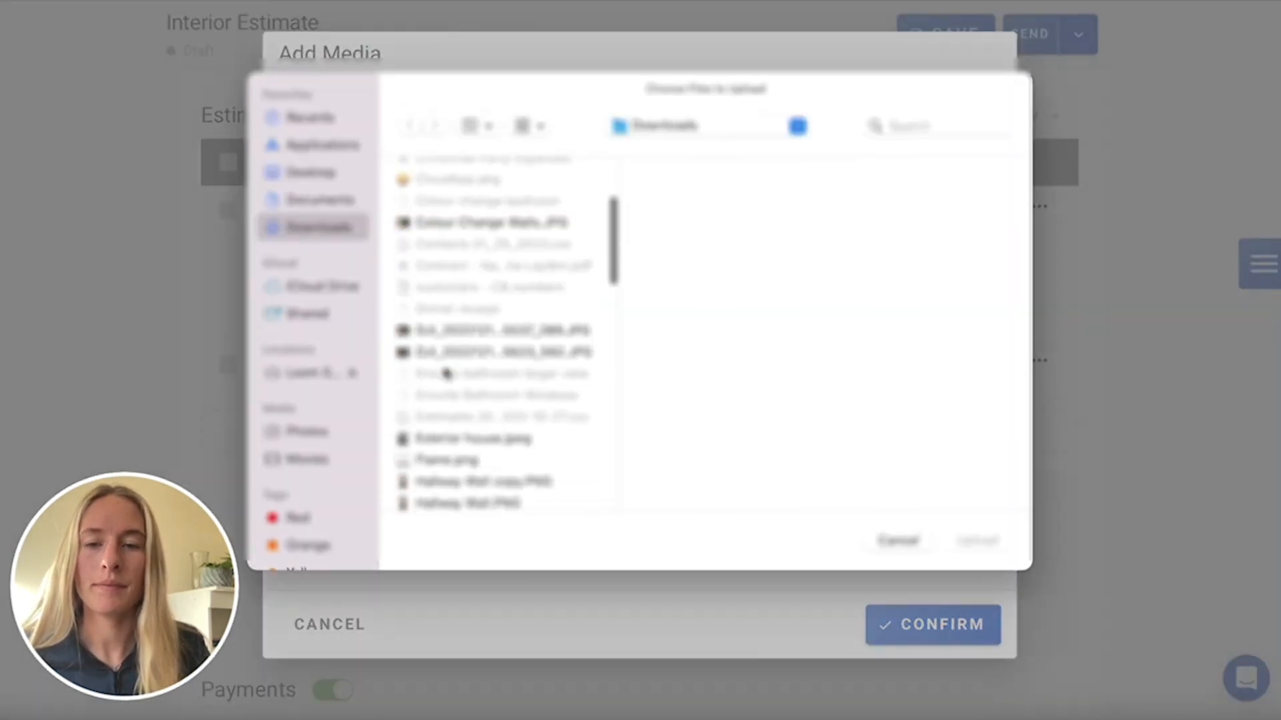
left_click(469, 405)
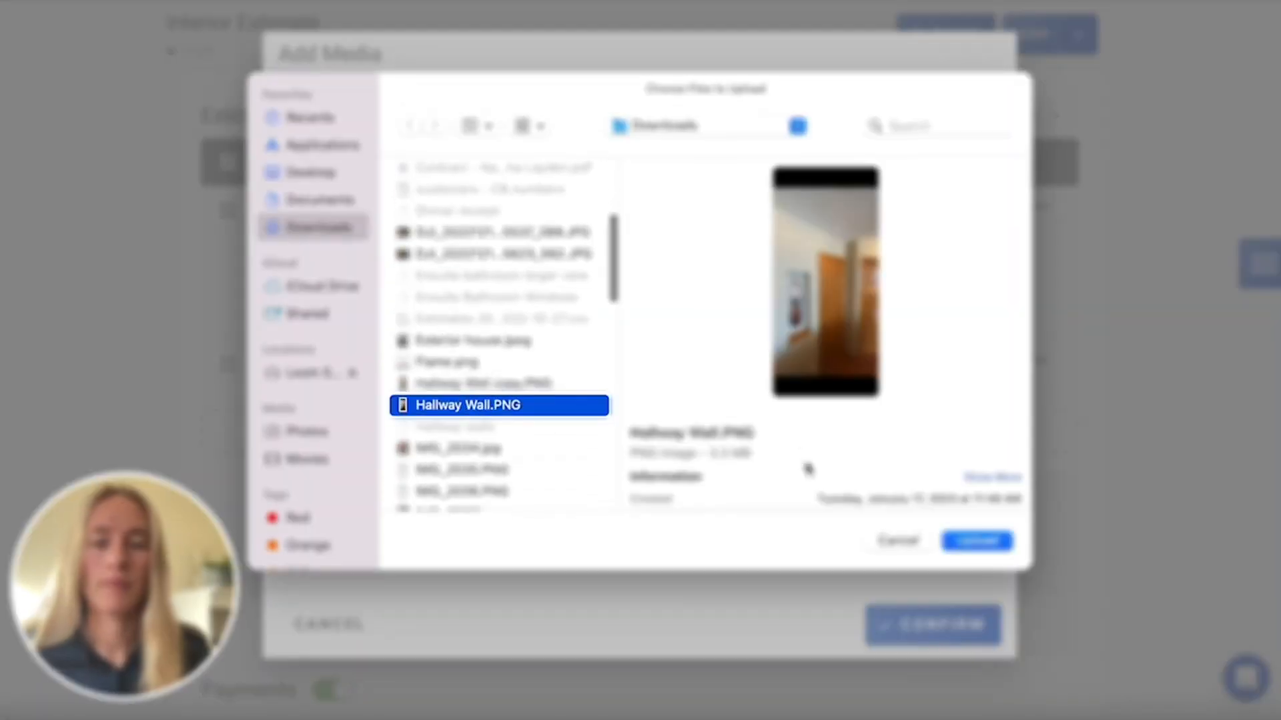
left_click(975, 541)
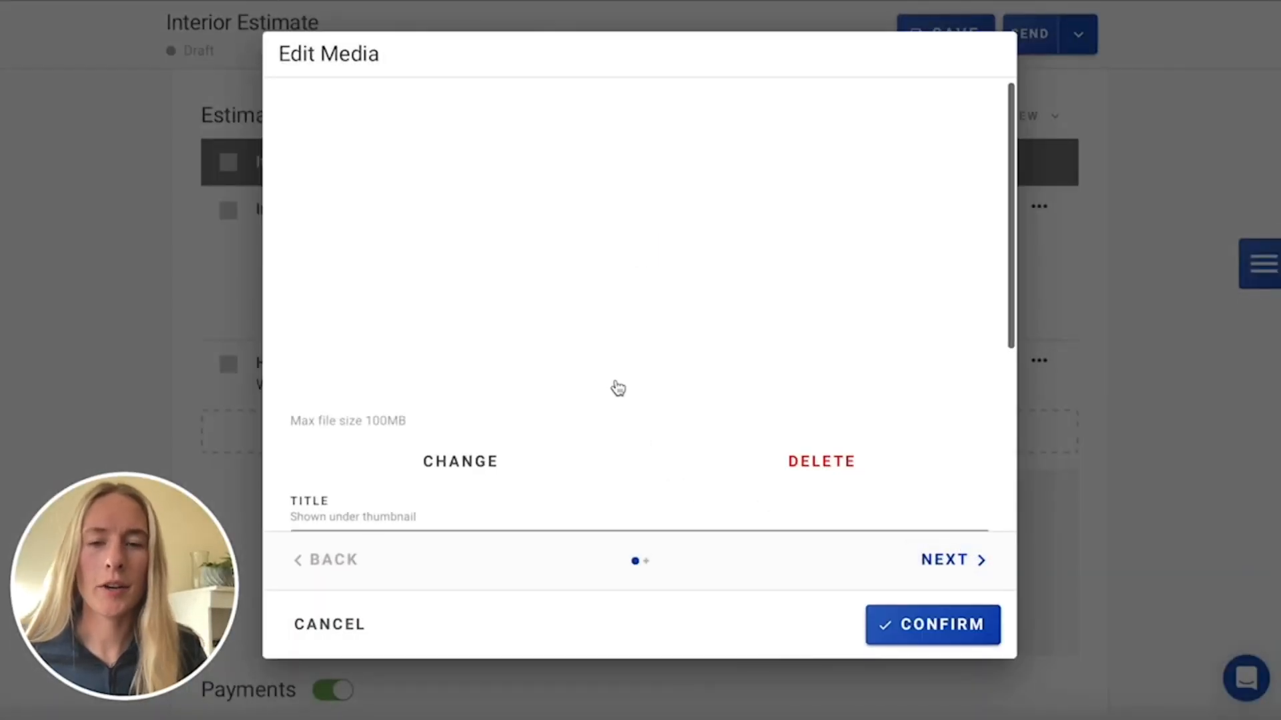
- Title the photo 'Trim pieces', confirm it, and close the Hallway area editor
type("T")
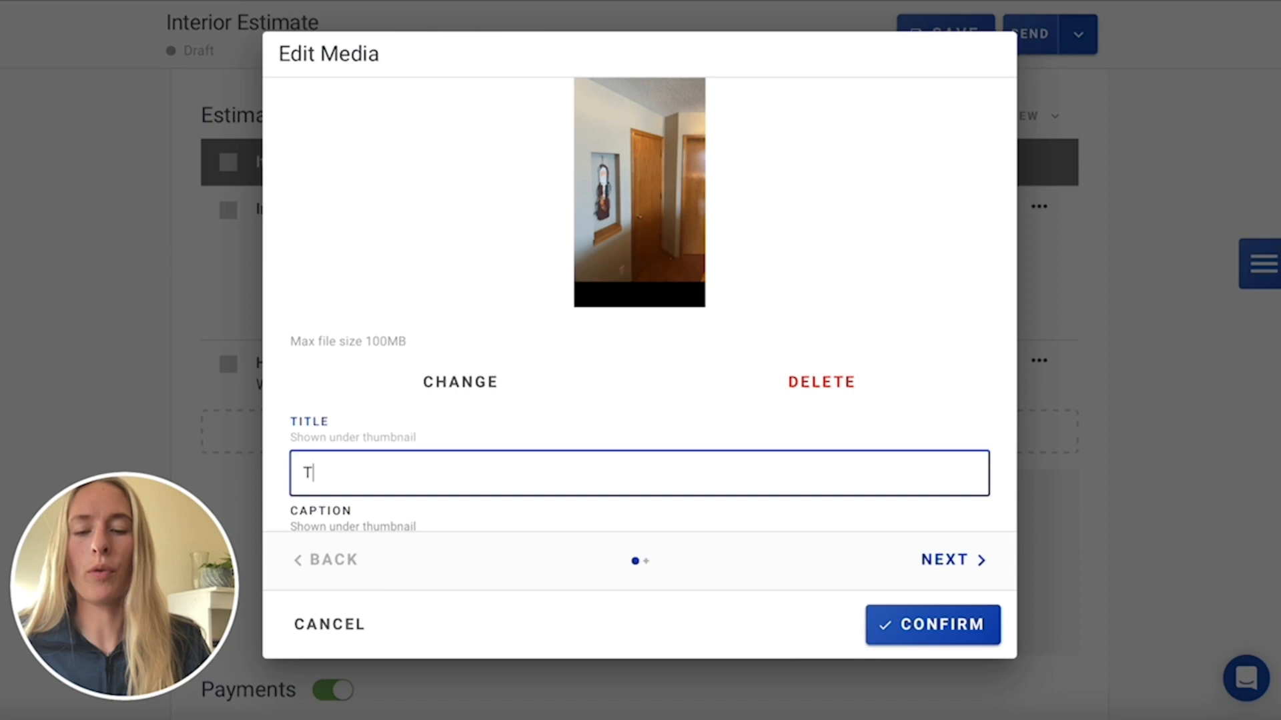
type("rim pieces")
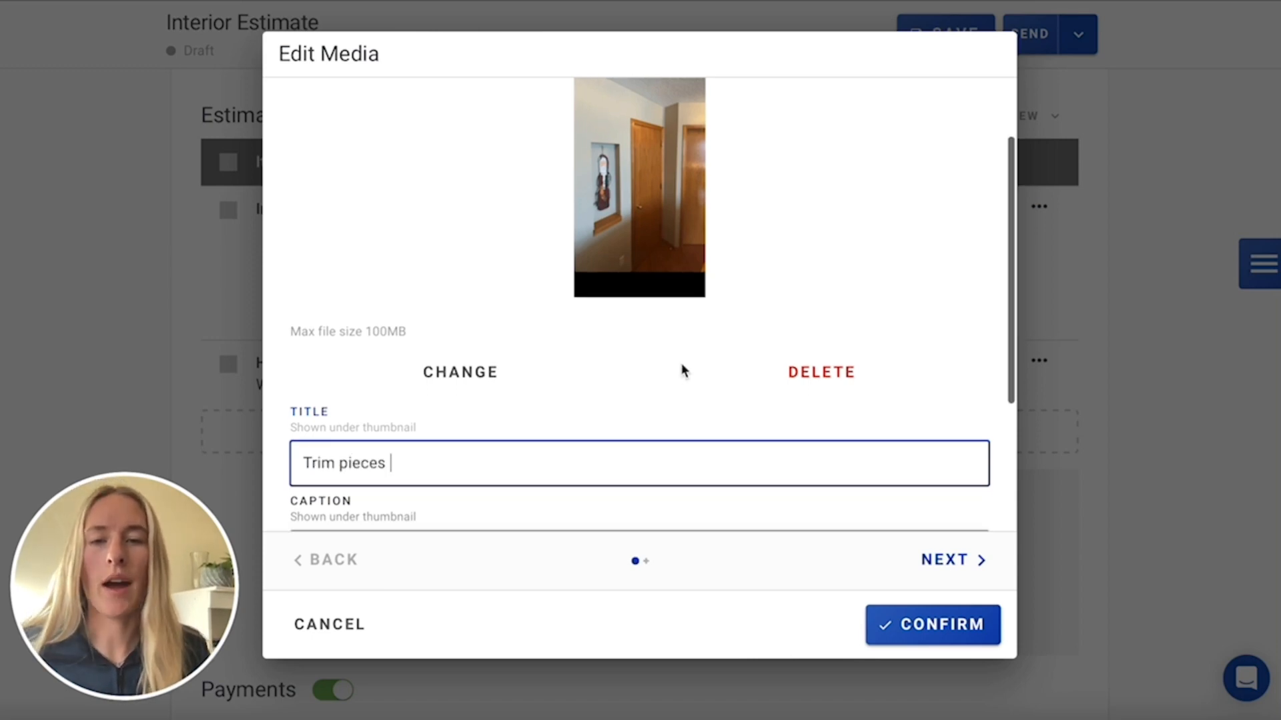
scroll("down", 3)
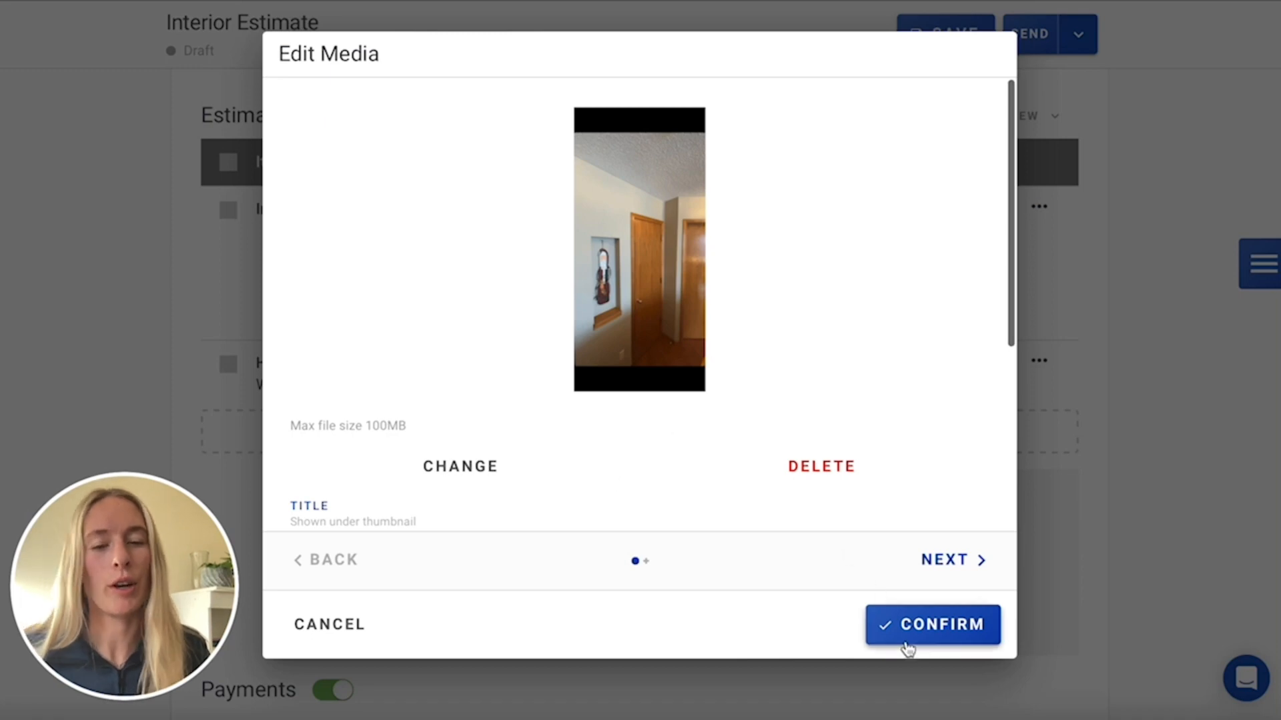
left_click(932, 625)
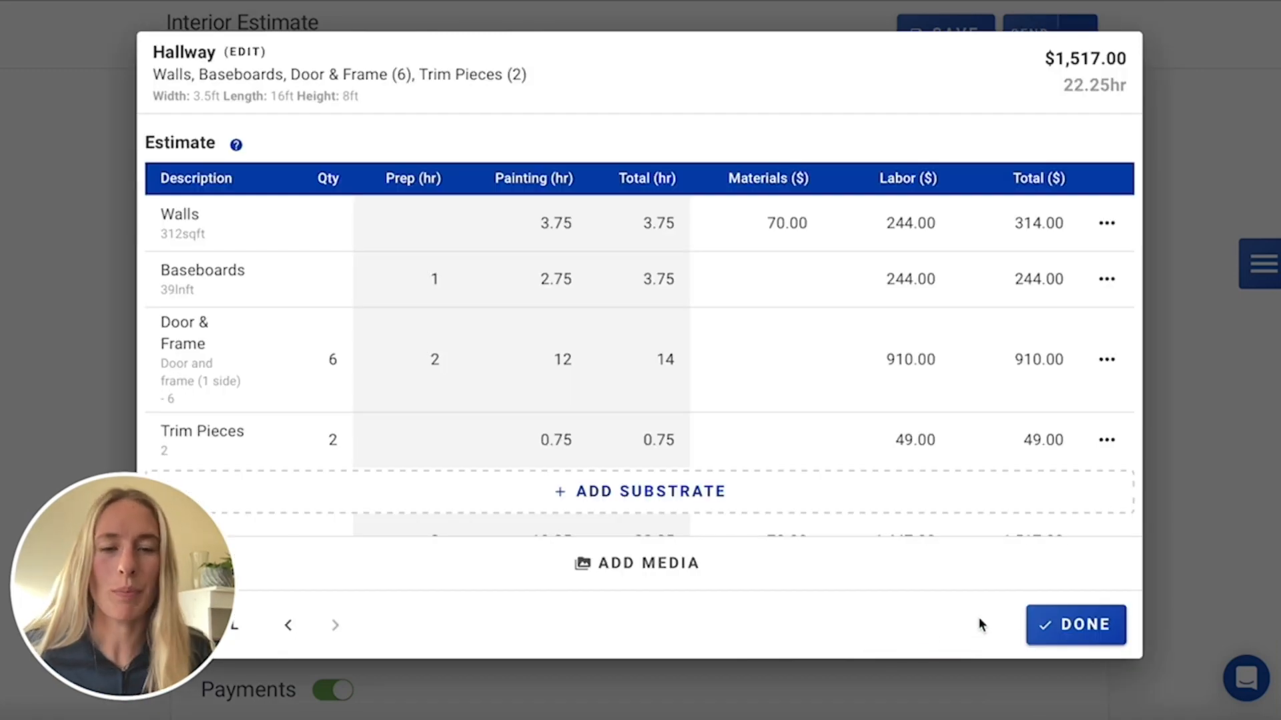
left_click(1075, 625)
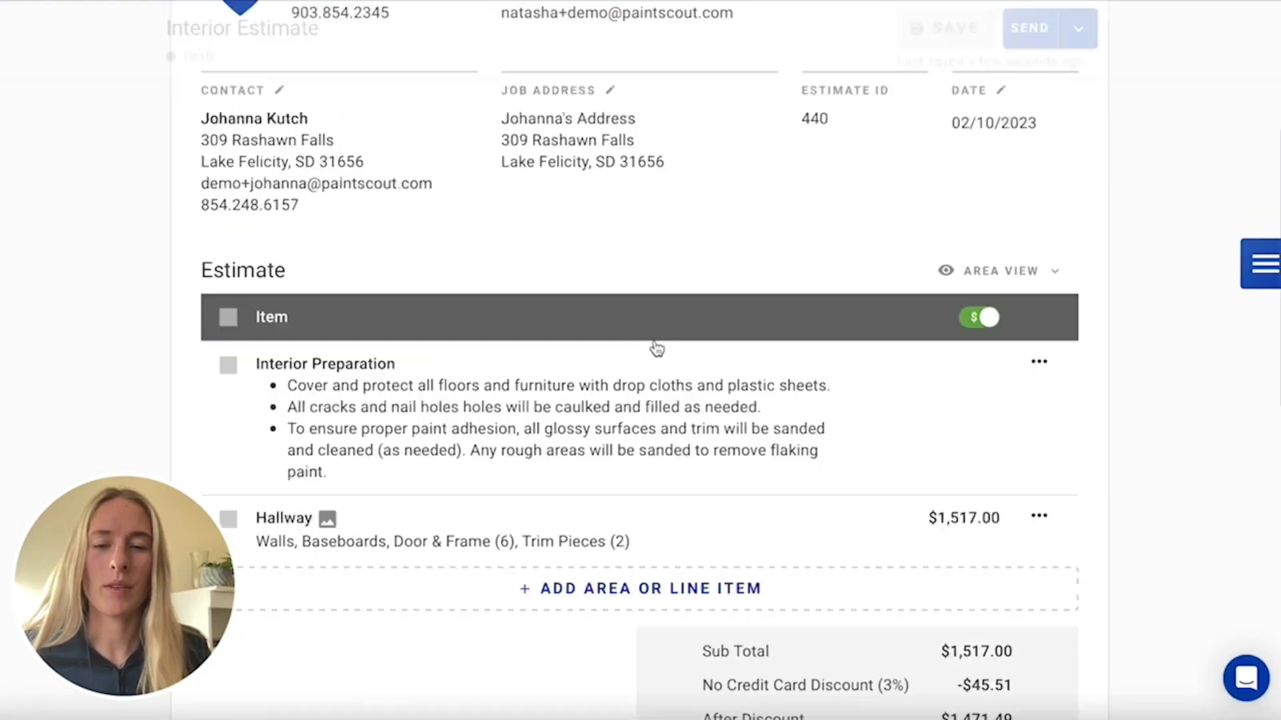
- Verify the hallway photo in the Media section, then reopen the Hallway area breakdown
scroll("down", 3)
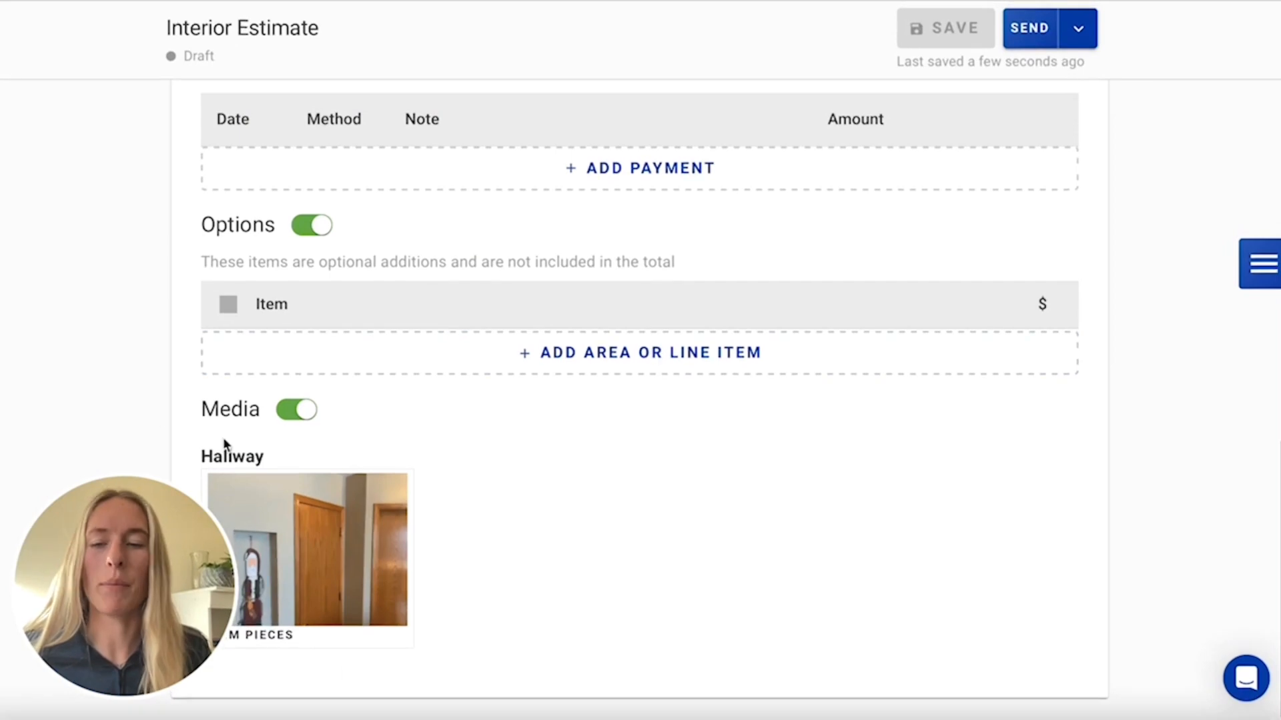
mouse_move(559, 489)
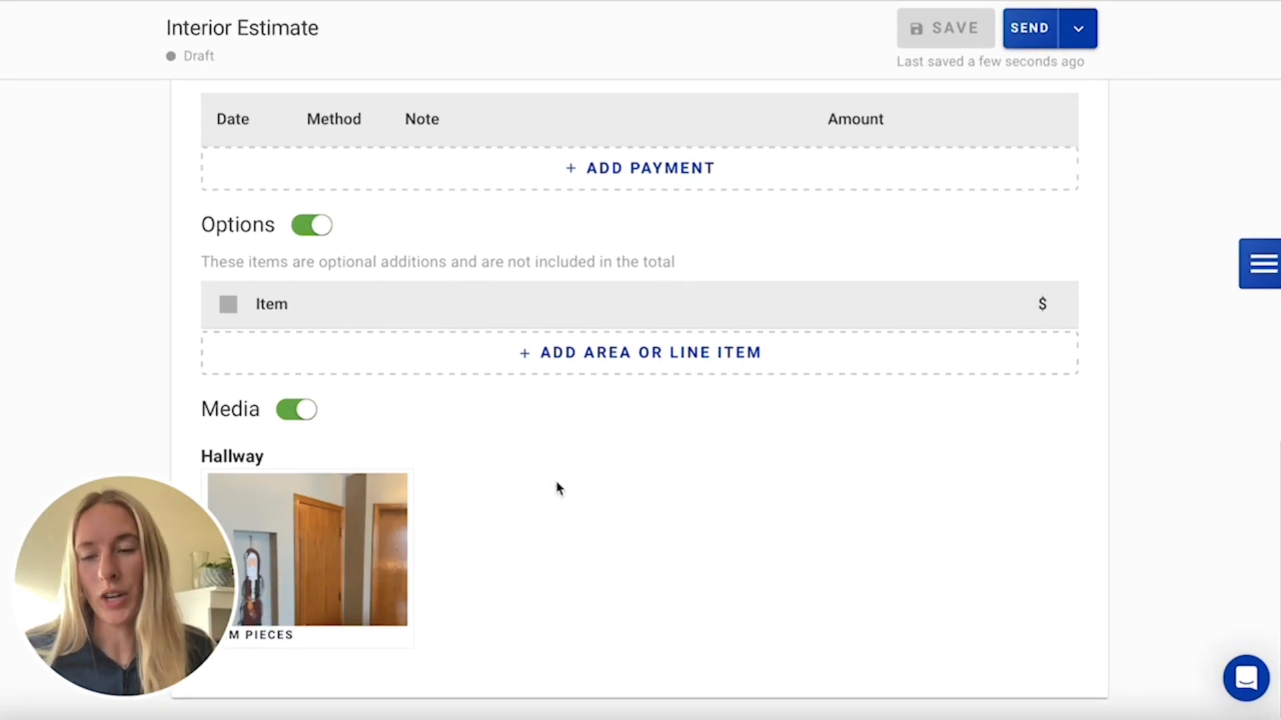
scroll("up", 3)
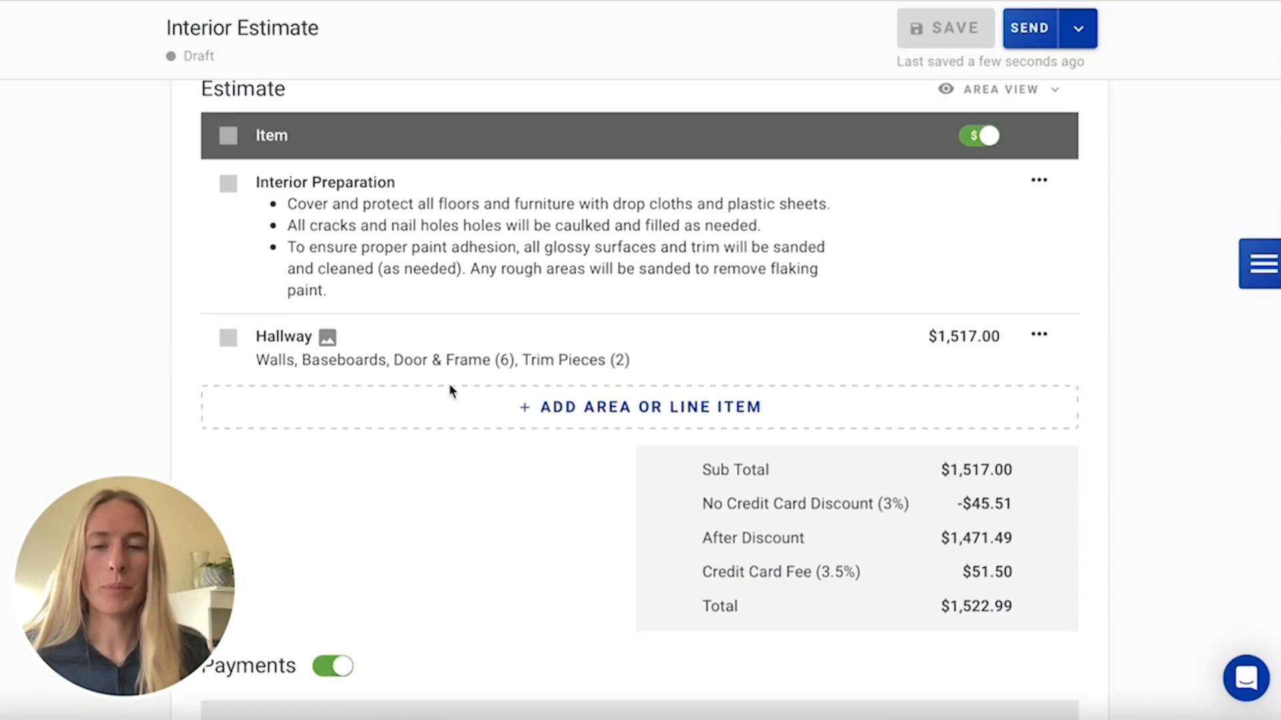
mouse_move(558, 378)
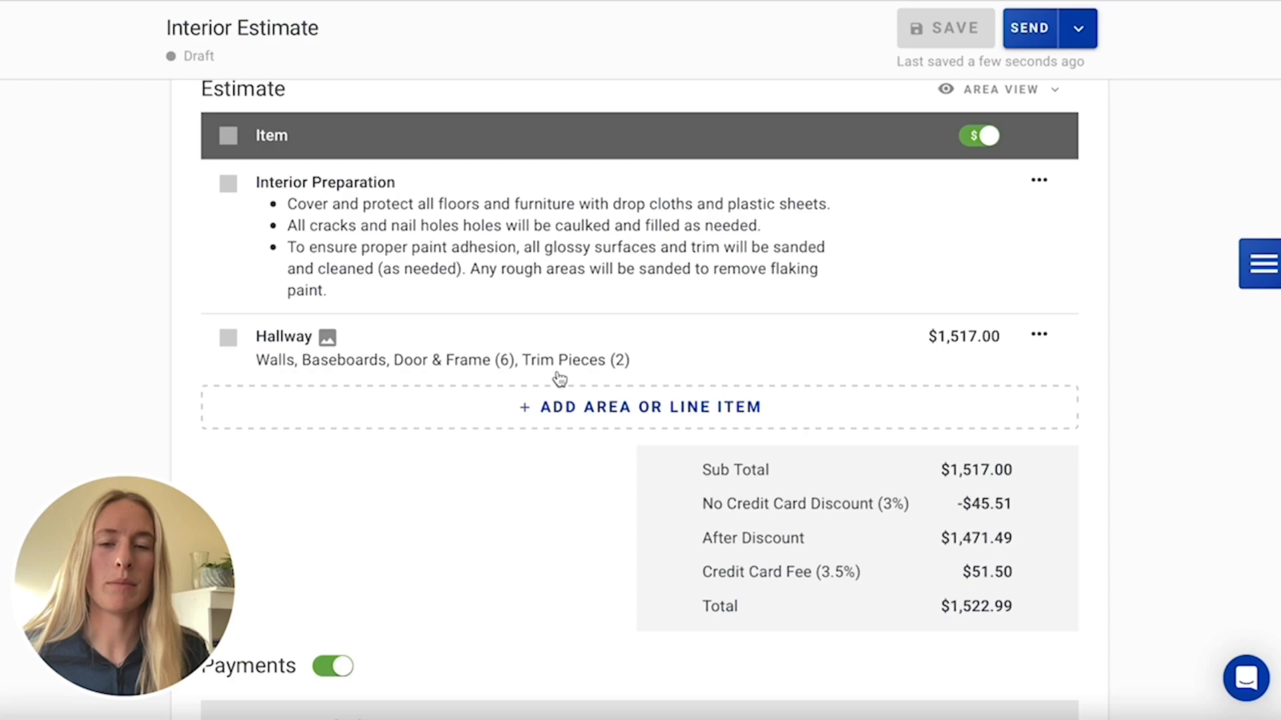
left_click(284, 336)
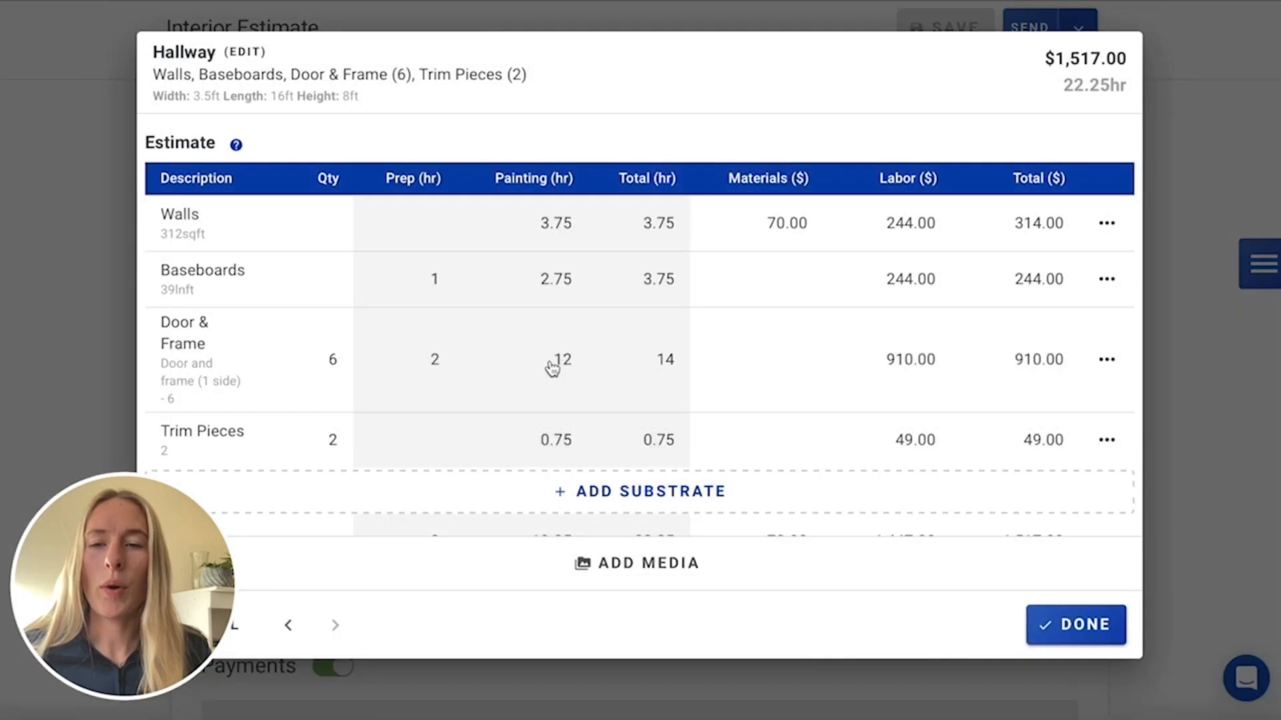
- Show product and coats on the Walls line: 2 coats of Sherwin Williams Emerald, Eggshell
left_click(179, 223)
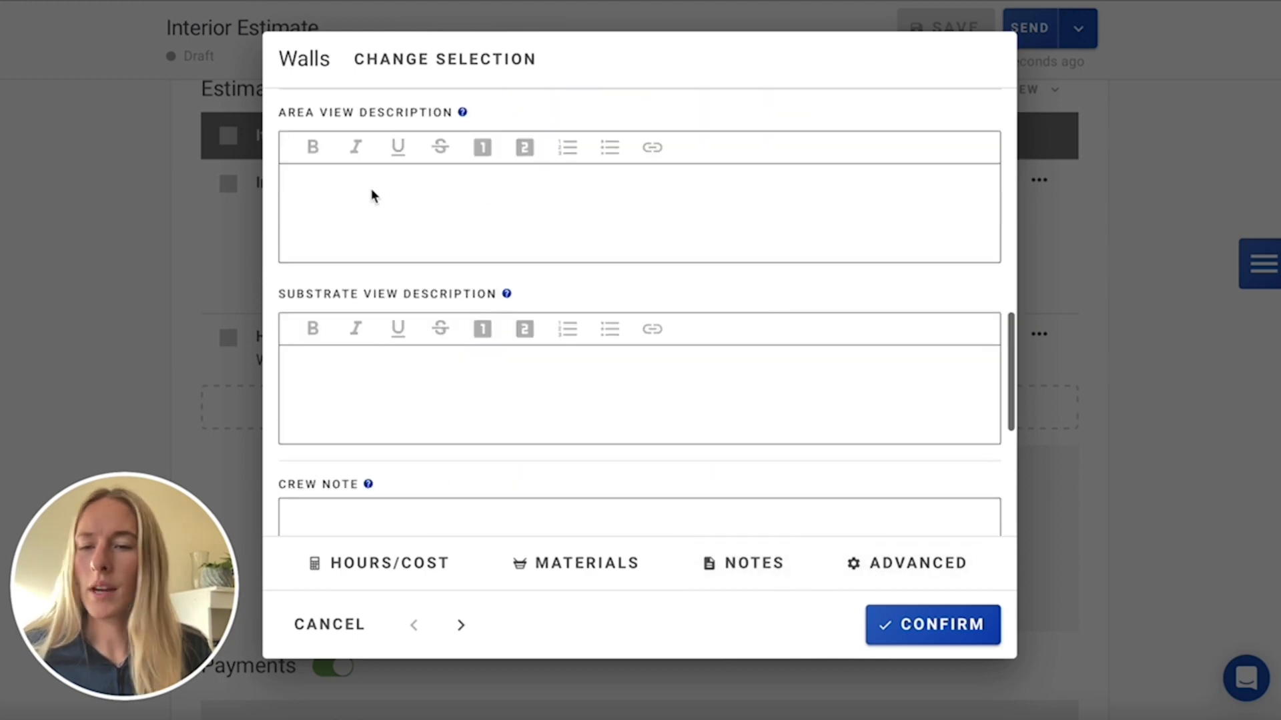
scroll("down", 3)
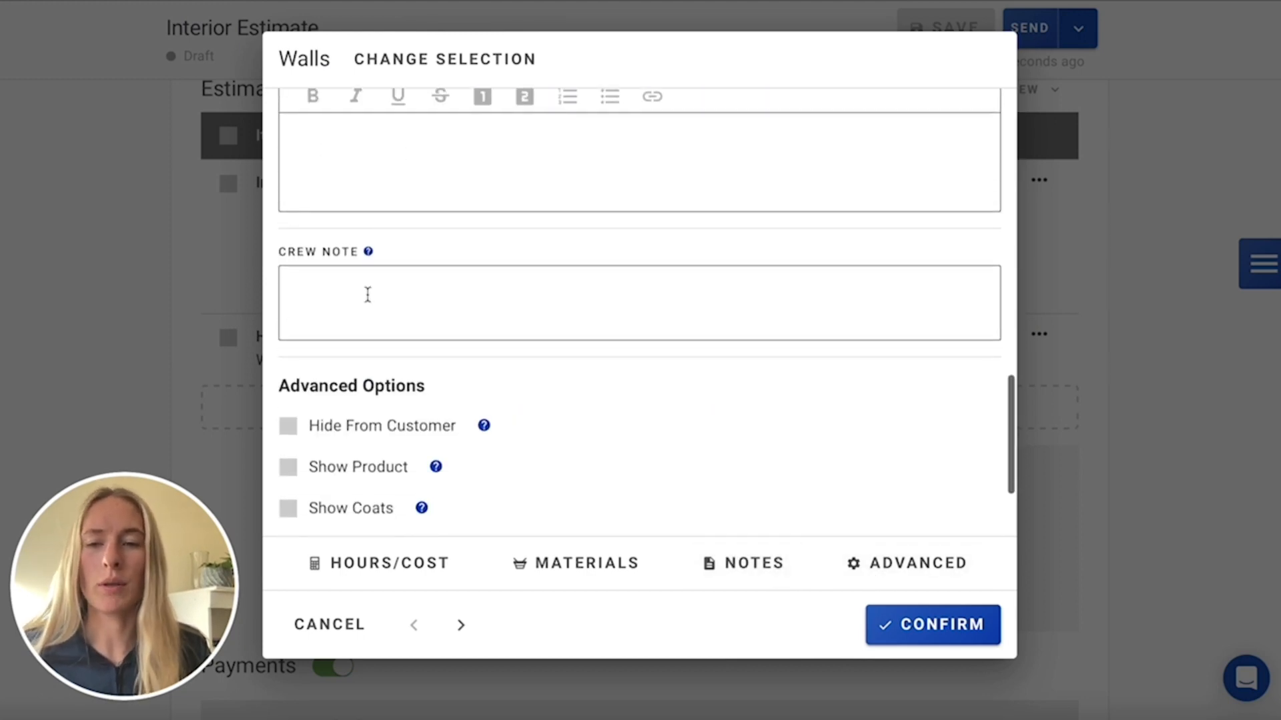
scroll("down", 3)
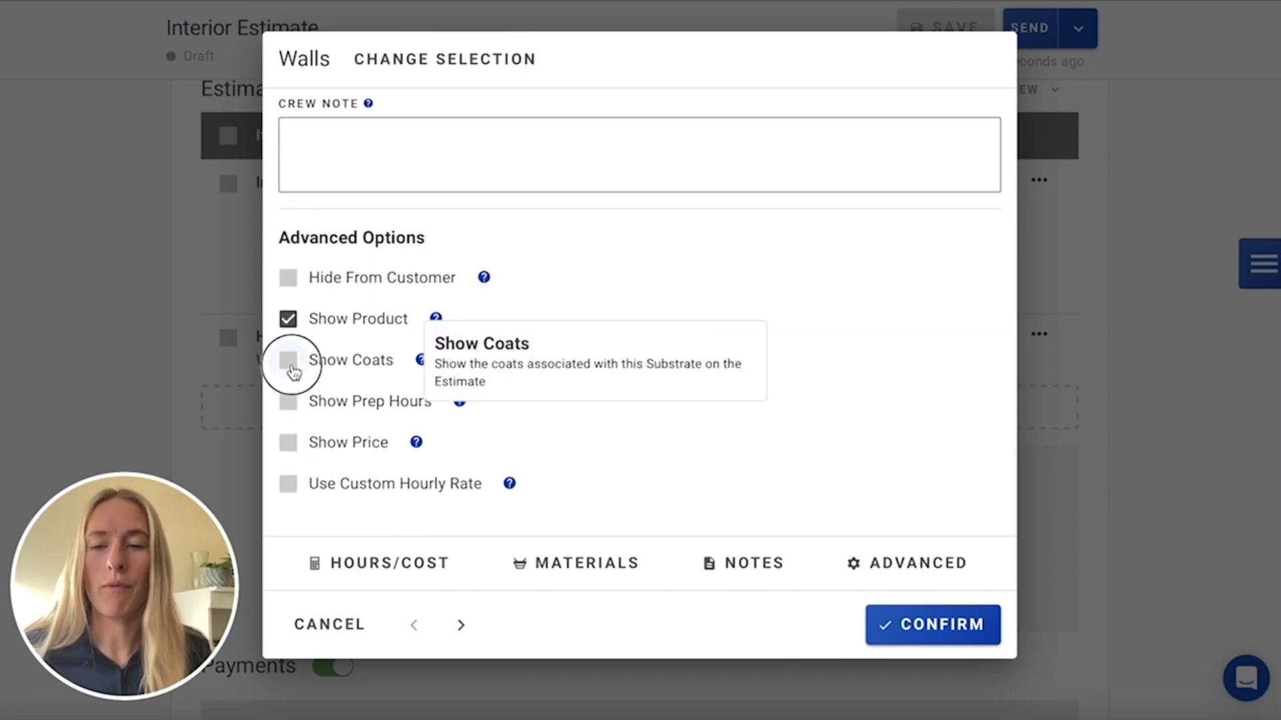
left_click(287, 359)
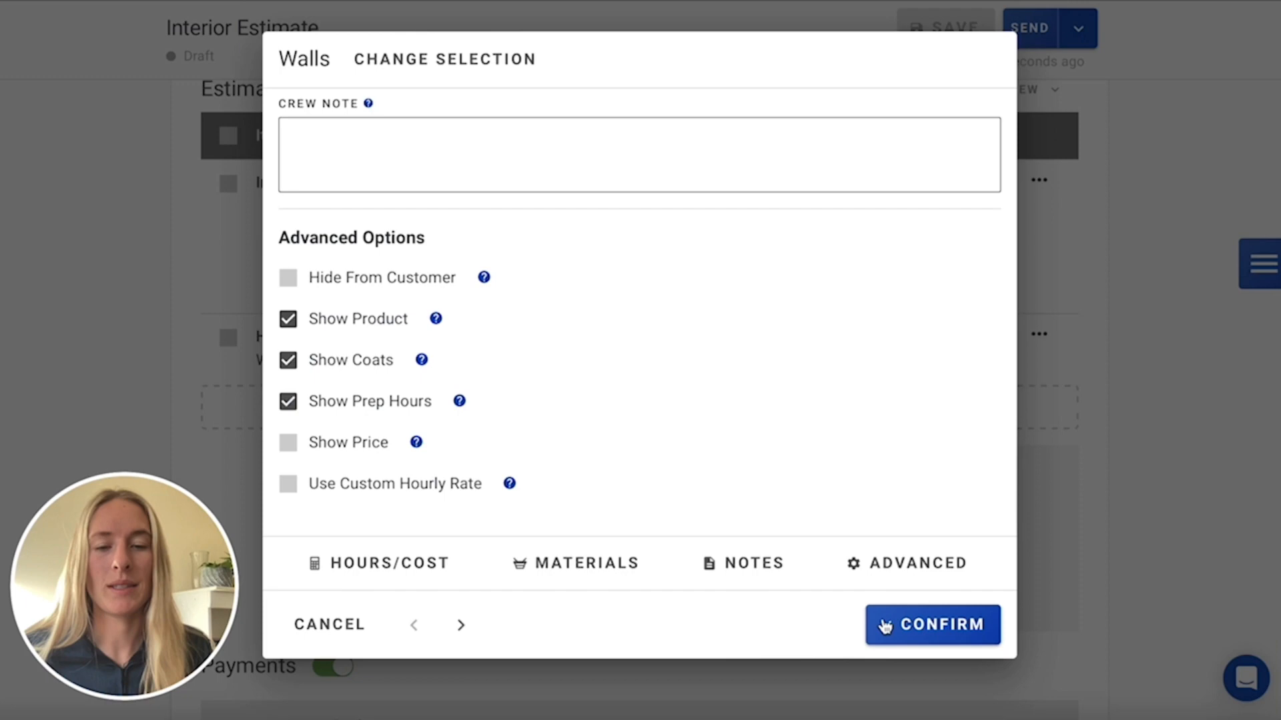
left_click(932, 625)
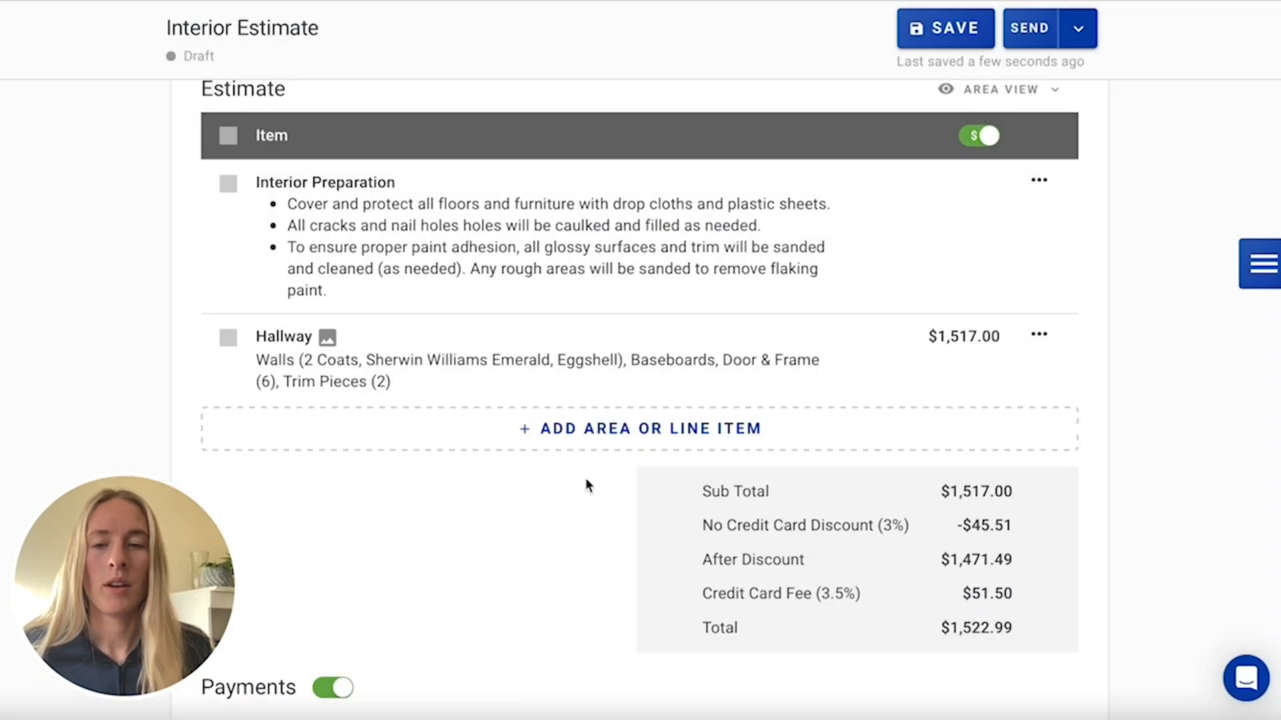
mouse_move(448, 299)
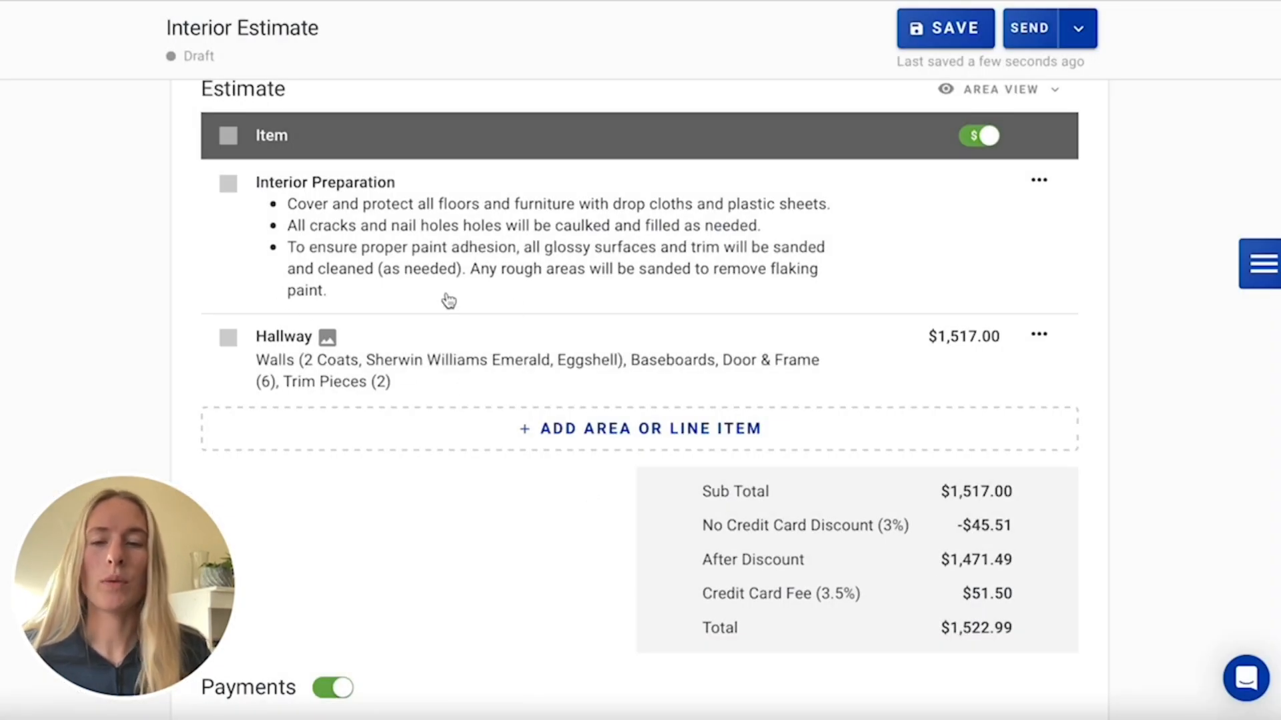
mouse_move(625, 404)
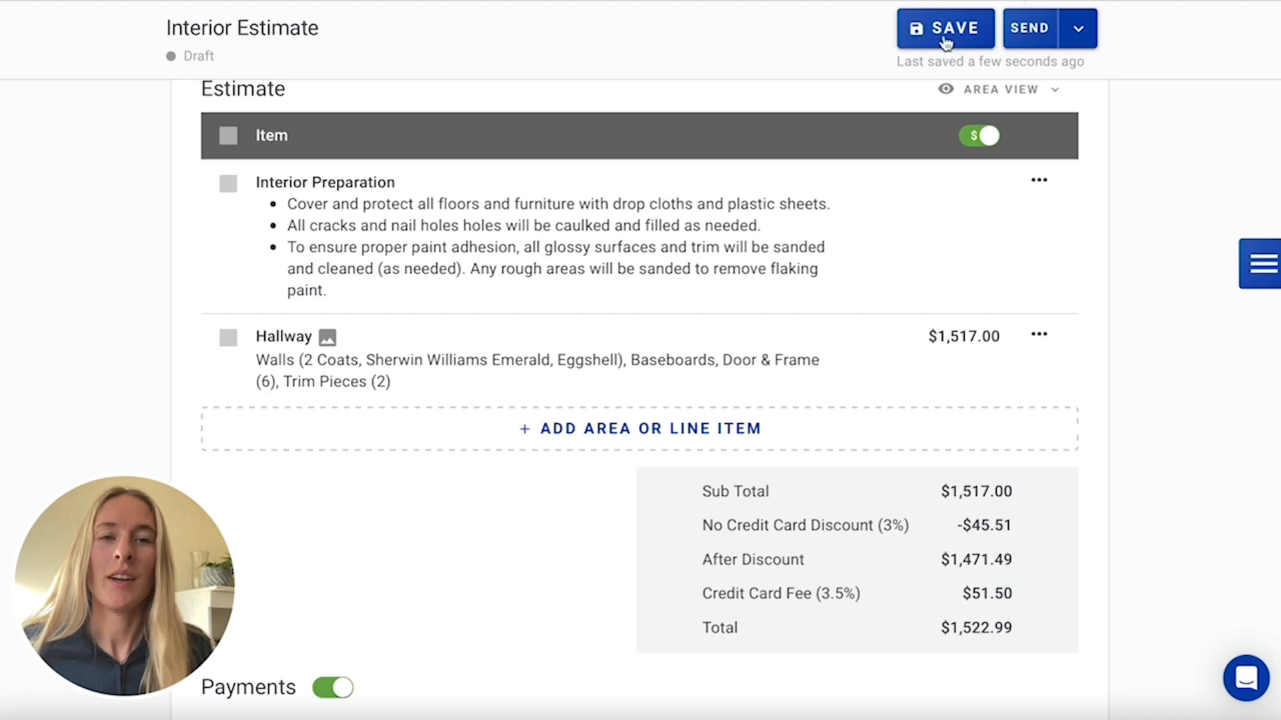
- Save the Interior Estimate with the walls product and coats changes
left_click(946, 28)
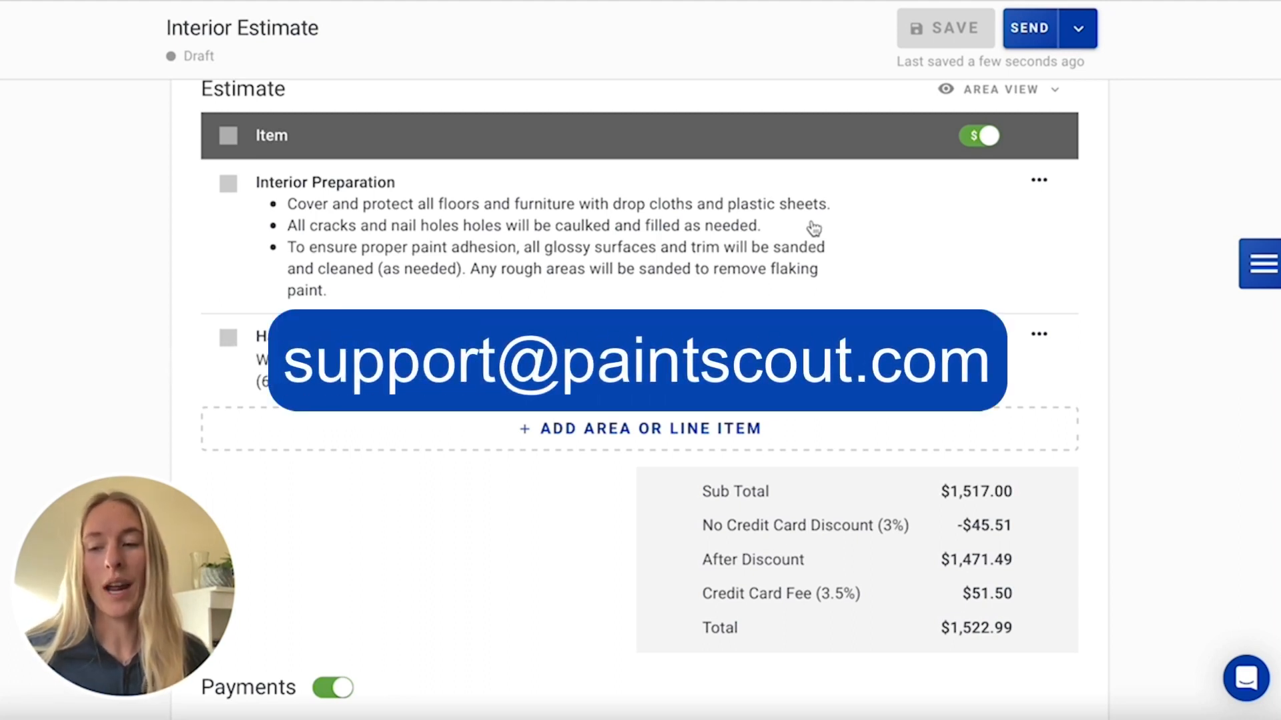
mouse_move(940, 135)
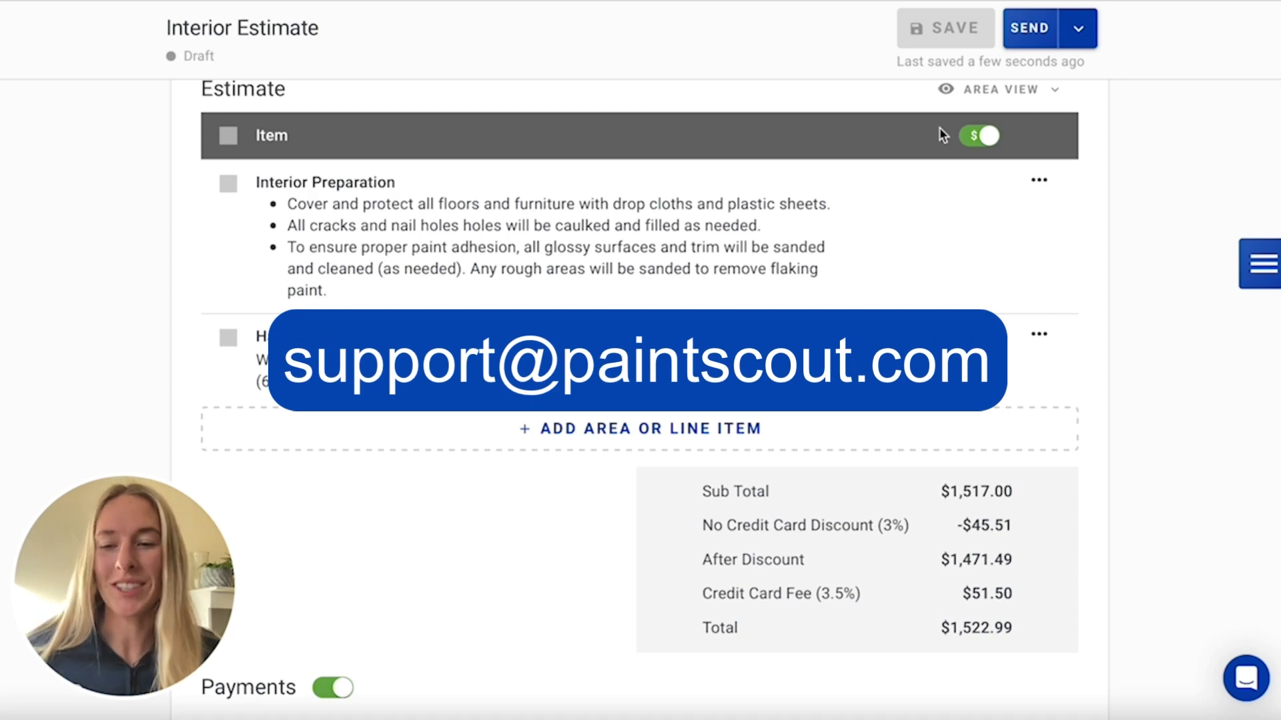